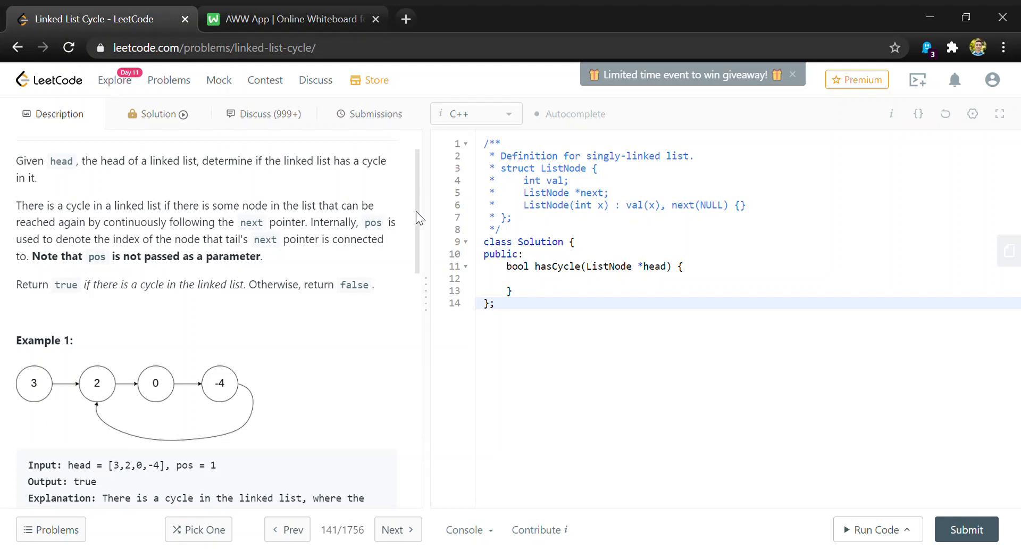
Step: Read down the LeetCode problem and highlight the constant-memory follow-up question
{"action": "scroll", "scroll_direction": "up", "scroll_amount": 3}
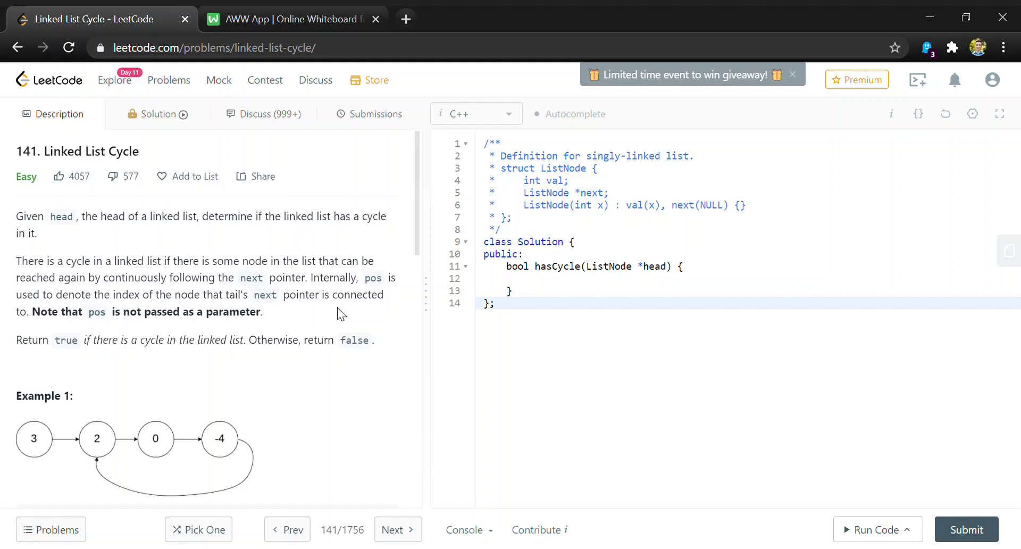
{"action": "mouse_move", "coordinate": [233, 355]}
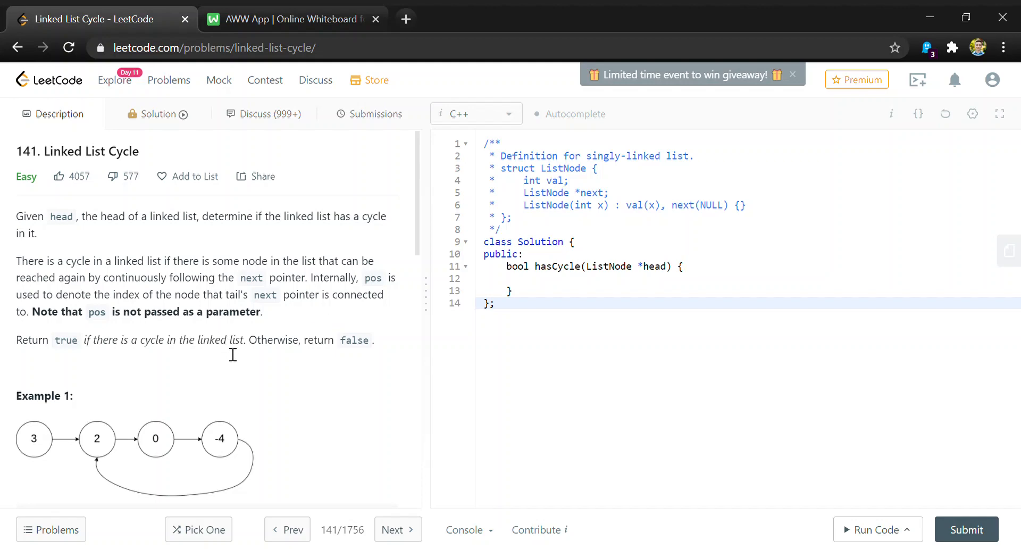
{"action": "mouse_move", "coordinate": [418, 213]}
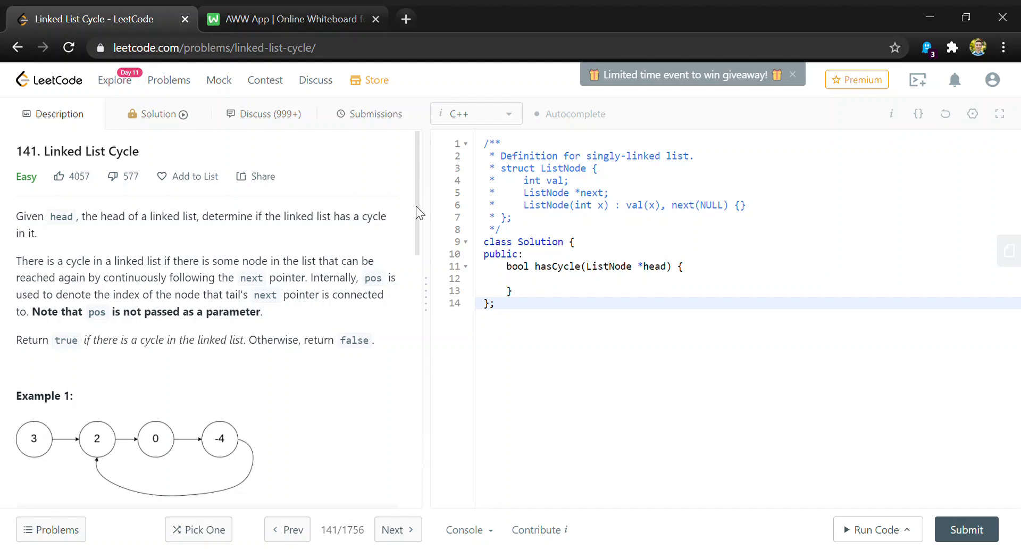
{"action": "scroll", "scroll_direction": "down", "scroll_amount": 3}
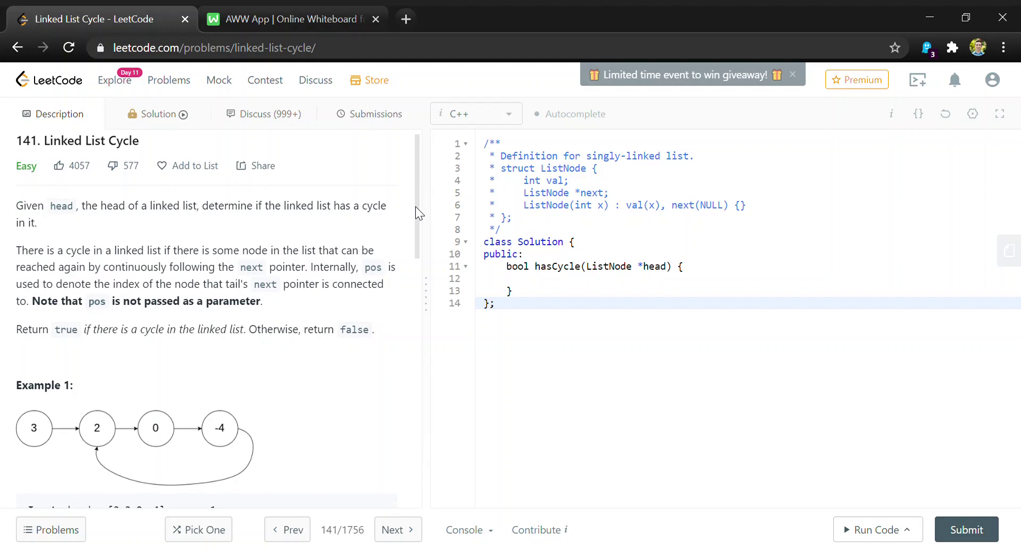
{"action": "scroll", "scroll_direction": "down", "scroll_amount": 3}
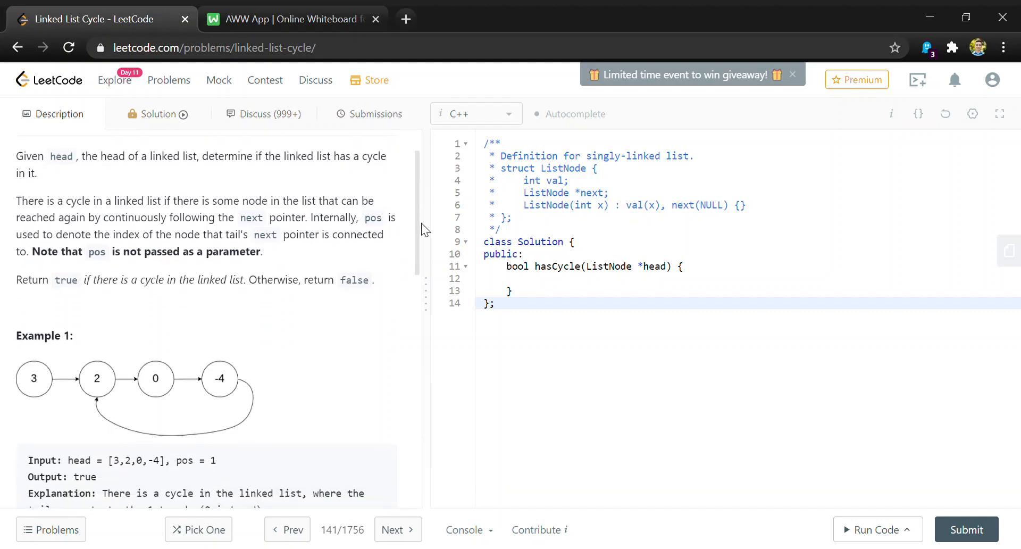
{"action": "scroll", "scroll_direction": "down", "scroll_amount": 3}
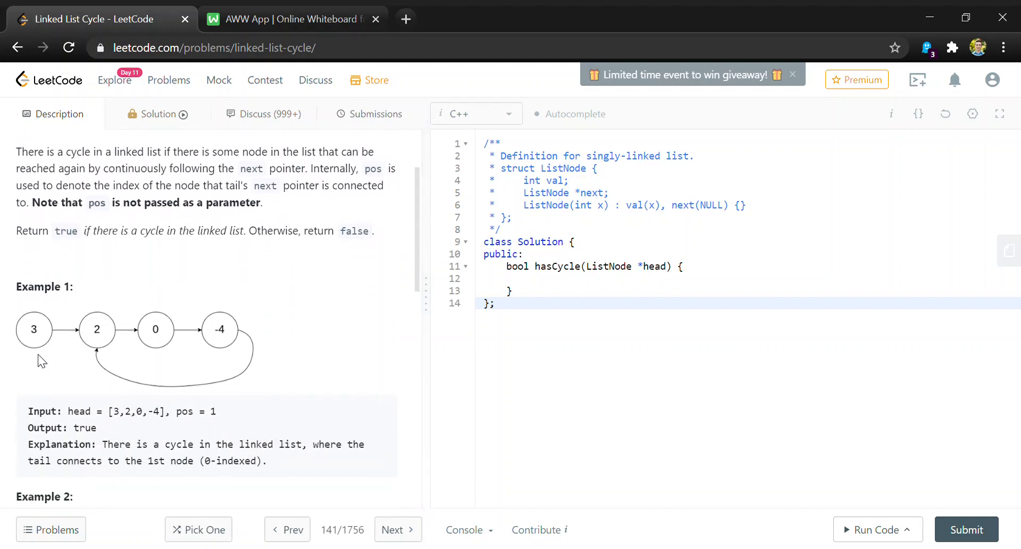
{"action": "mouse_move", "coordinate": [245, 341]}
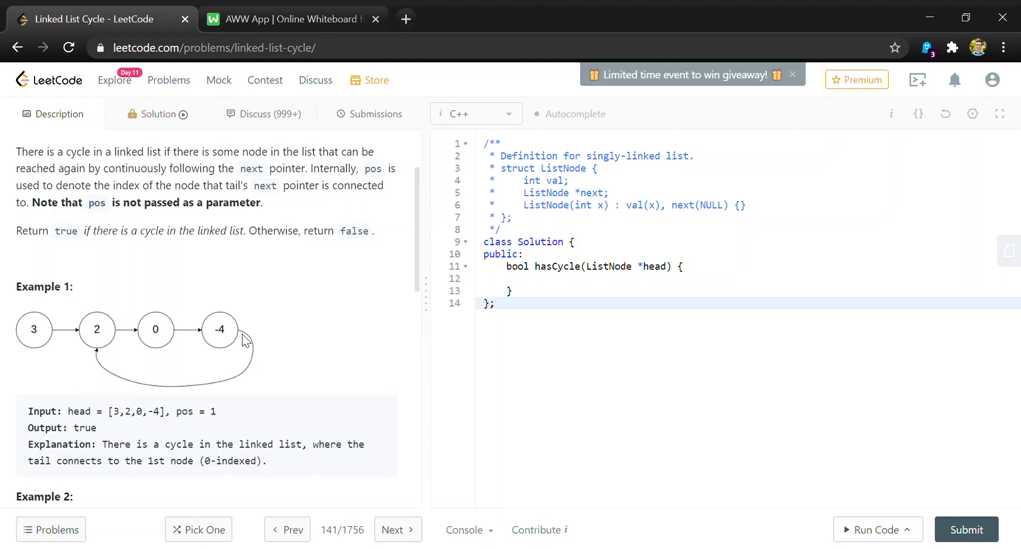
{"action": "mouse_move", "coordinate": [48, 343]}
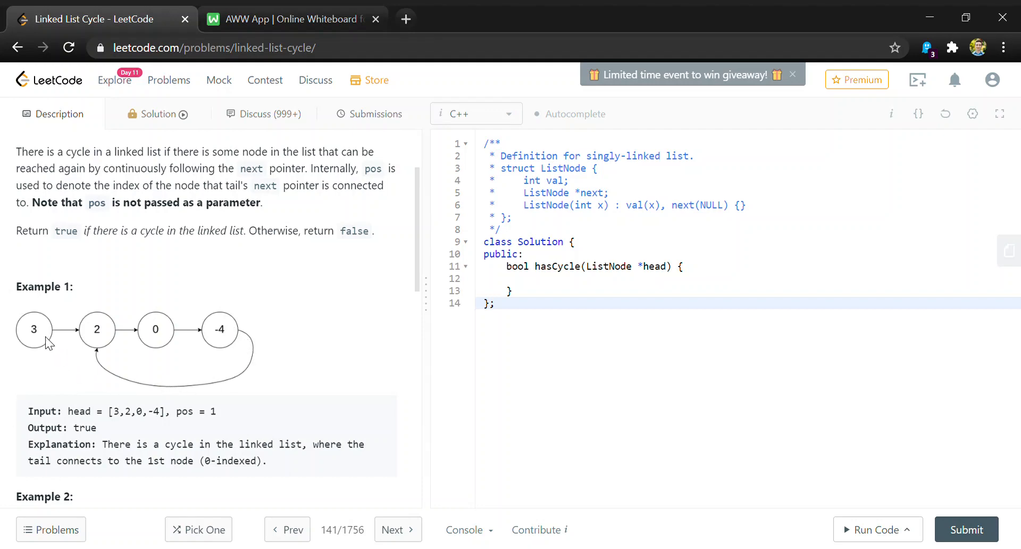
{"action": "mouse_move", "coordinate": [236, 339]}
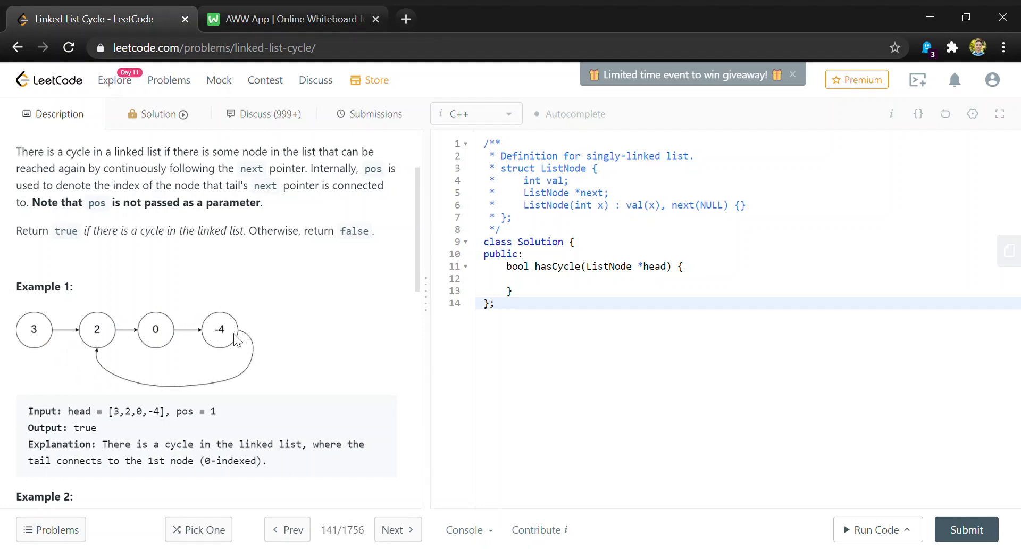
{"action": "mouse_move", "coordinate": [164, 390]}
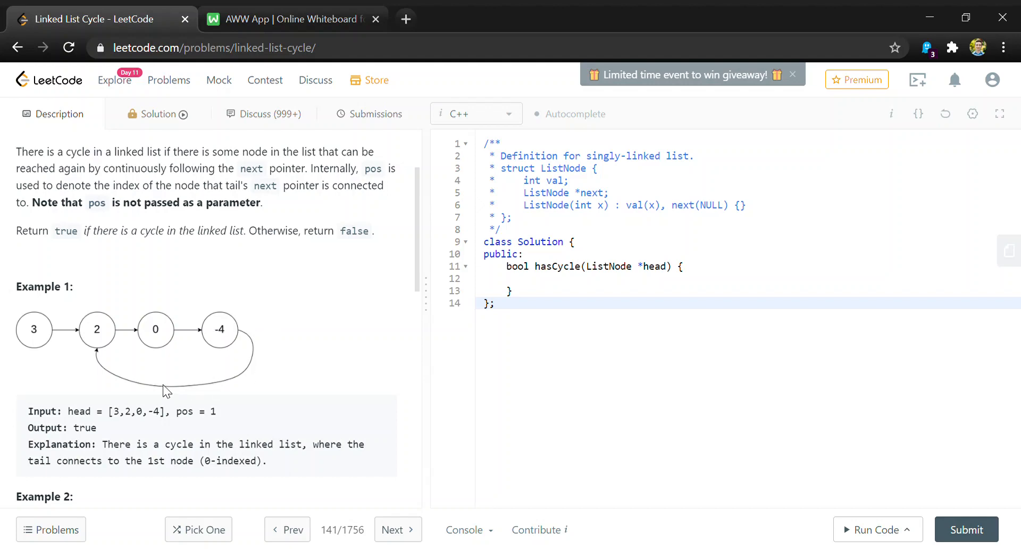
{"action": "mouse_move", "coordinate": [91, 338]}
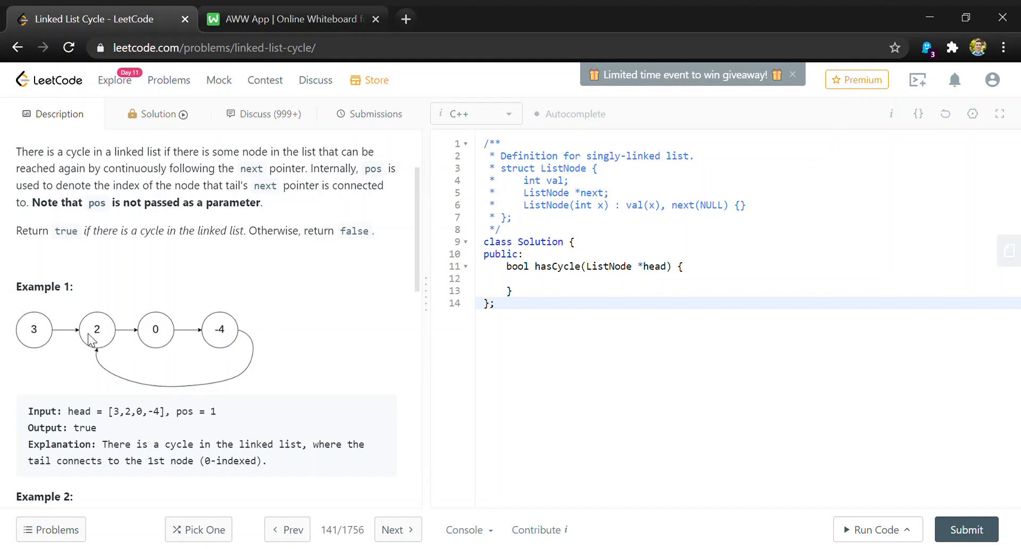
{"action": "mouse_move", "coordinate": [110, 345]}
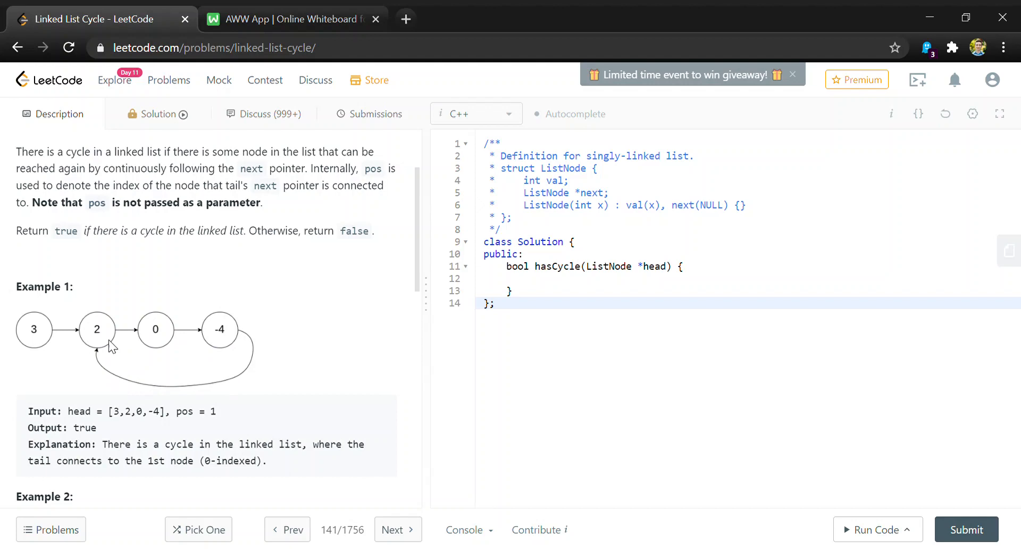
{"action": "mouse_move", "coordinate": [338, 419]}
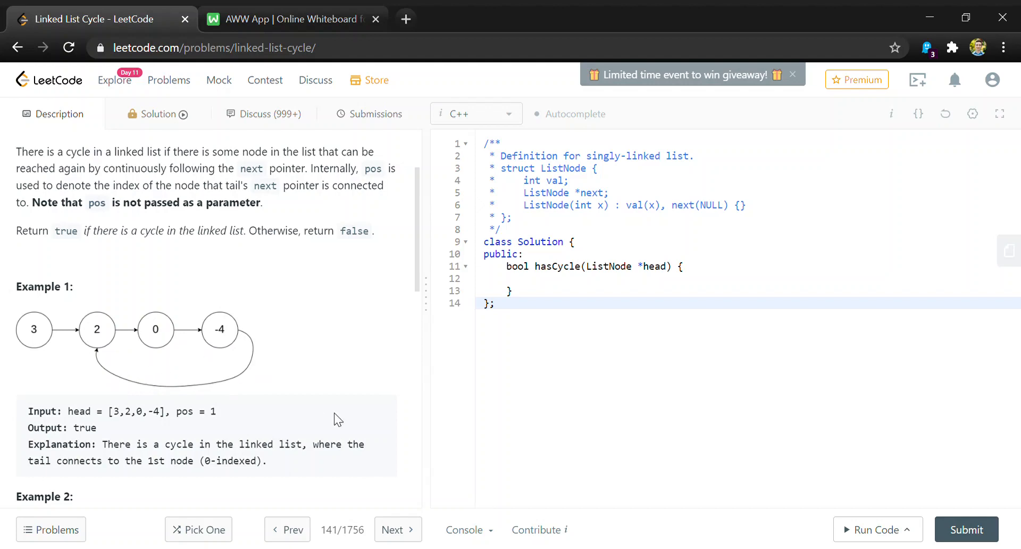
{"action": "scroll", "scroll_direction": "down", "scroll_amount": 3}
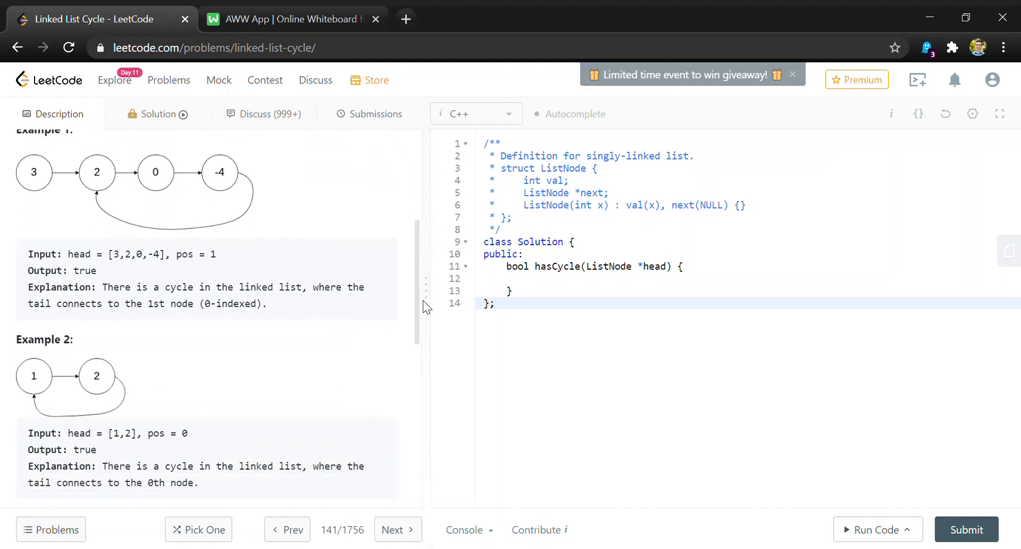
{"action": "scroll", "scroll_direction": "down", "scroll_amount": 3}
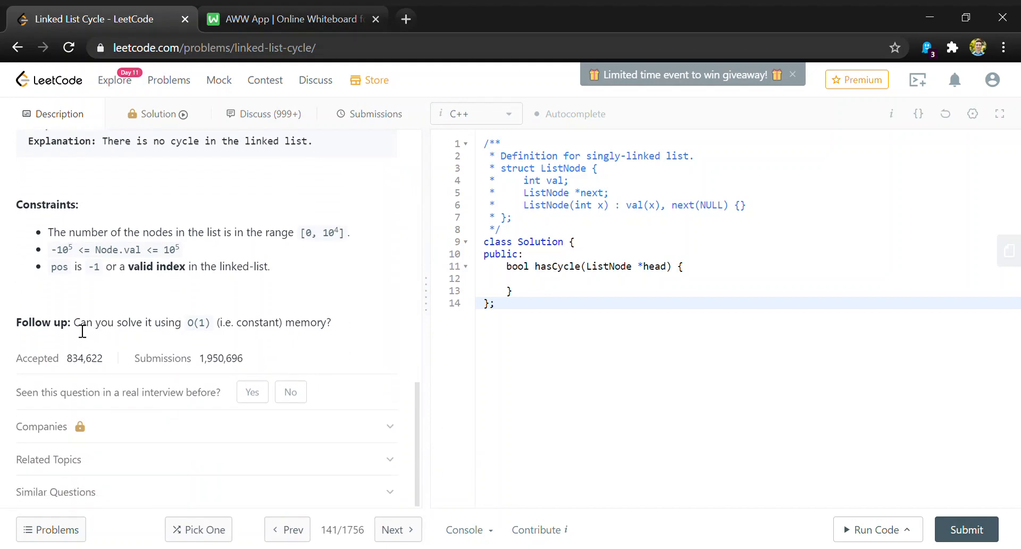
{"action": "left_click_drag", "start_coordinate": [75, 321], "coordinate": [319, 321]}
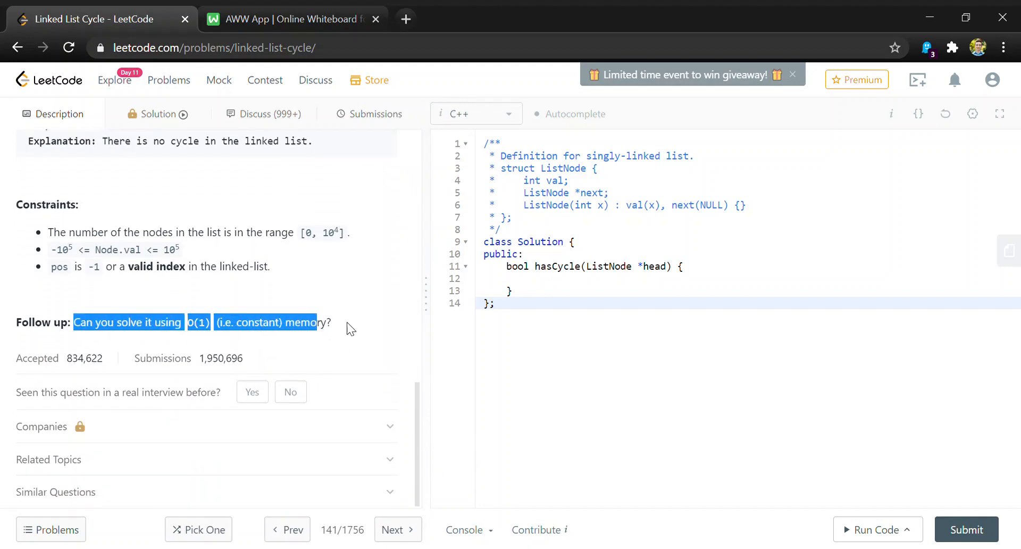
Step: Return to the top and switch to the AWW App whiteboard with the linked-list diagram
{"action": "scroll", "scroll_direction": "up", "scroll_amount": 3}
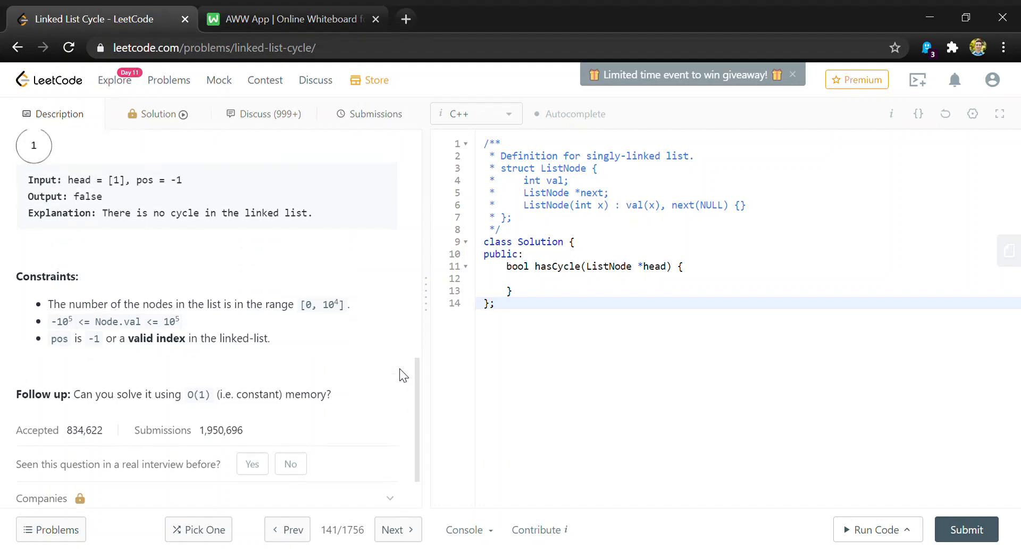
{"action": "scroll", "scroll_direction": "up", "scroll_amount": 3}
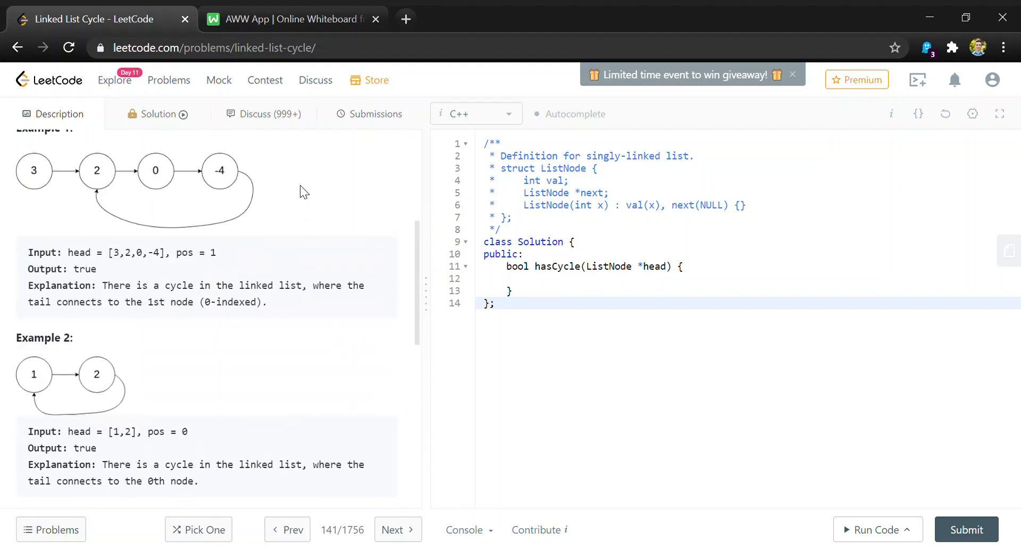
{"action": "scroll", "scroll_direction": "up", "scroll_amount": 3}
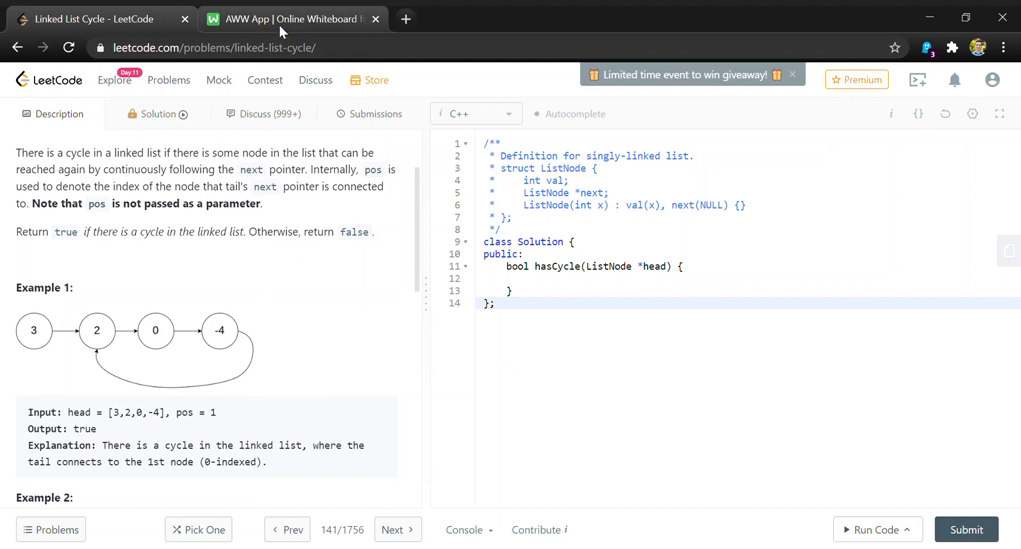
{"action": "left_click", "coordinate": [290, 18]}
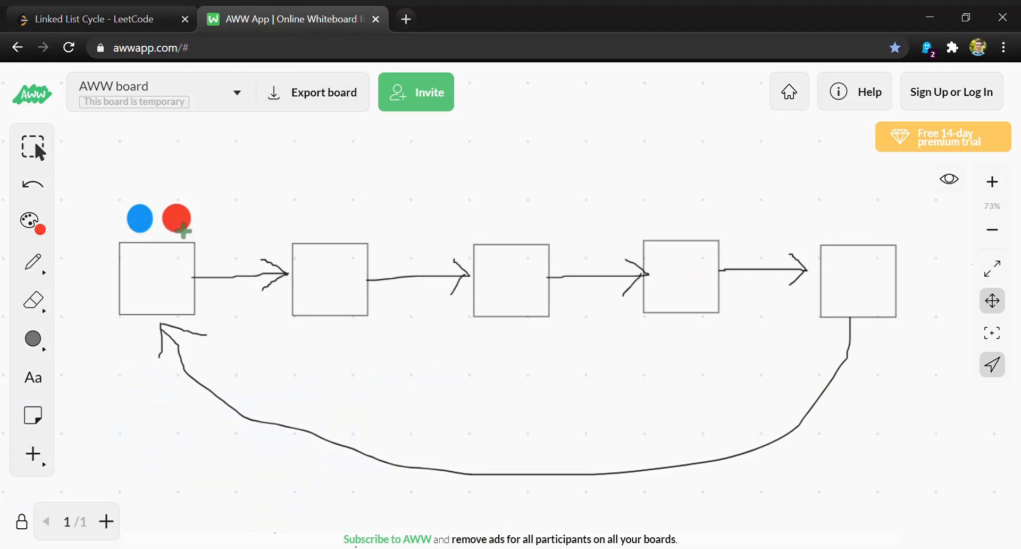
{"action": "mouse_move", "coordinate": [213, 236]}
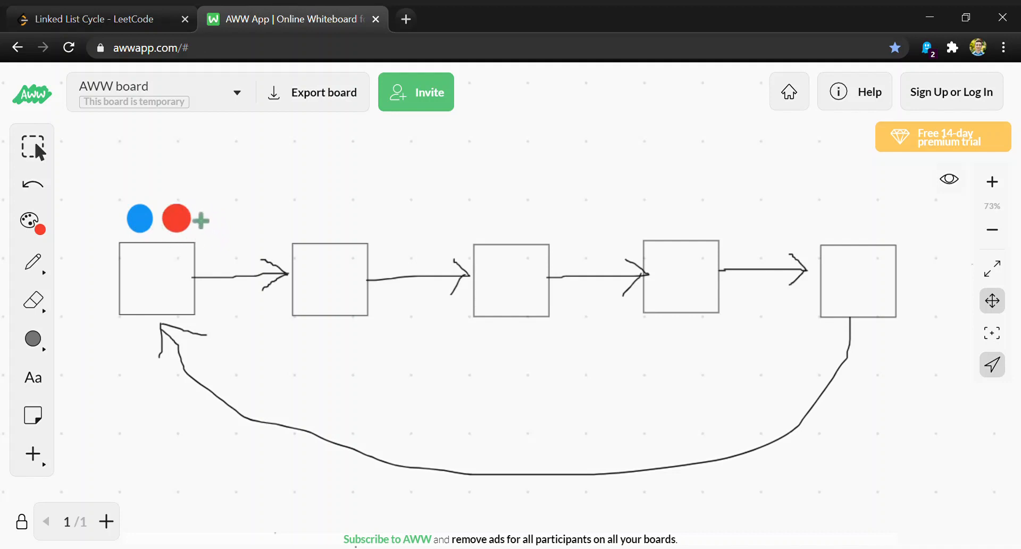
{"action": "mouse_move", "coordinate": [175, 219]}
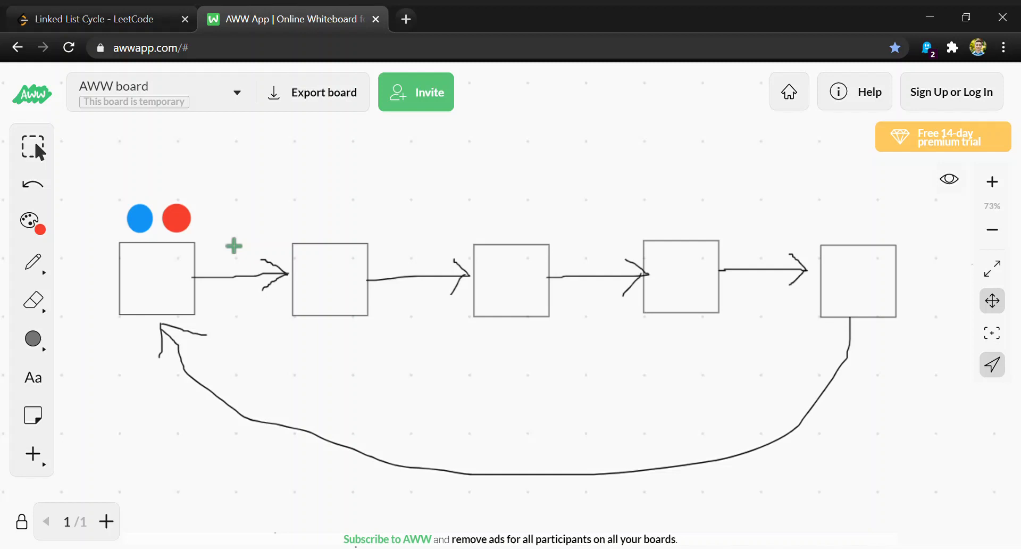
{"action": "mouse_move", "coordinate": [207, 225]}
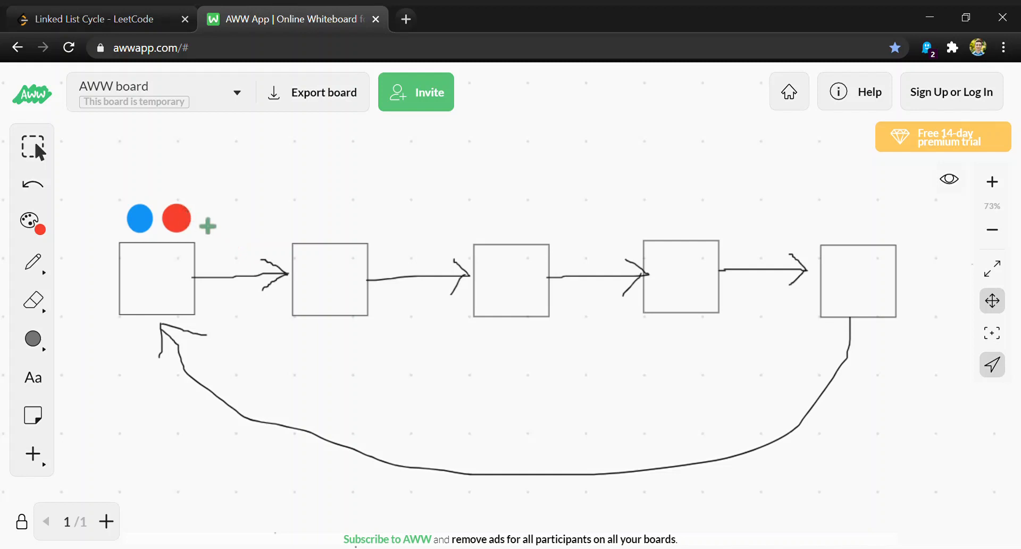
{"action": "mouse_move", "coordinate": [128, 221]}
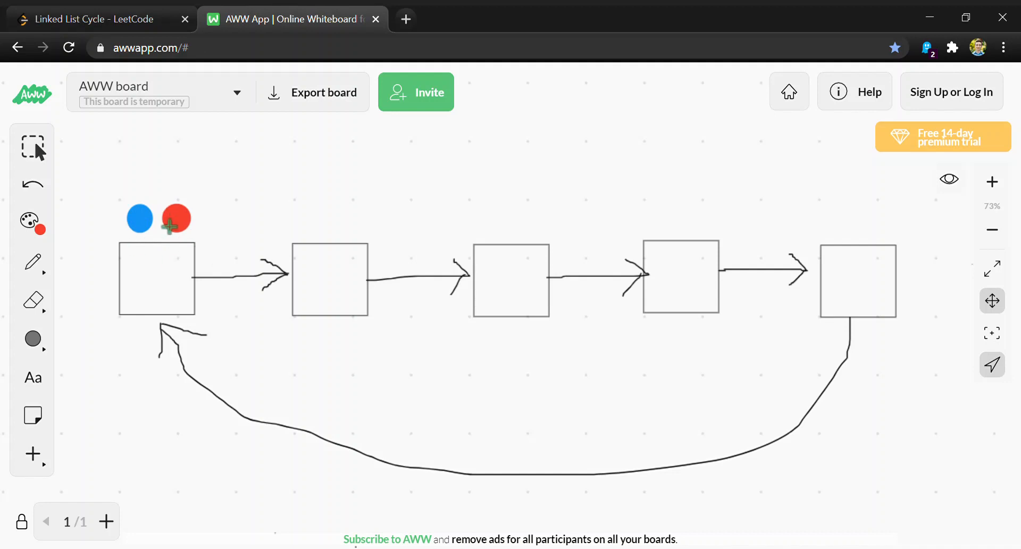
{"action": "mouse_move", "coordinate": [192, 247]}
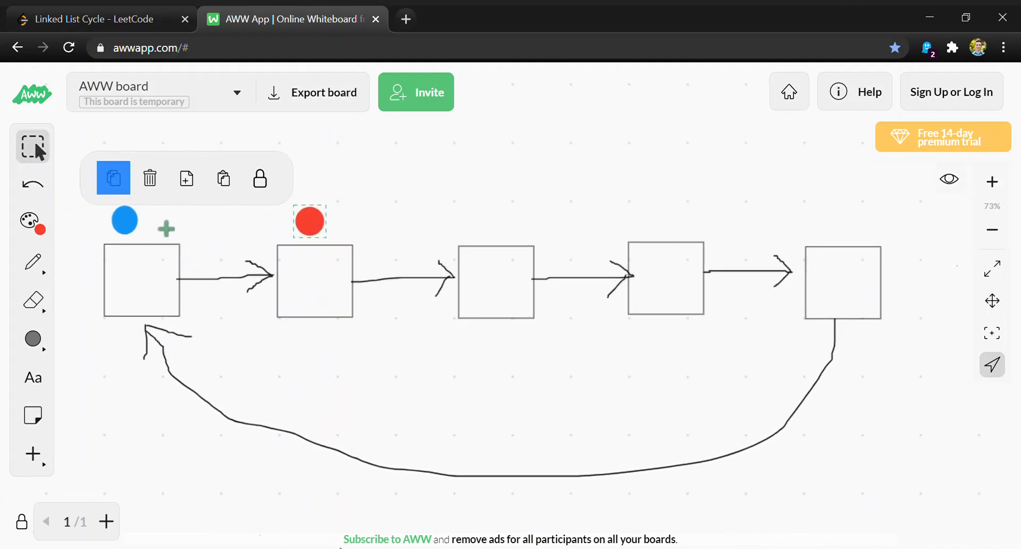
Step: Step the slow marker one node and the fast marker two nodes per move, wrapping fast around the loop
{"action": "left_click_drag", "start_coordinate": [125, 220], "coordinate": [462, 236]}
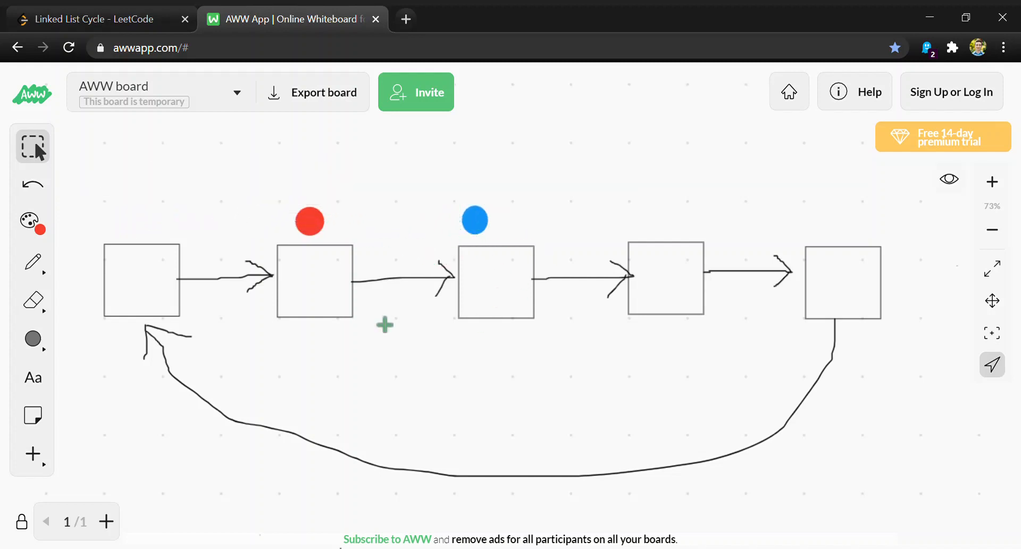
{"action": "mouse_move", "coordinate": [347, 217]}
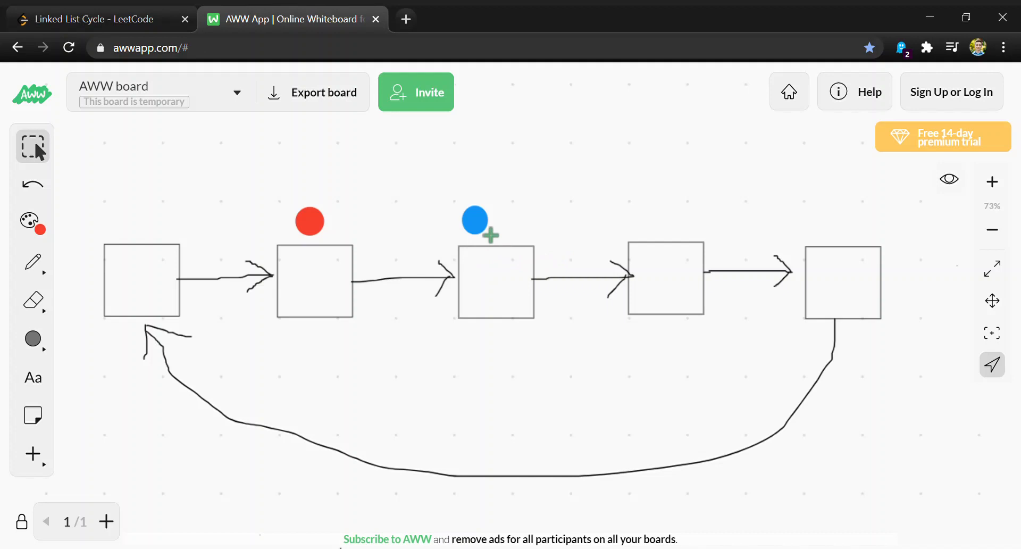
{"action": "mouse_move", "coordinate": [230, 360]}
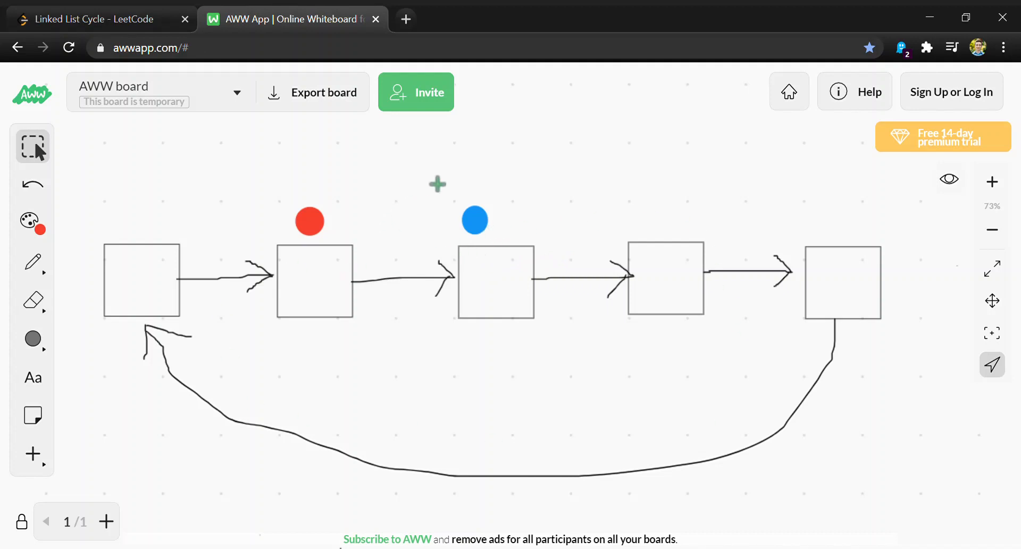
{"action": "mouse_move", "coordinate": [576, 443]}
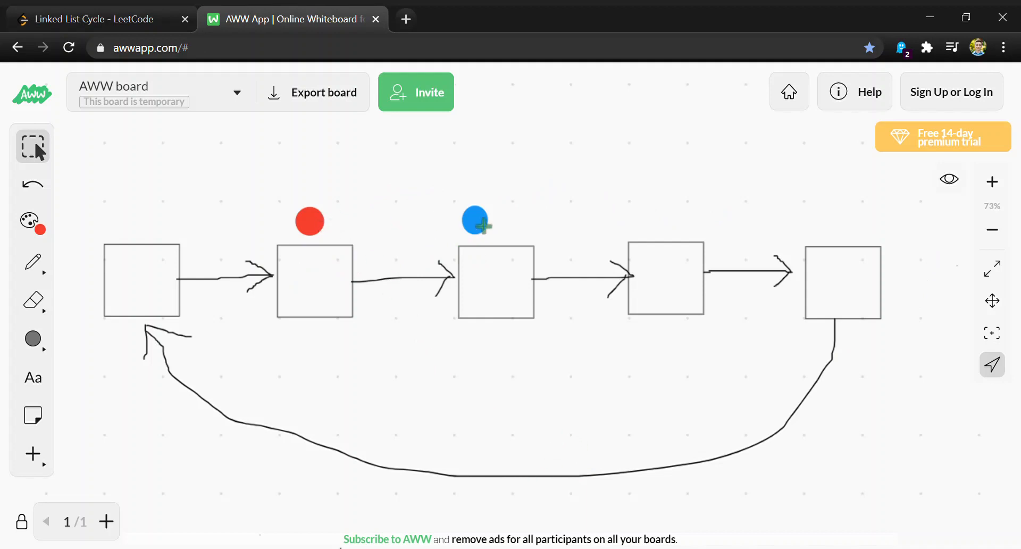
{"action": "left_click", "coordinate": [474, 220]}
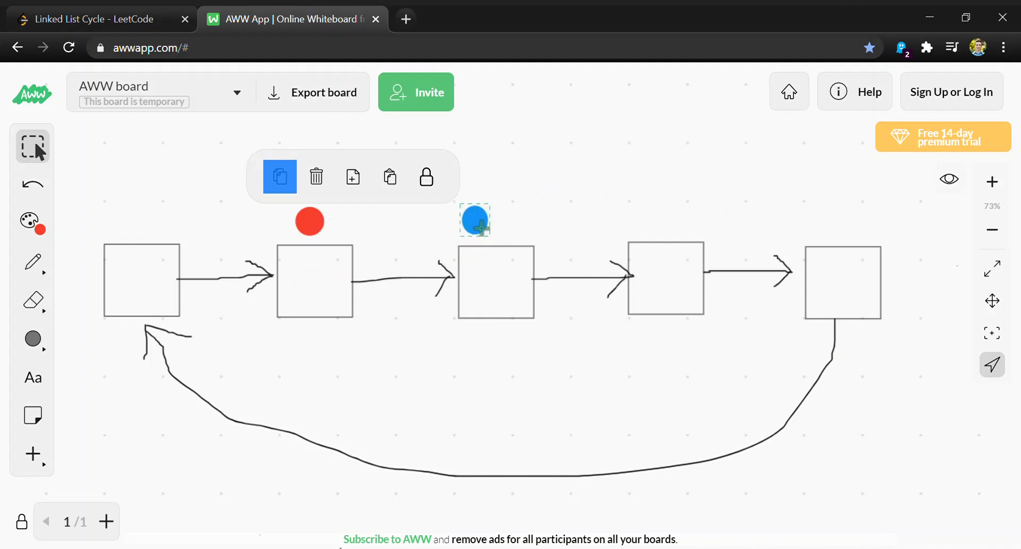
{"action": "left_click_drag", "start_coordinate": [475, 220], "coordinate": [816, 221]}
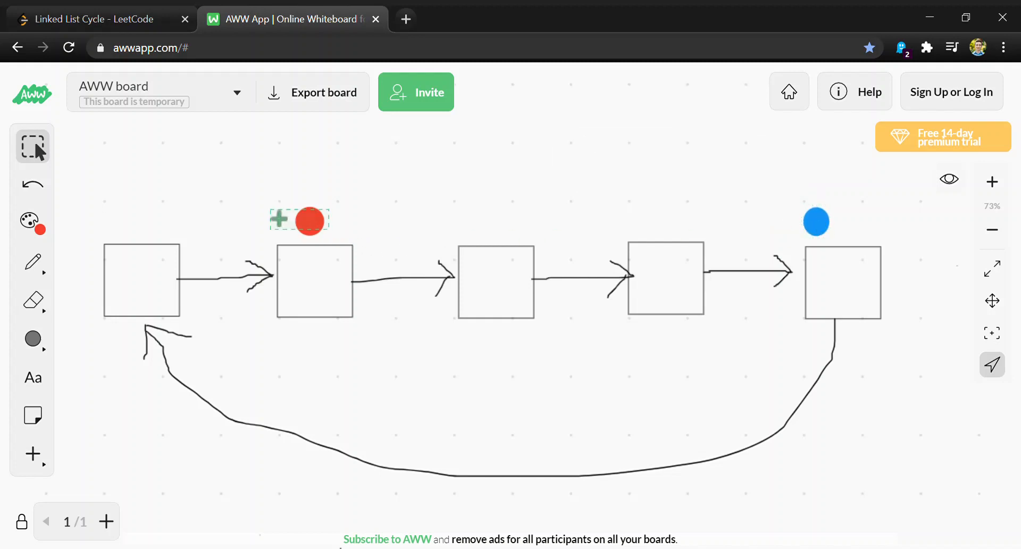
{"action": "left_click_drag", "start_coordinate": [306, 220], "coordinate": [490, 220]}
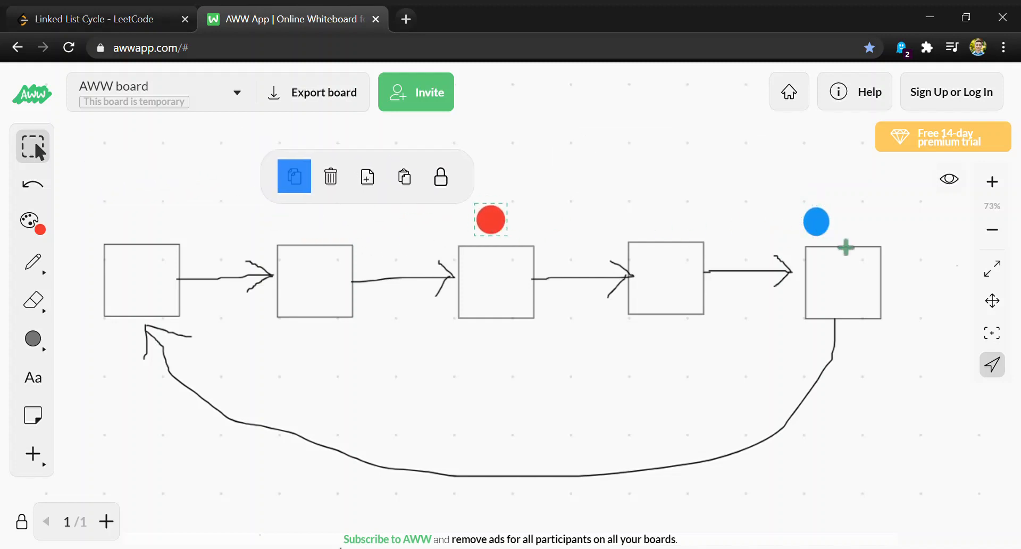
{"action": "left_click_drag", "start_coordinate": [816, 221], "coordinate": [166, 217]}
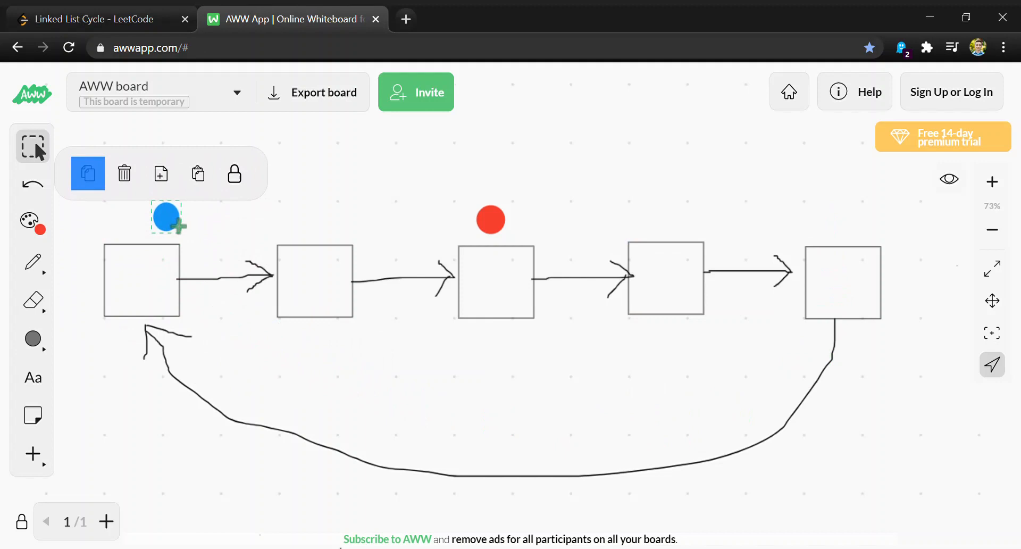
{"action": "left_click_drag", "start_coordinate": [166, 218], "coordinate": [288, 221]}
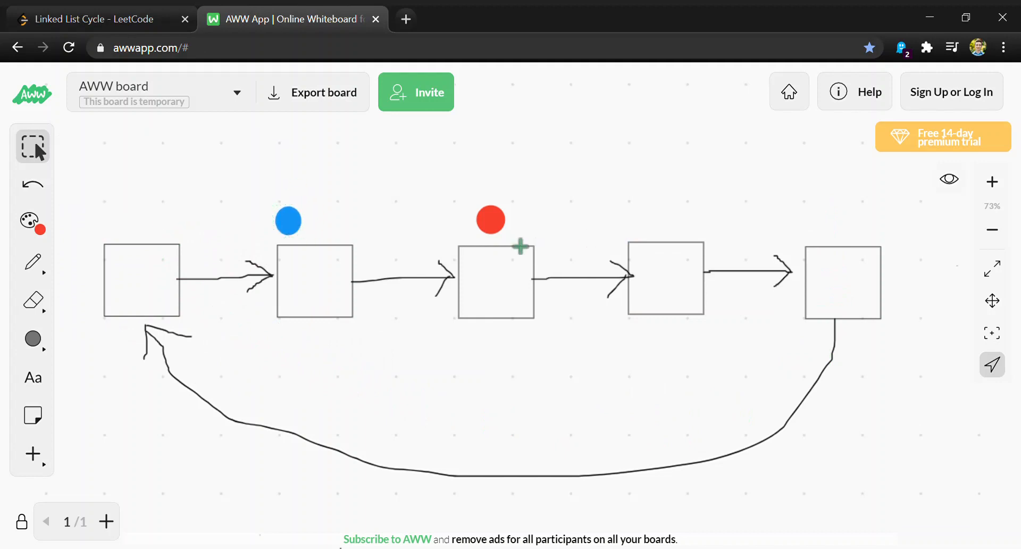
{"action": "left_click_drag", "start_coordinate": [490, 220], "coordinate": [645, 212]}
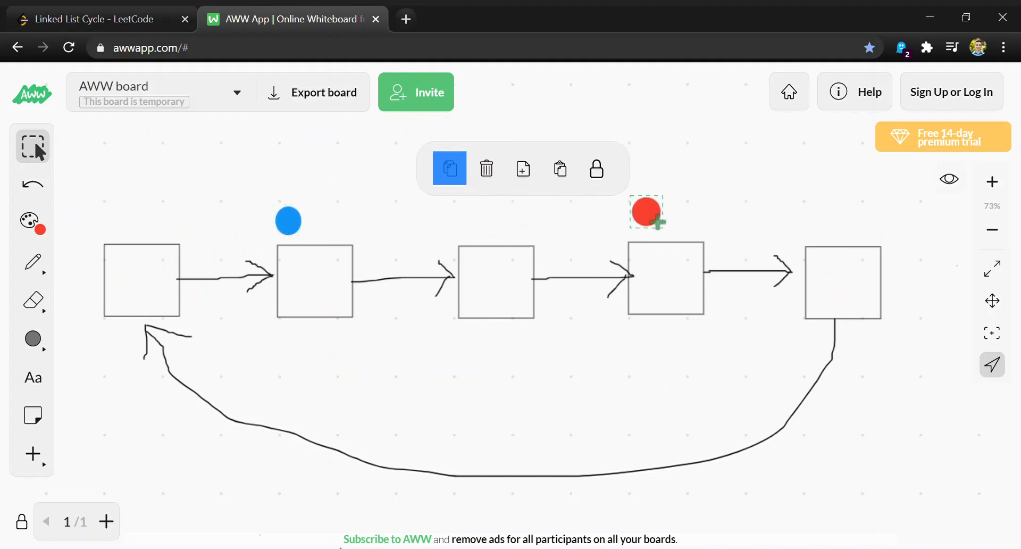
Step: Continue stepping both markers around the loop until they meet above the first node
{"action": "left_click", "coordinate": [288, 220]}
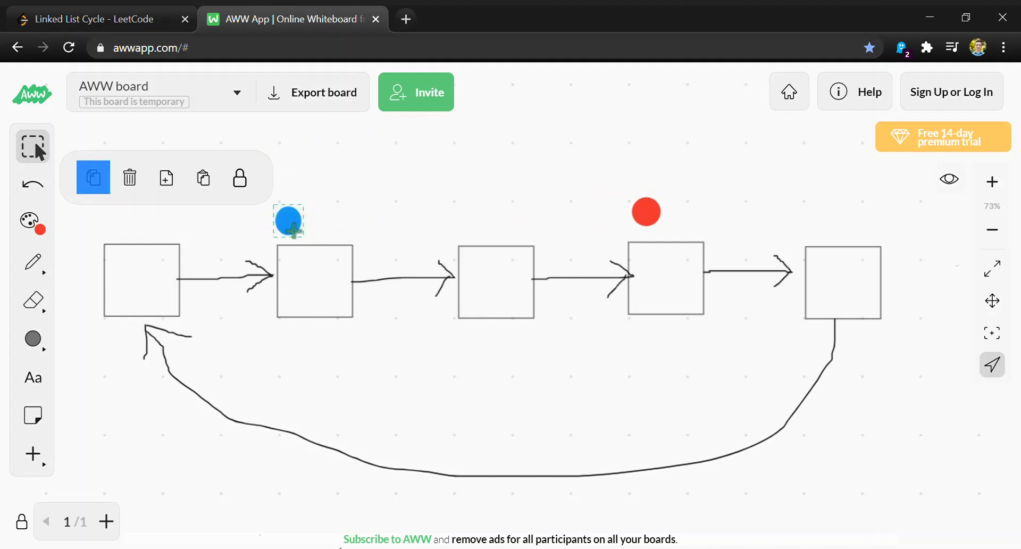
{"action": "left_click_drag", "start_coordinate": [288, 220], "coordinate": [690, 218]}
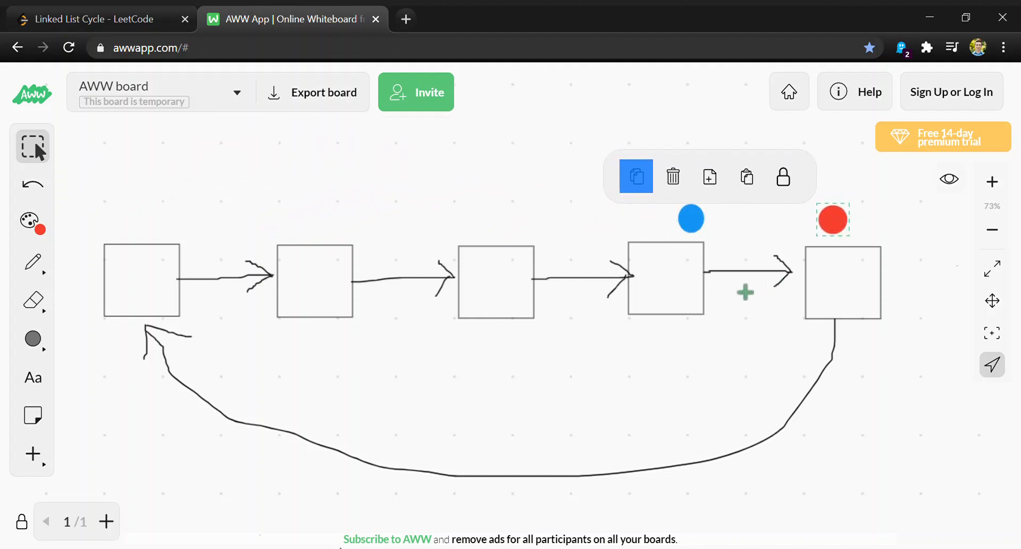
{"action": "left_click_drag", "start_coordinate": [692, 218], "coordinate": [756, 245]}
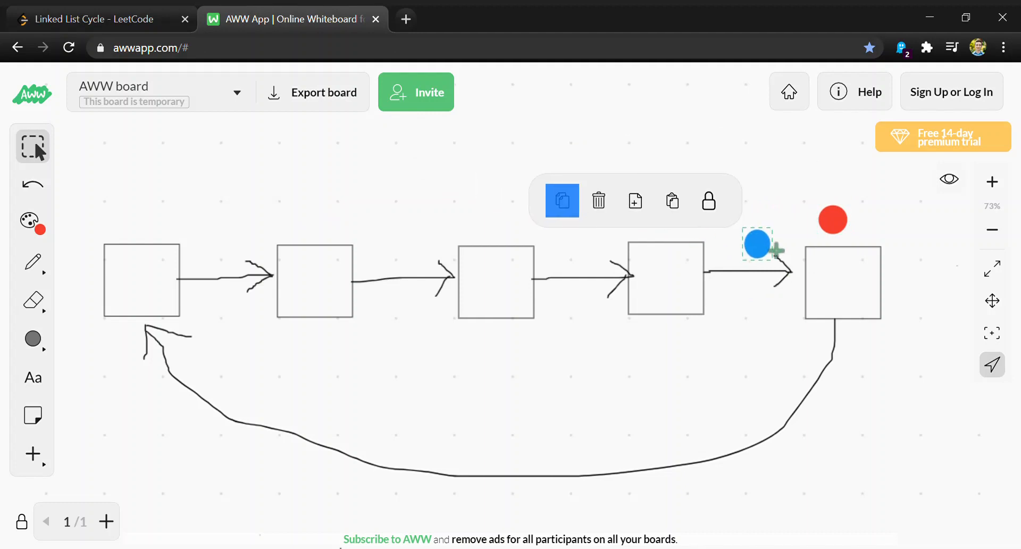
{"action": "left_click_drag", "start_coordinate": [756, 244], "coordinate": [511, 462]}
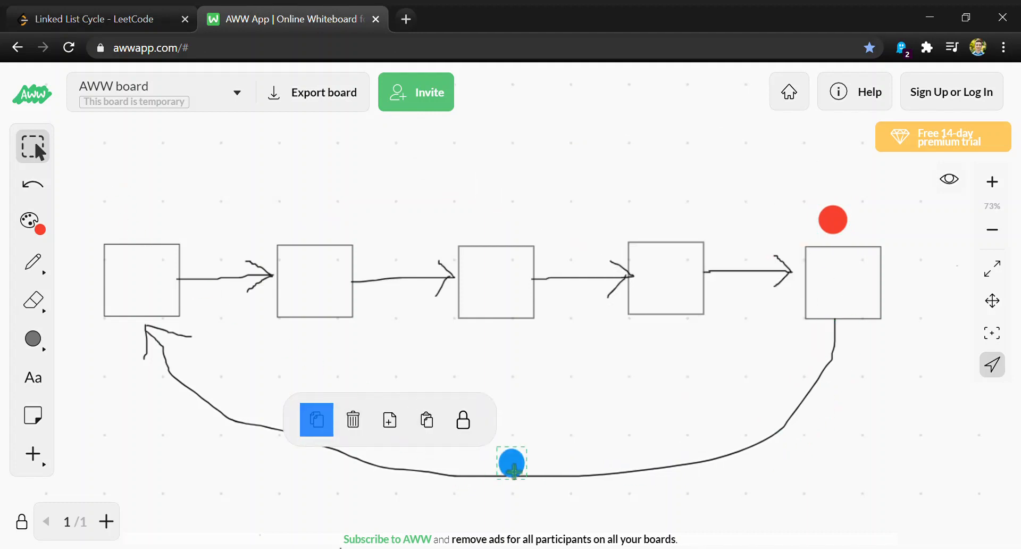
{"action": "left_click_drag", "start_coordinate": [512, 464], "coordinate": [334, 329]}
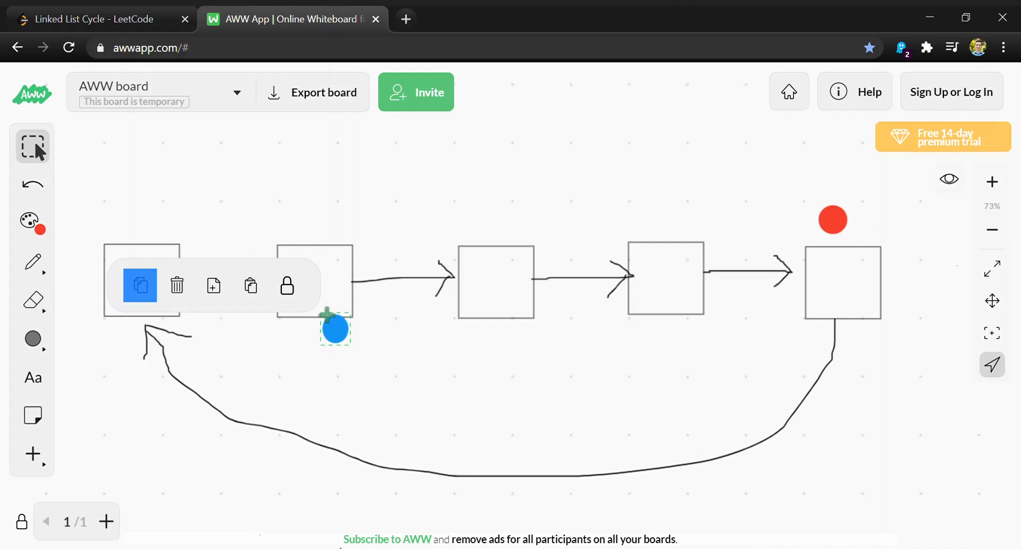
{"action": "left_click_drag", "start_coordinate": [333, 327], "coordinate": [122, 220]}
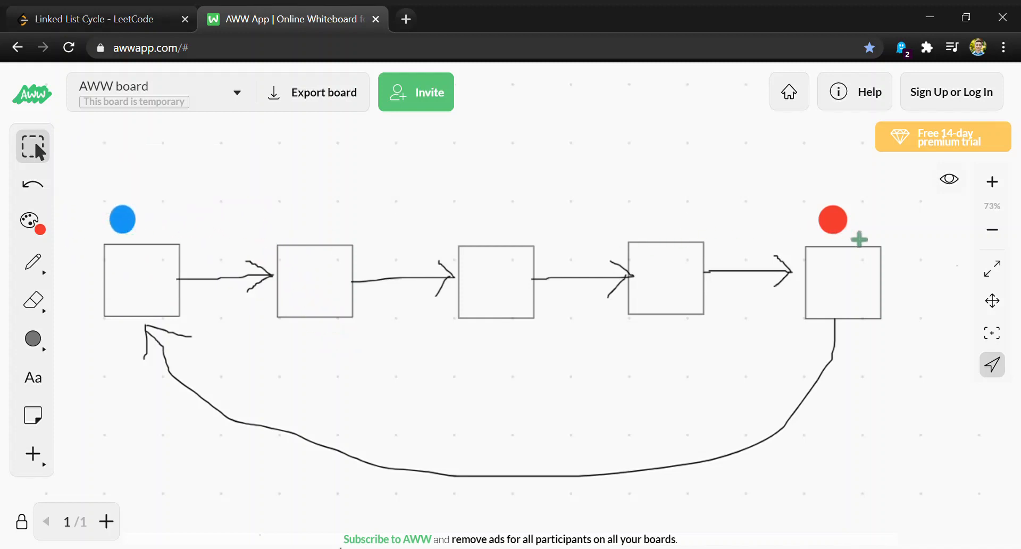
{"action": "left_click_drag", "start_coordinate": [832, 219], "coordinate": [489, 238]}
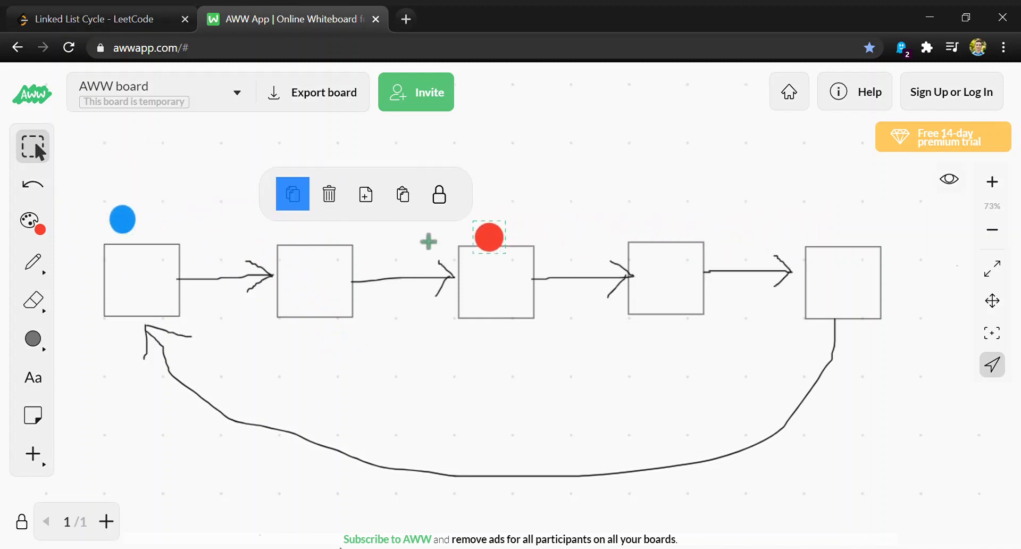
{"action": "left_click_drag", "start_coordinate": [489, 237], "coordinate": [165, 218]}
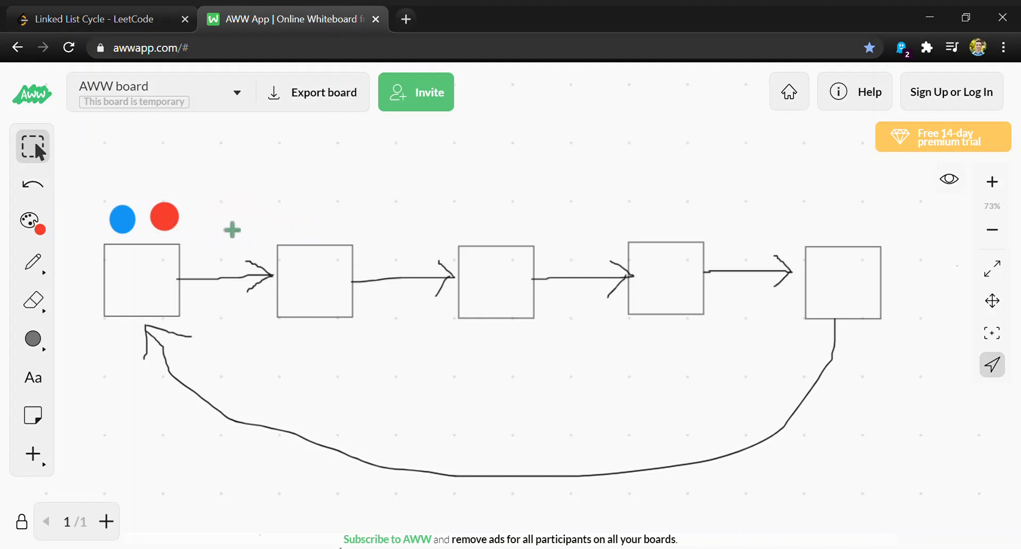
{"action": "mouse_move", "coordinate": [212, 249]}
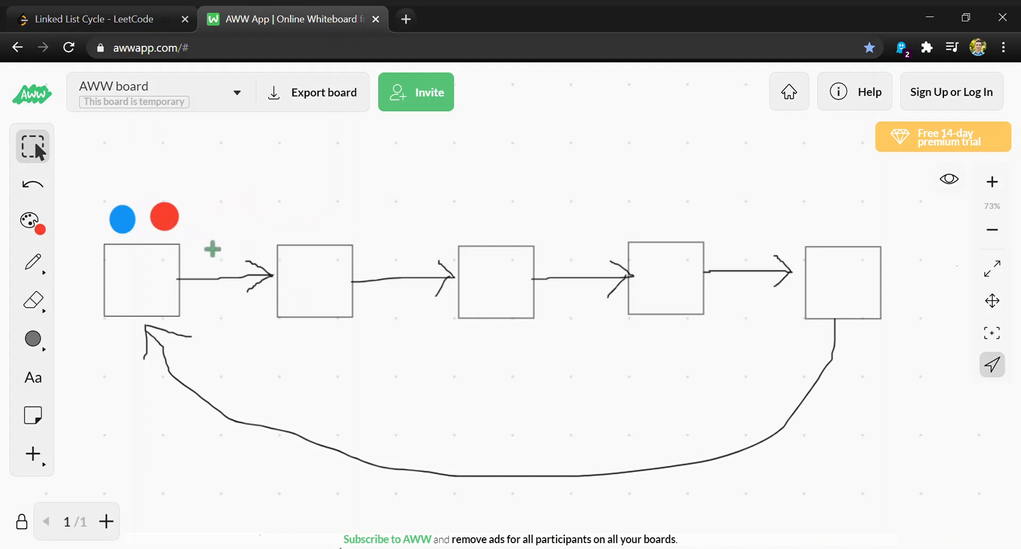
{"action": "mouse_move", "coordinate": [347, 249]}
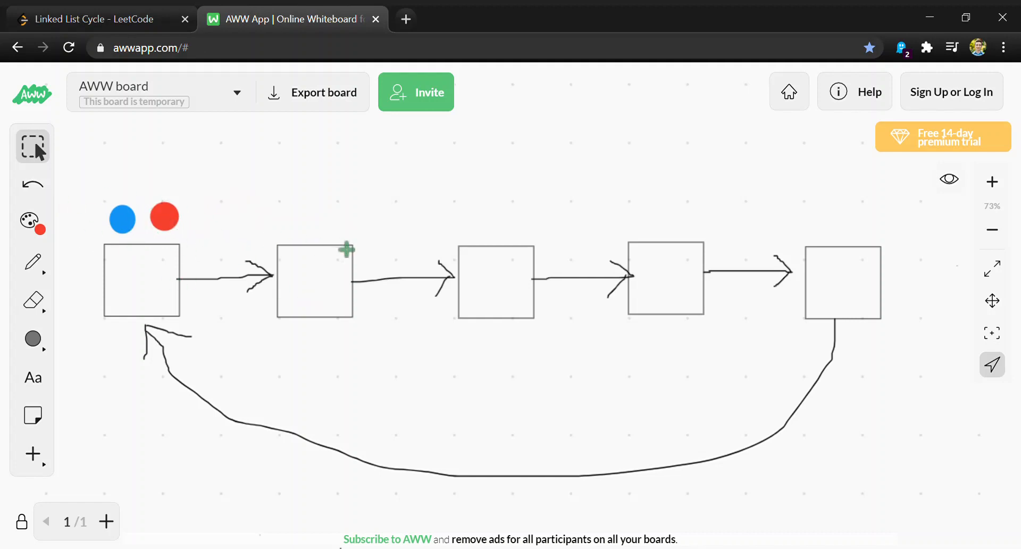
{"action": "mouse_move", "coordinate": [218, 233]}
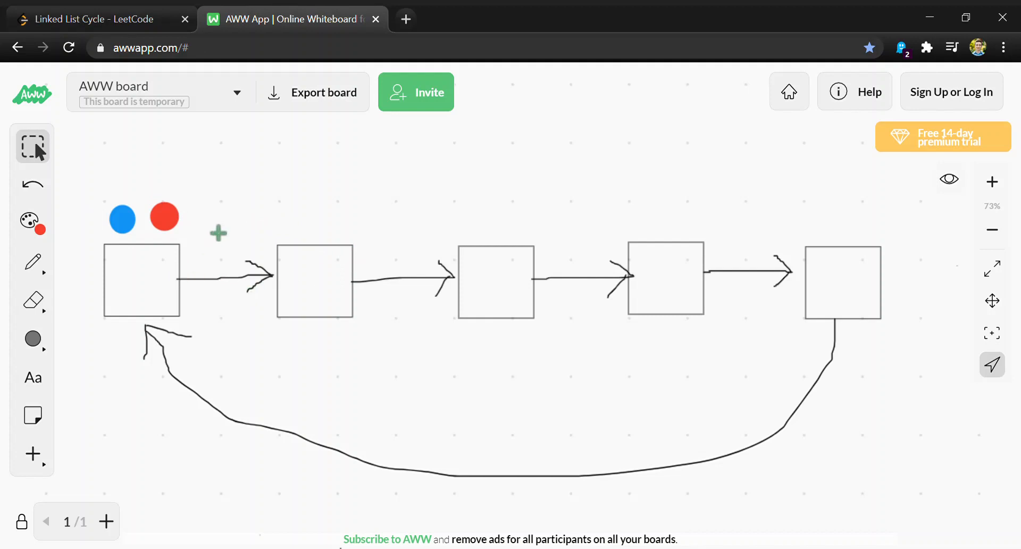
{"action": "mouse_move", "coordinate": [142, 242]}
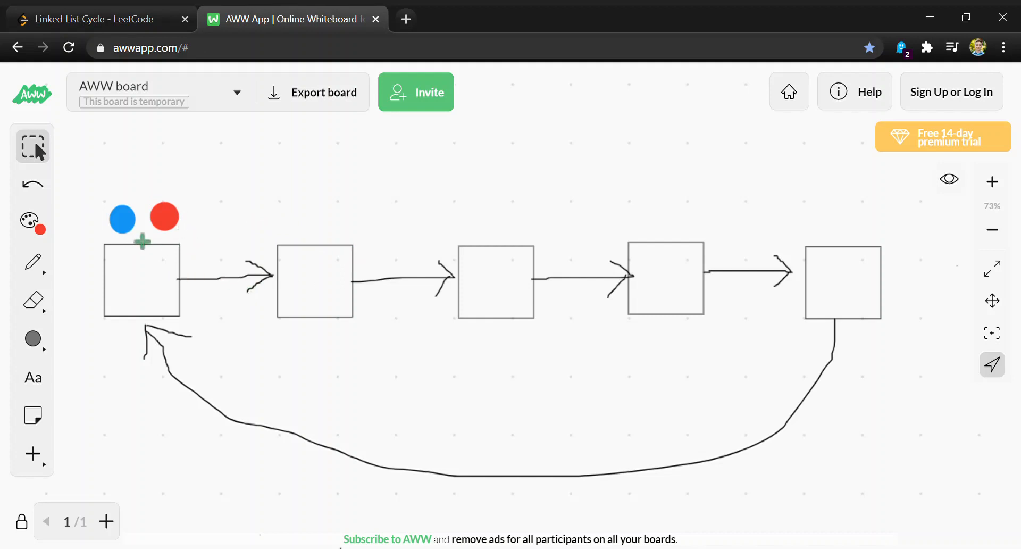
Step: Move the markers a step along the nodes, then bring the blue marker back to the first node
{"action": "left_click_drag", "start_coordinate": [123, 218], "coordinate": [488, 215]}
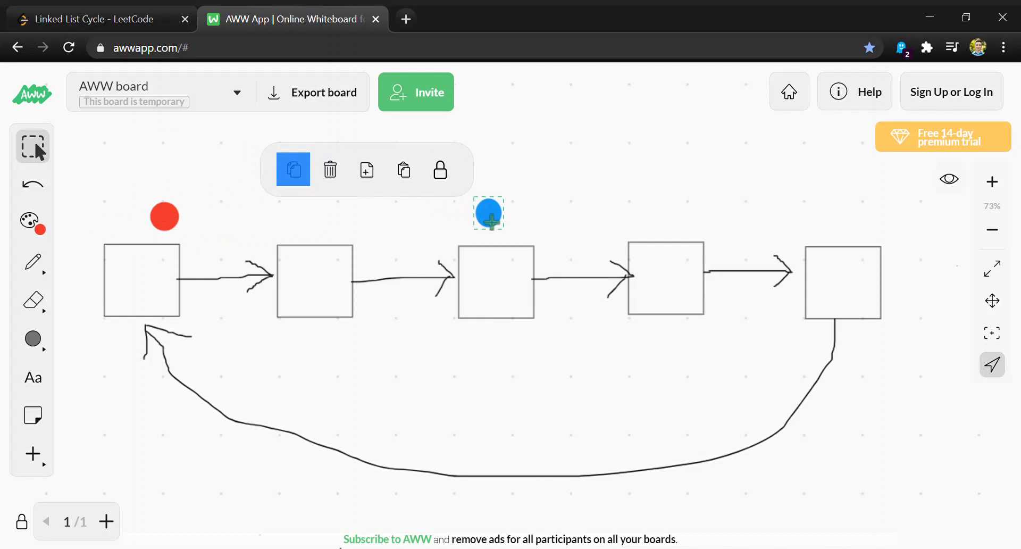
{"action": "left_click", "coordinate": [164, 216]}
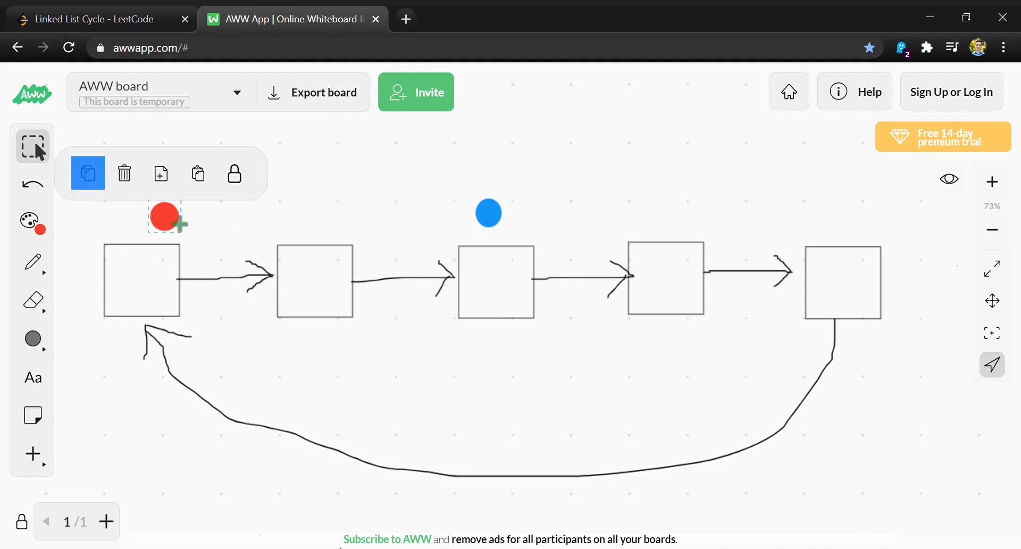
{"action": "left_click_drag", "start_coordinate": [165, 217], "coordinate": [330, 222]}
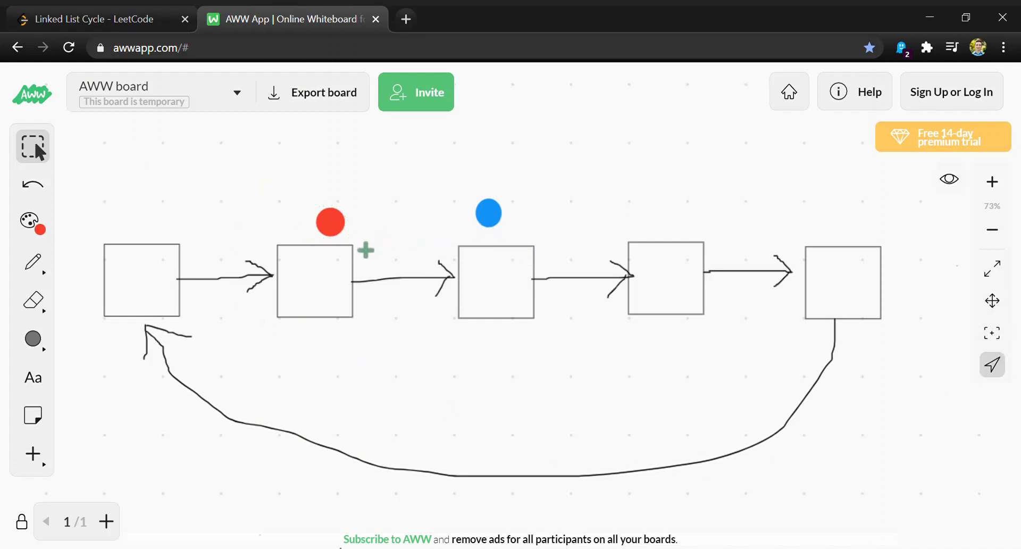
{"action": "left_click", "coordinate": [330, 222]}
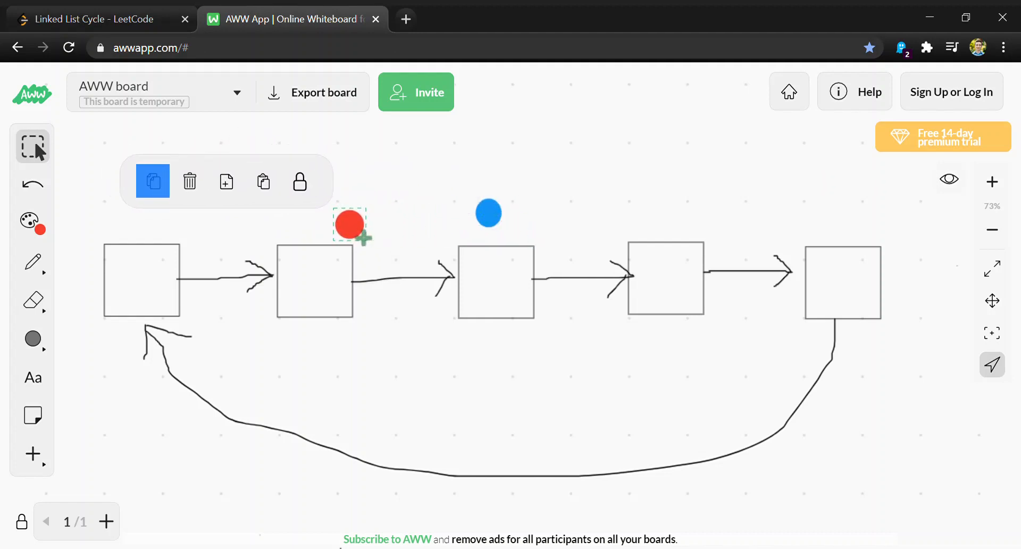
{"action": "left_click", "coordinate": [488, 212]}
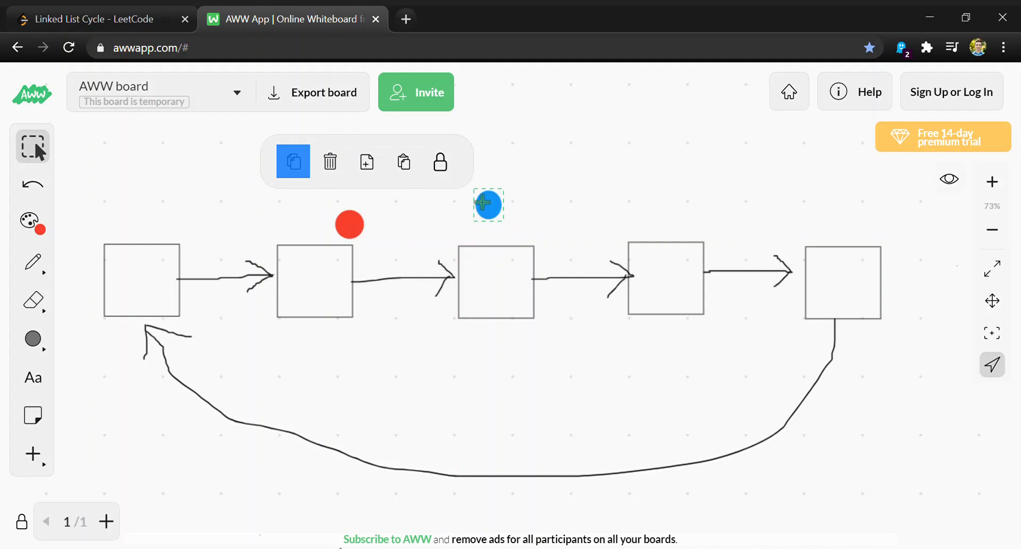
{"action": "left_click_drag", "start_coordinate": [487, 204], "coordinate": [171, 223]}
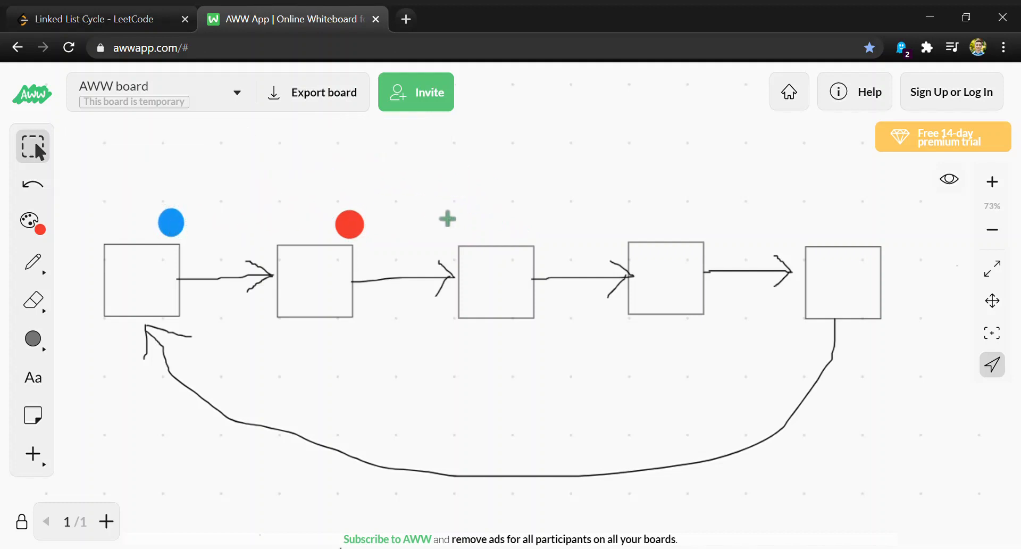
{"action": "mouse_move", "coordinate": [121, 214]}
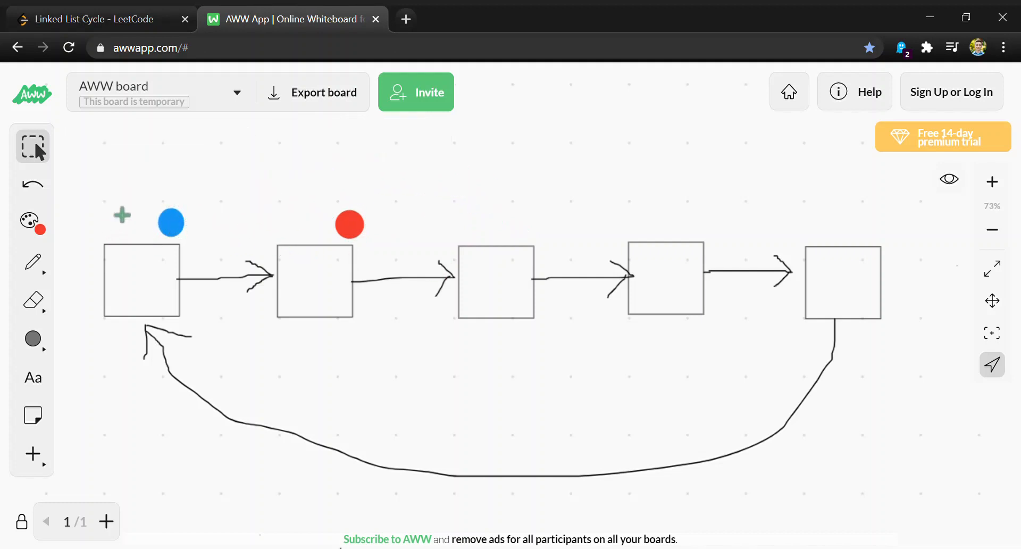
{"action": "mouse_move", "coordinate": [412, 231]}
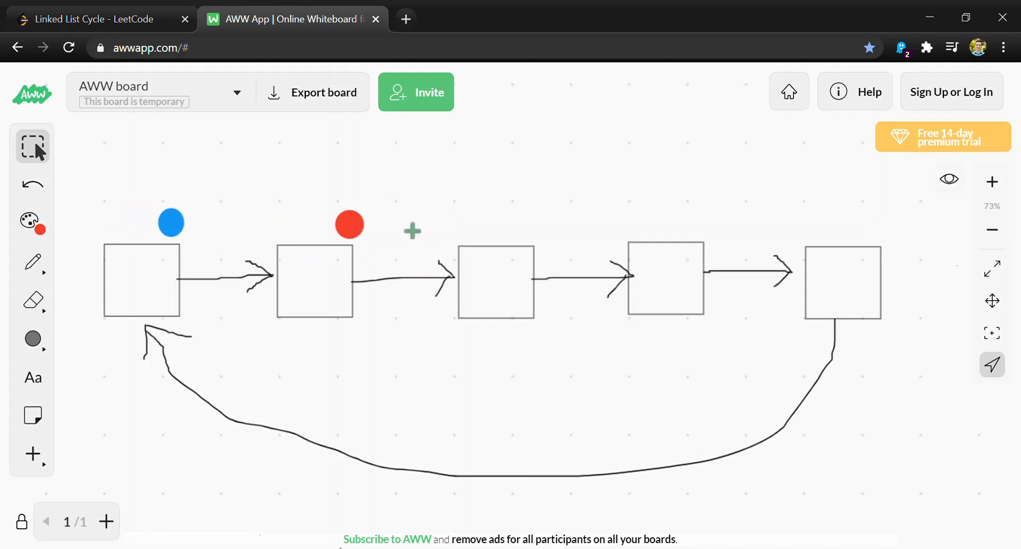
{"action": "mouse_move", "coordinate": [381, 238]}
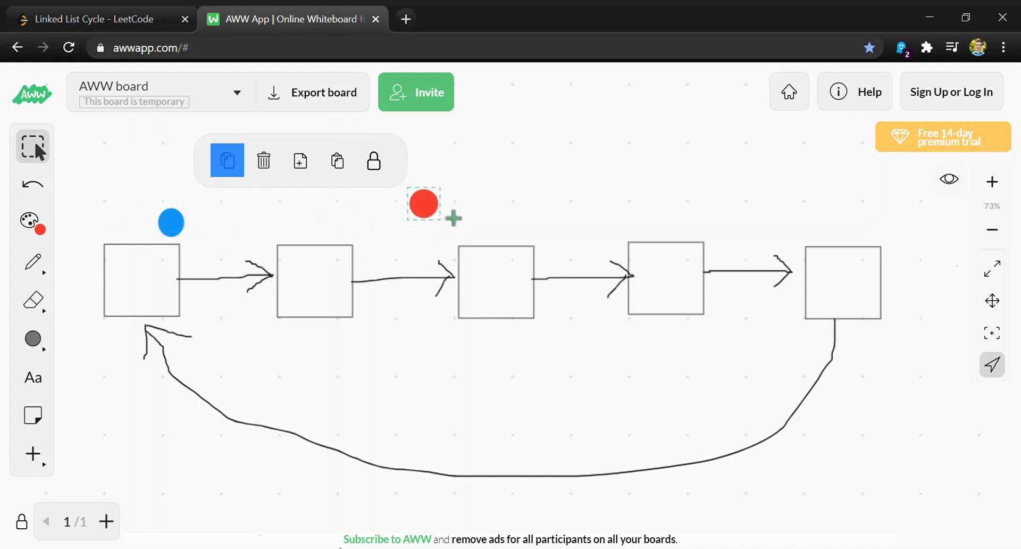
Step: Reposition the markers so blue sits above the third node and red above the fourth
{"action": "left_click_drag", "start_coordinate": [423, 204], "coordinate": [485, 238]}
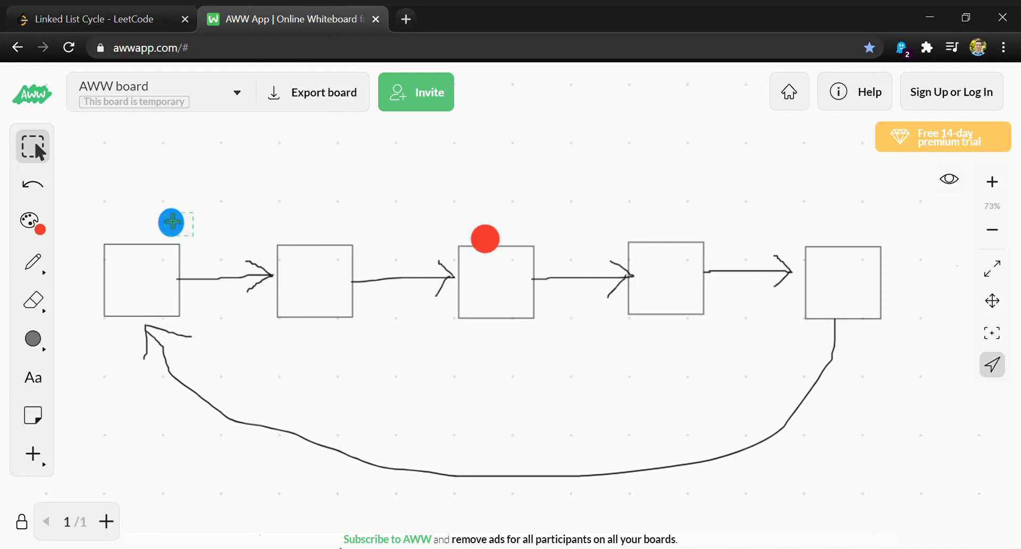
{"action": "left_click_drag", "start_coordinate": [171, 223], "coordinate": [513, 227]}
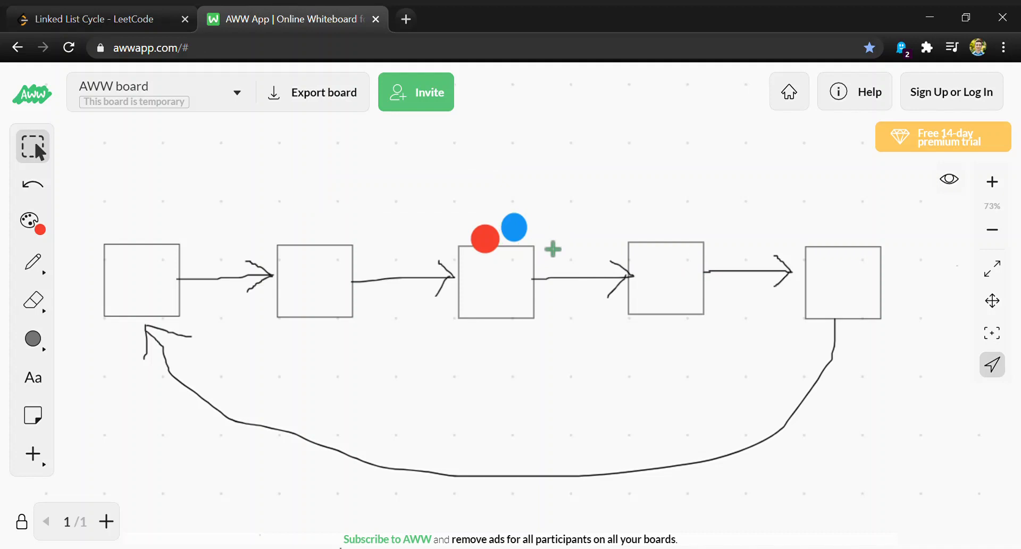
{"action": "left_click_drag", "start_coordinate": [514, 228], "coordinate": [207, 178]}
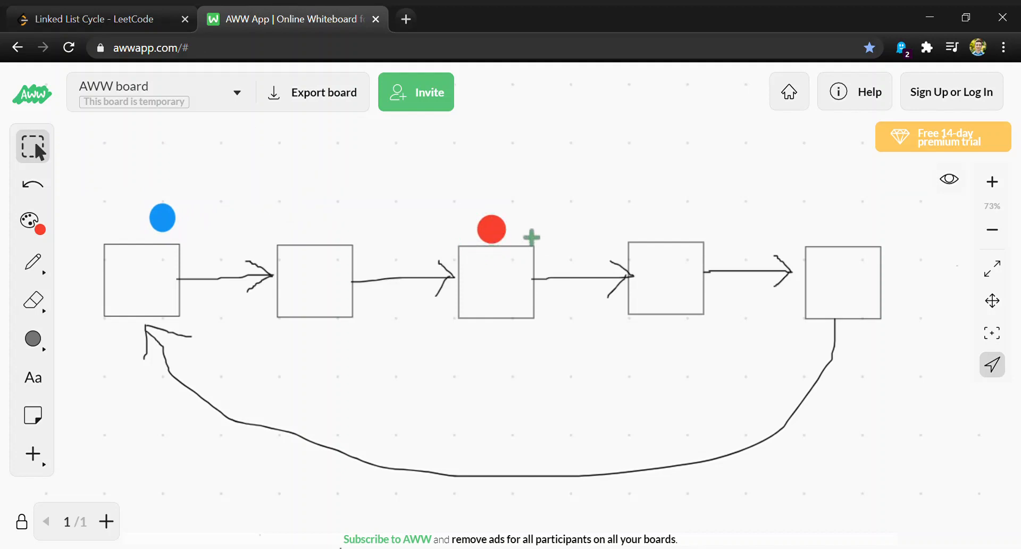
{"action": "left_click_drag", "start_coordinate": [491, 229], "coordinate": [658, 222]}
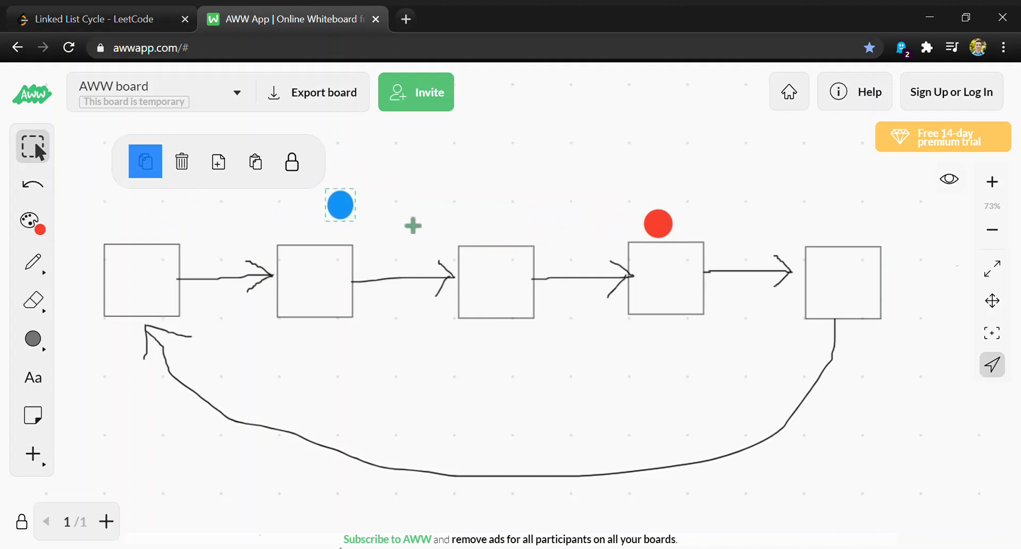
{"action": "left_click_drag", "start_coordinate": [339, 204], "coordinate": [513, 221]}
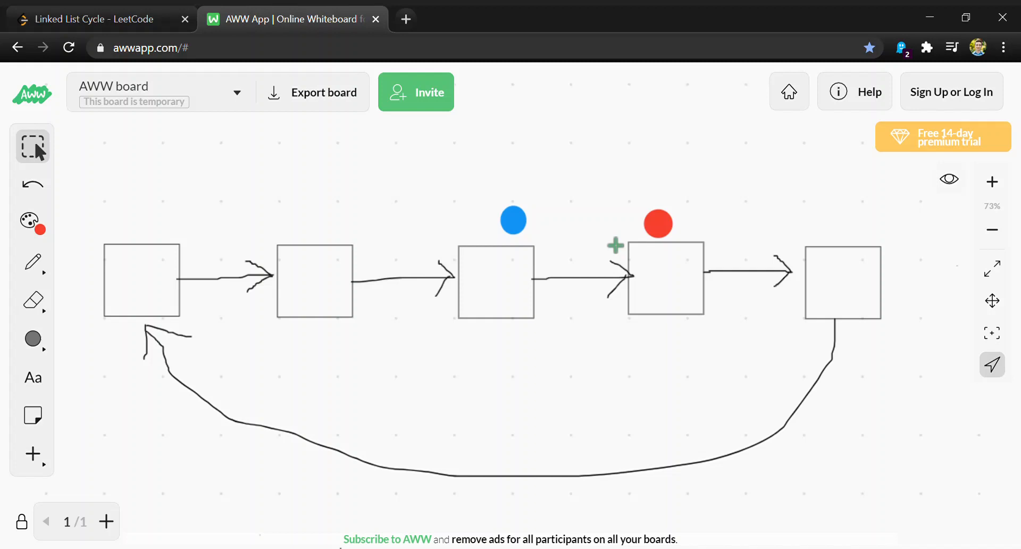
{"action": "mouse_move", "coordinate": [704, 233]}
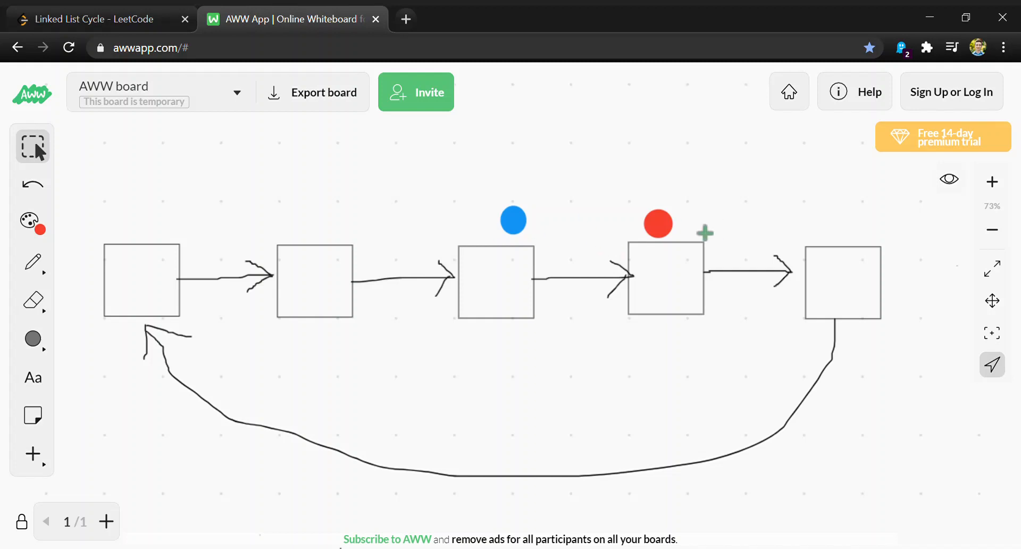
{"action": "mouse_move", "coordinate": [811, 365]}
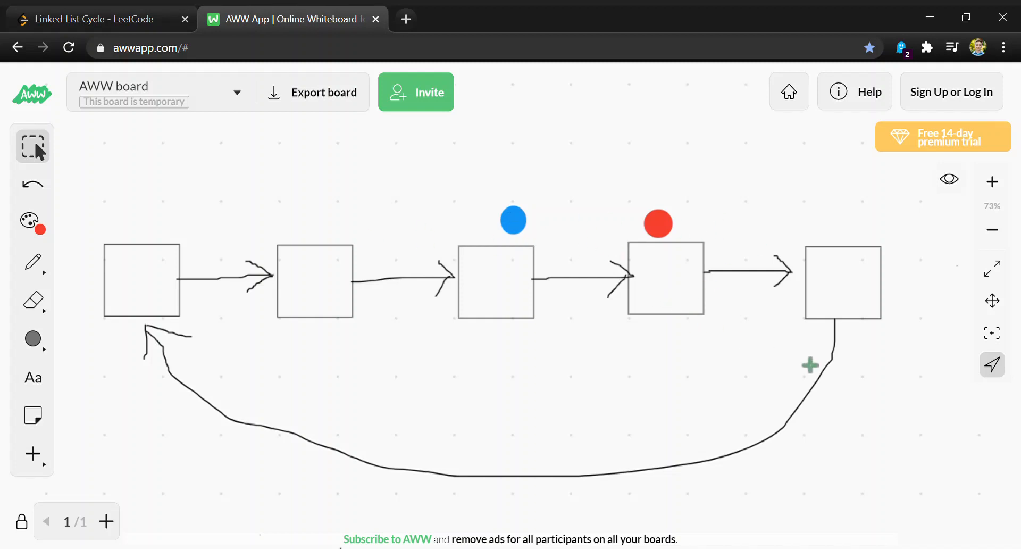
{"action": "mouse_move", "coordinate": [546, 323]}
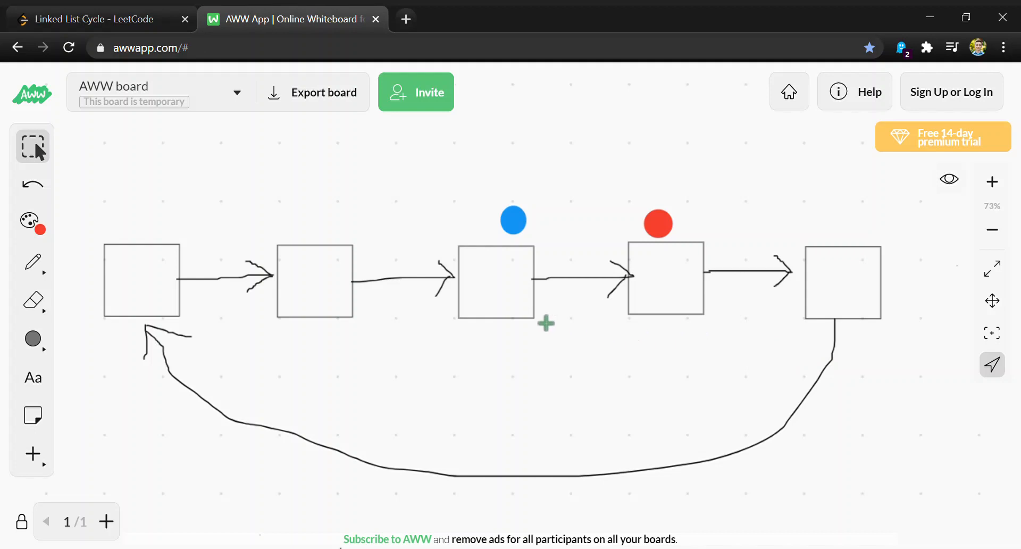
{"action": "mouse_move", "coordinate": [528, 241]}
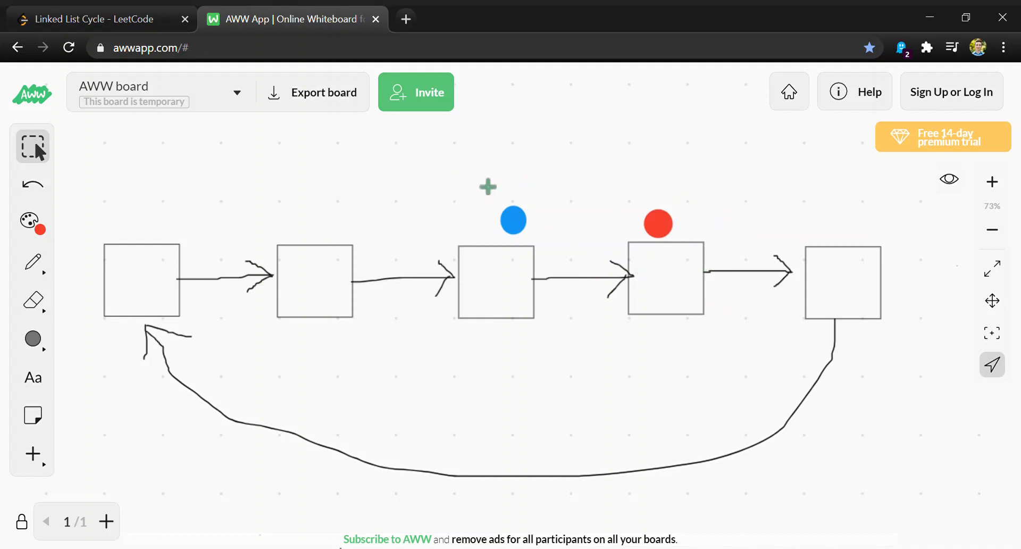
{"action": "mouse_move", "coordinate": [650, 294]}
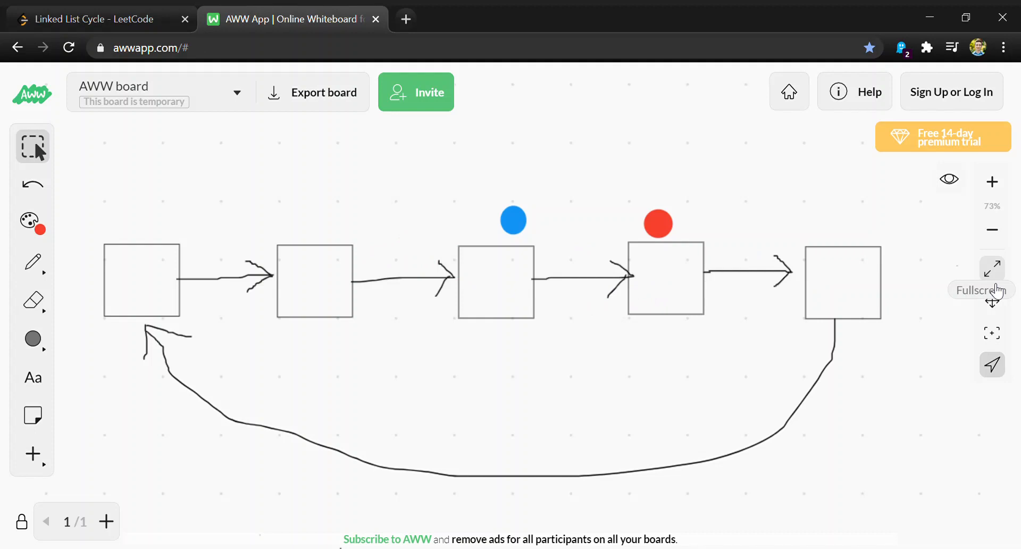
{"action": "mouse_move", "coordinate": [422, 276]}
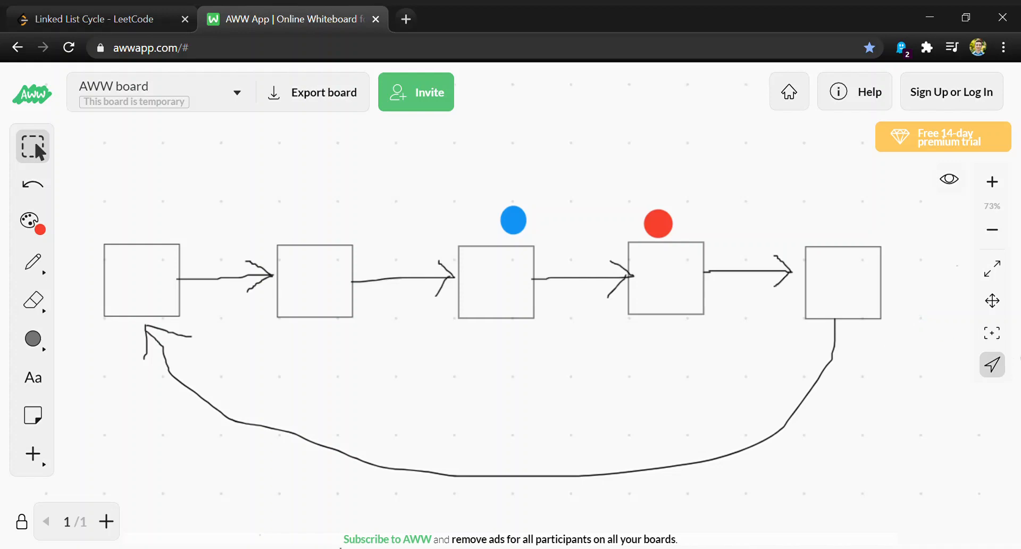
{"action": "mouse_move", "coordinate": [242, 267]}
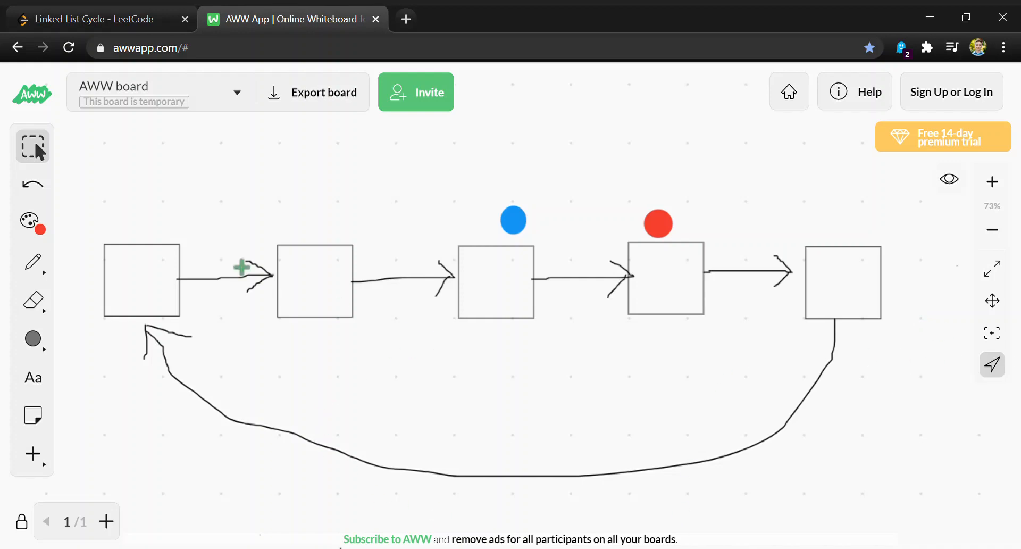
Step: Declare ListNode* fast = head; and ListNode* slow = head; inside hasCycle
{"action": "left_click", "coordinate": [98, 19]}
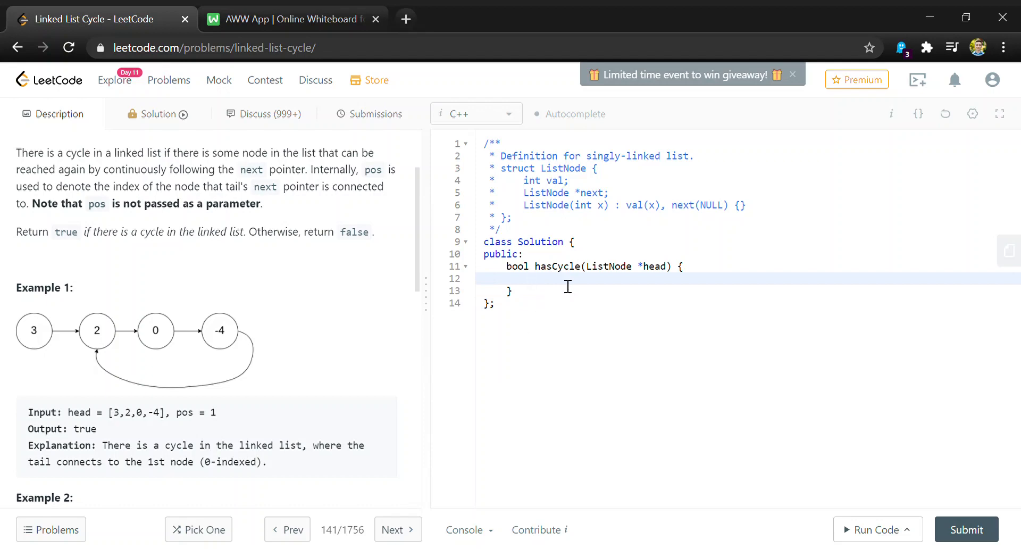
{"action": "type", "text": "ListNode"}
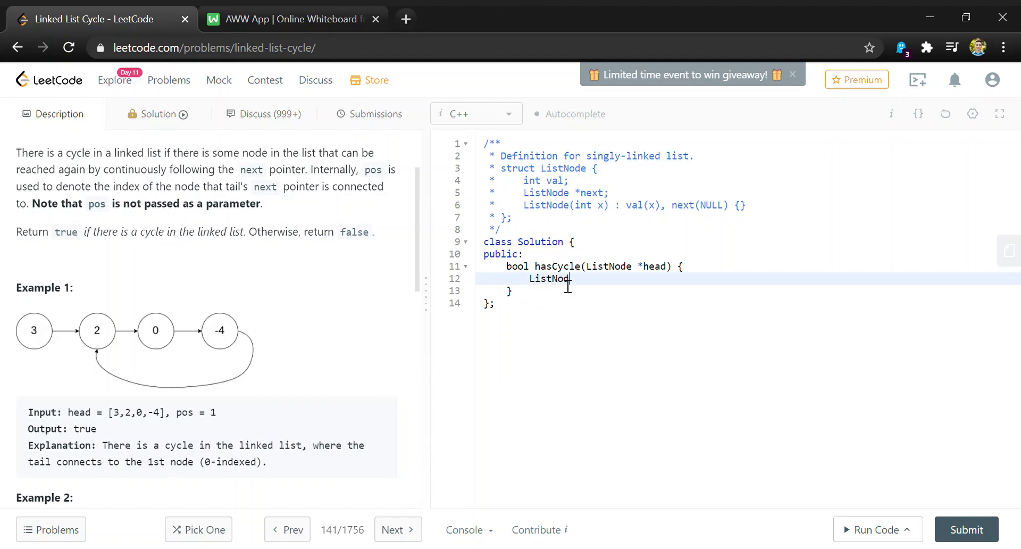
{"action": "type", "text": "*"}
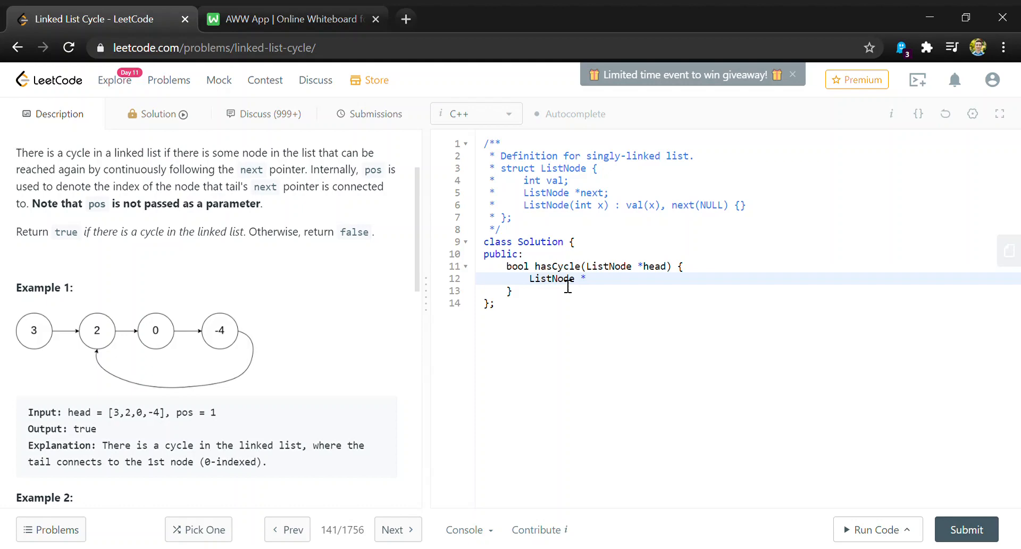
{"action": "type", "text": "fast"}
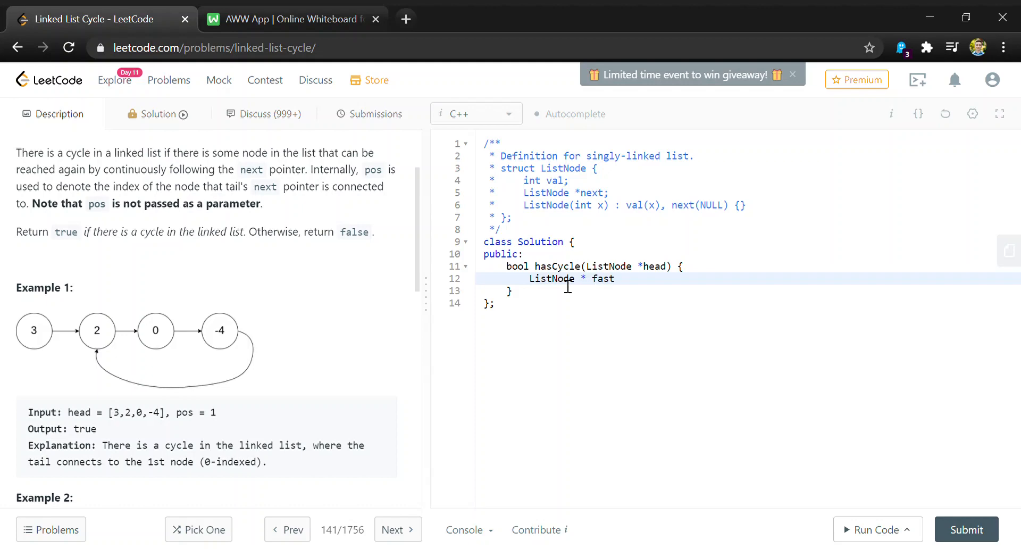
{"action": "type", "text": "= head;"}
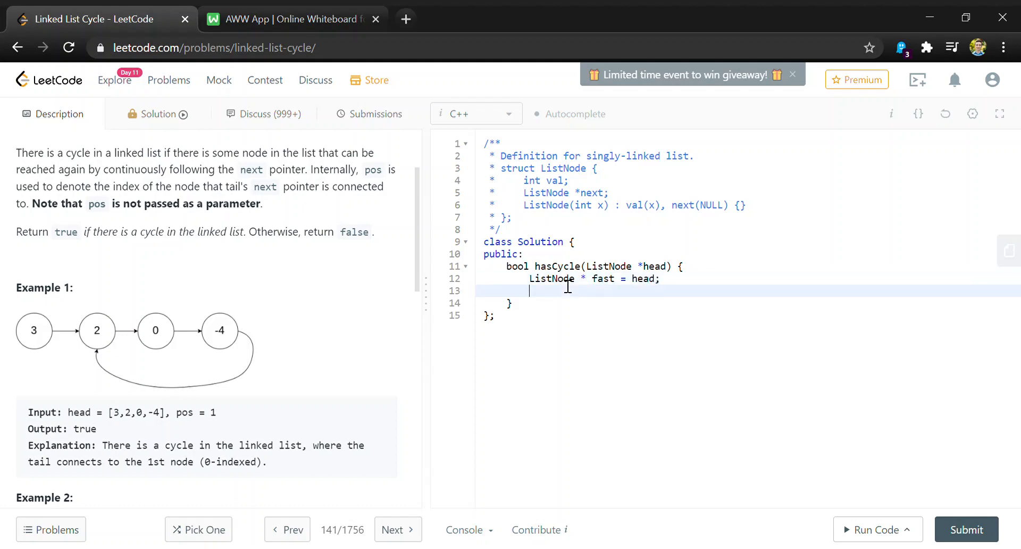
{"action": "type", "text": "ListNo"}
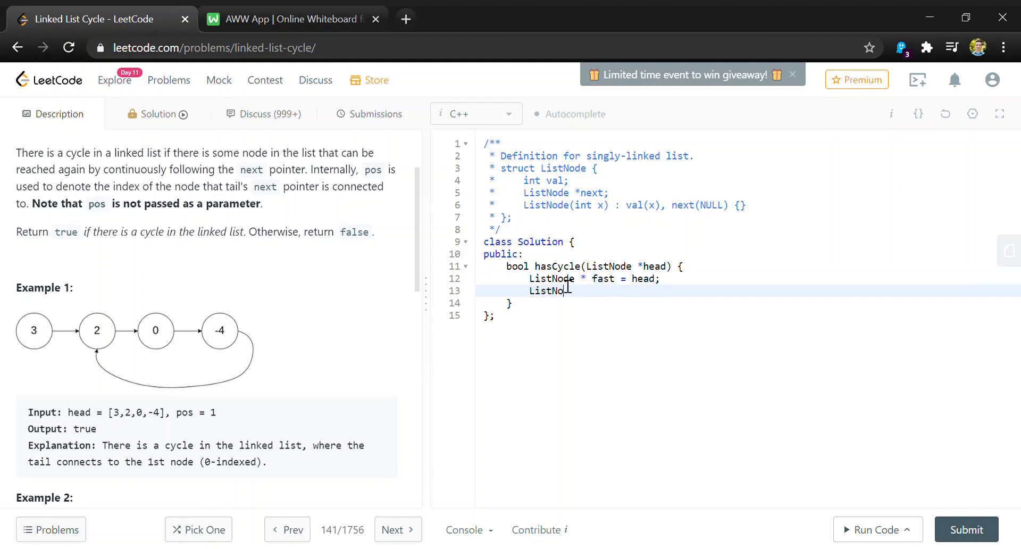
{"action": "type", "text": "* sl"}
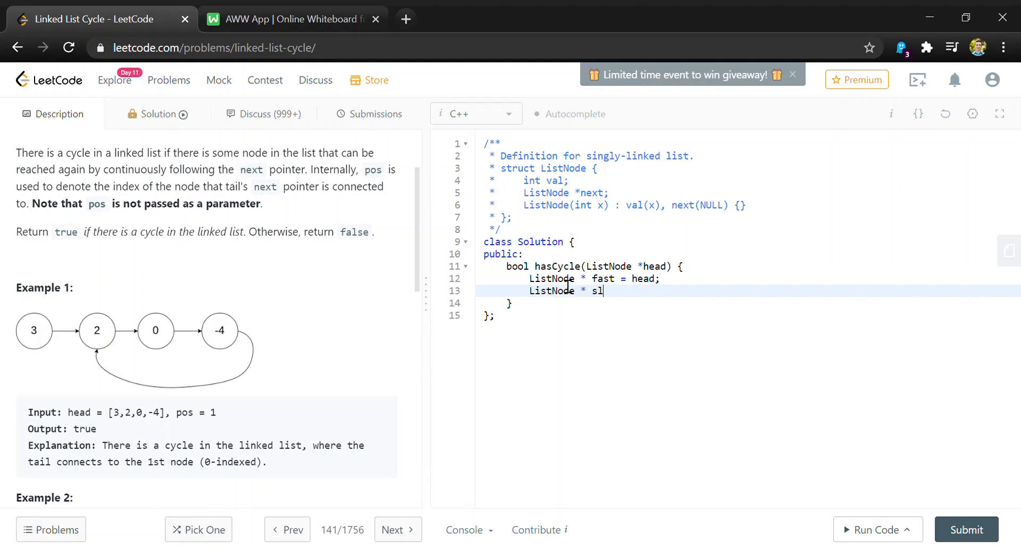
{"action": "type", "text": "ow = head"}
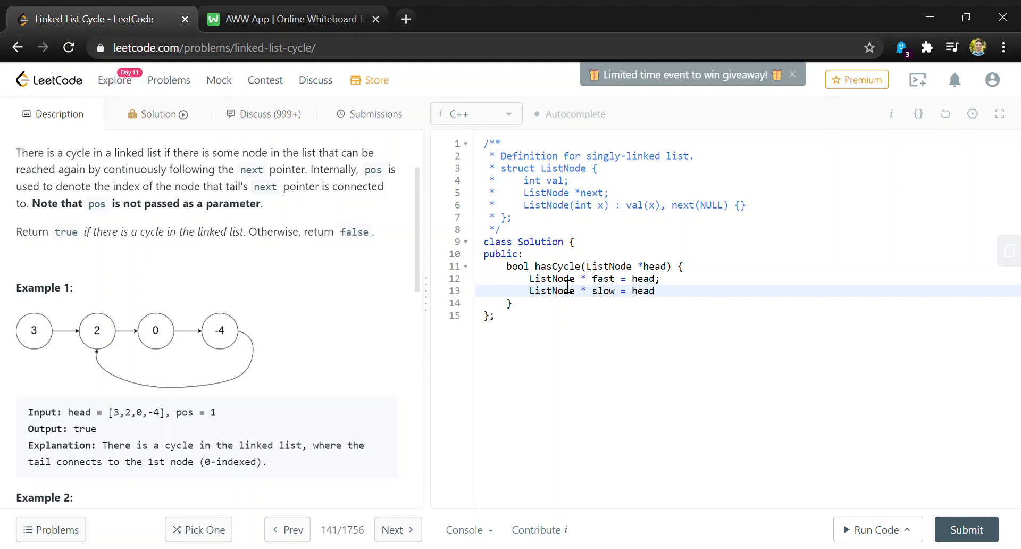
{"action": "key", "text": "Enter"}
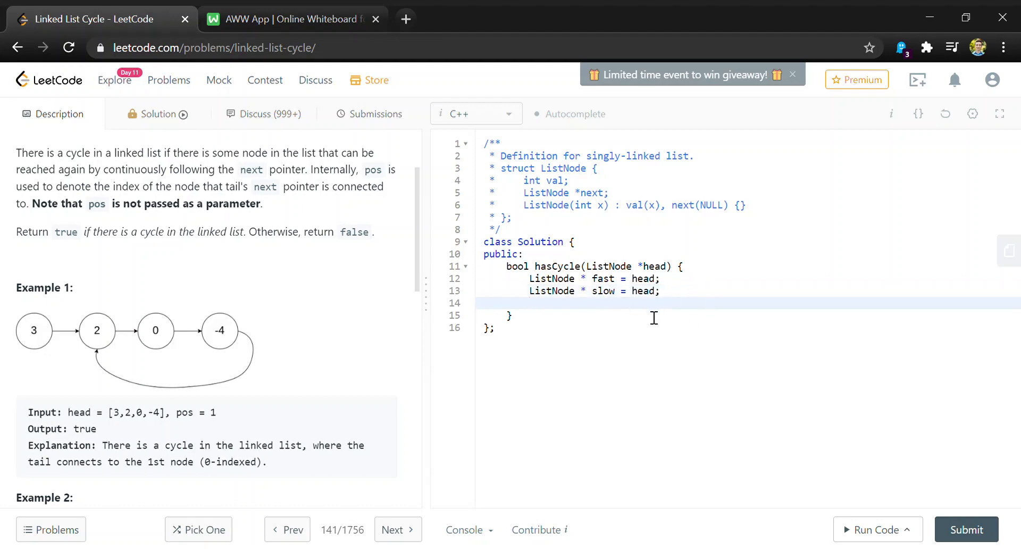
Step: Add a while loop that runs while fast != nullptr
{"action": "type", "text": "while"}
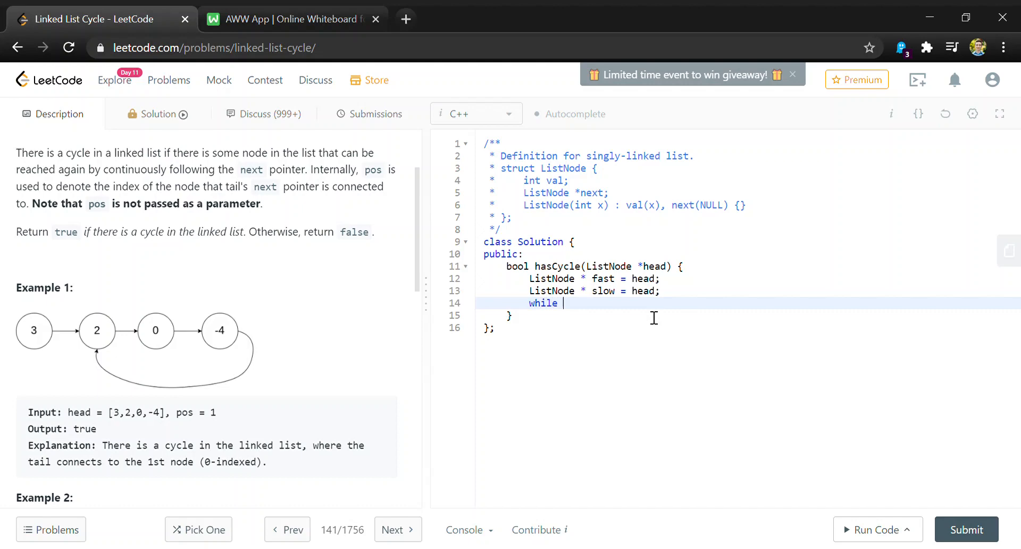
{"action": "type", "text": "()"}
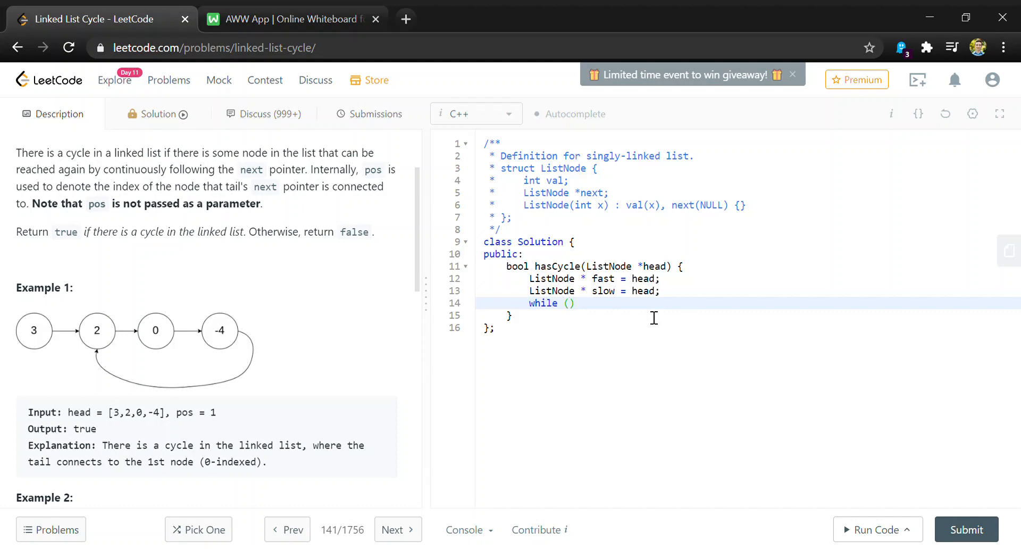
{"action": "type", "text": "fase"}
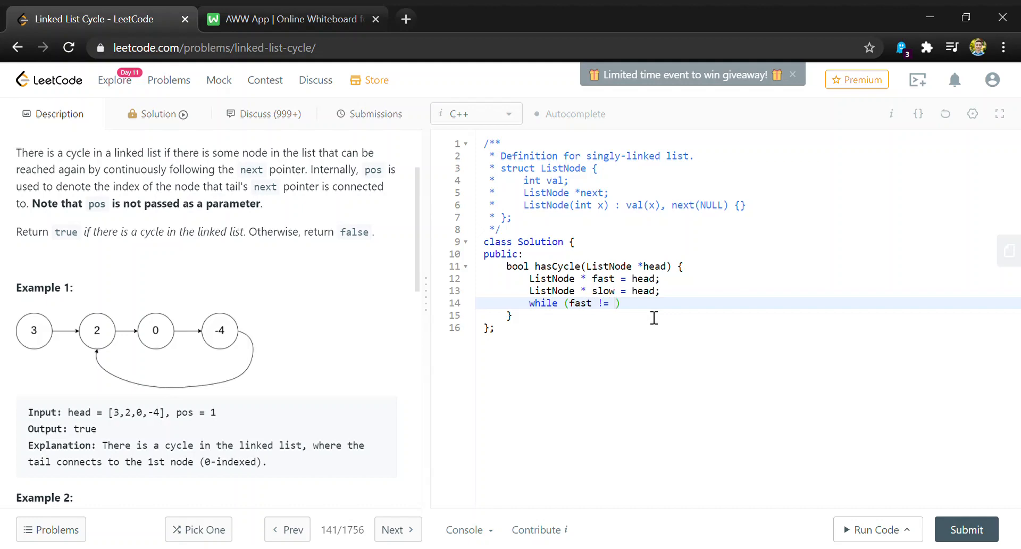
{"action": "type", "text": "nullptr"}
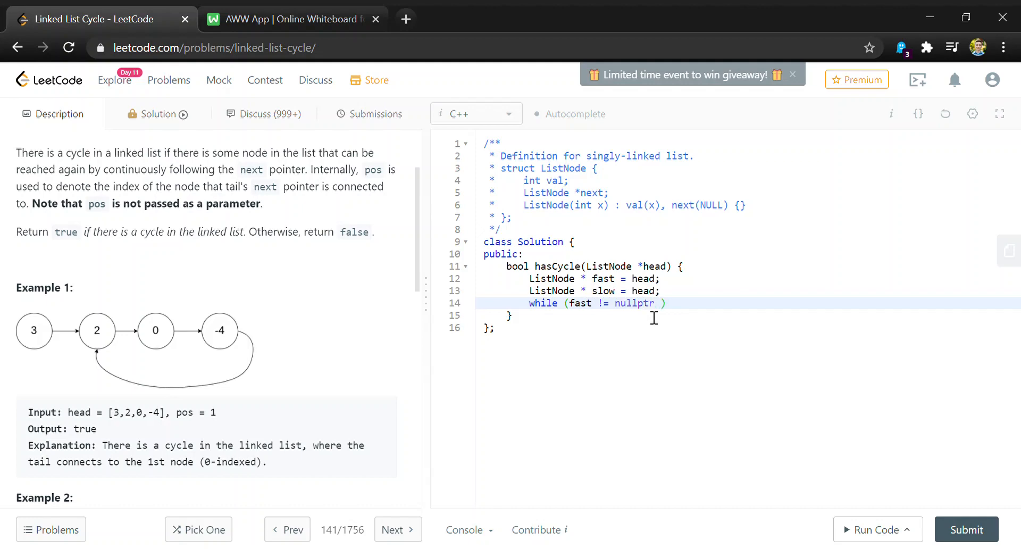
{"action": "type", "text": "{"}
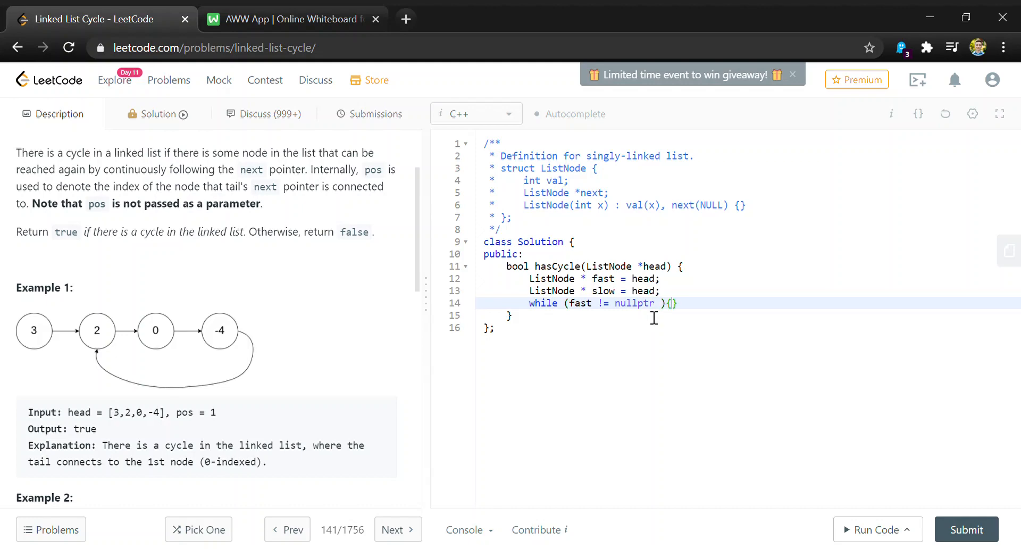
{"action": "key", "text": "enter"}
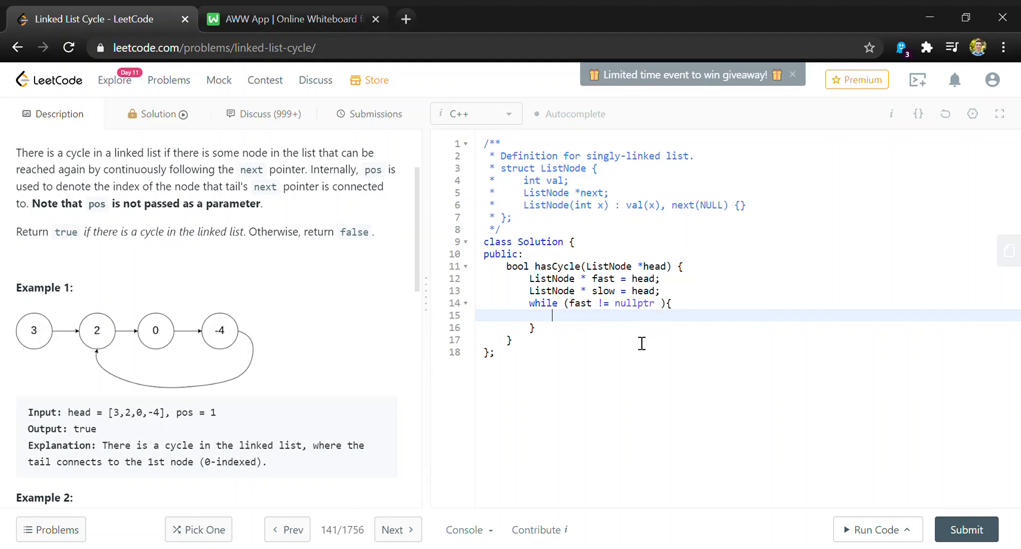
{"action": "mouse_move", "coordinate": [642, 328]}
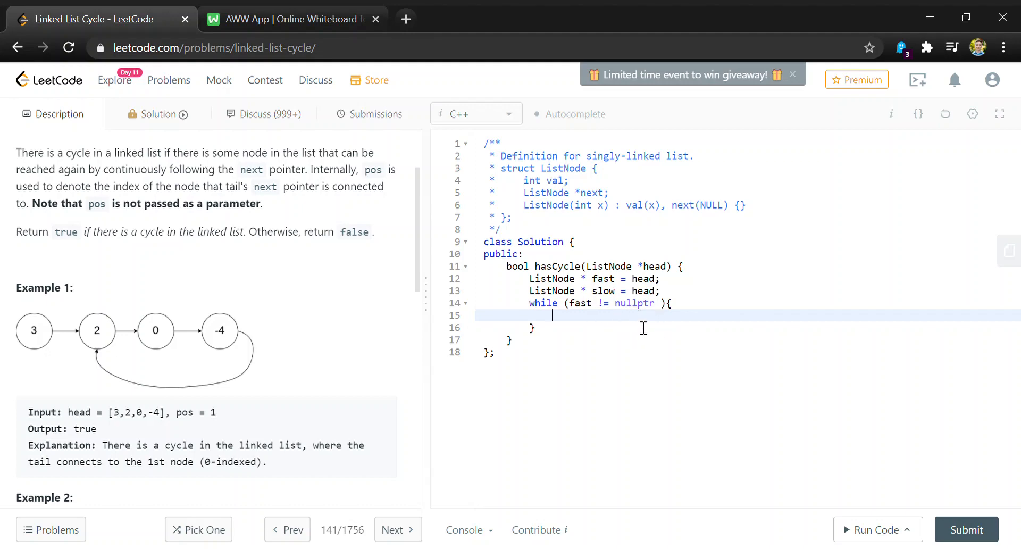
Step: Inside the loop, advance slow = slow->next; and fast = fast->next->next;
{"action": "type", "text": "slow"}
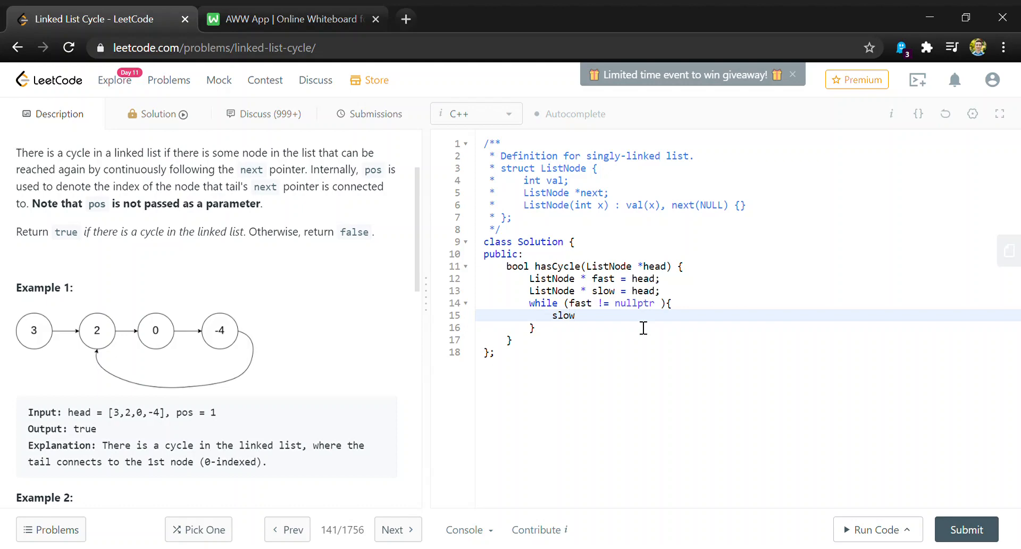
{"action": "type", "text": "= sl"}
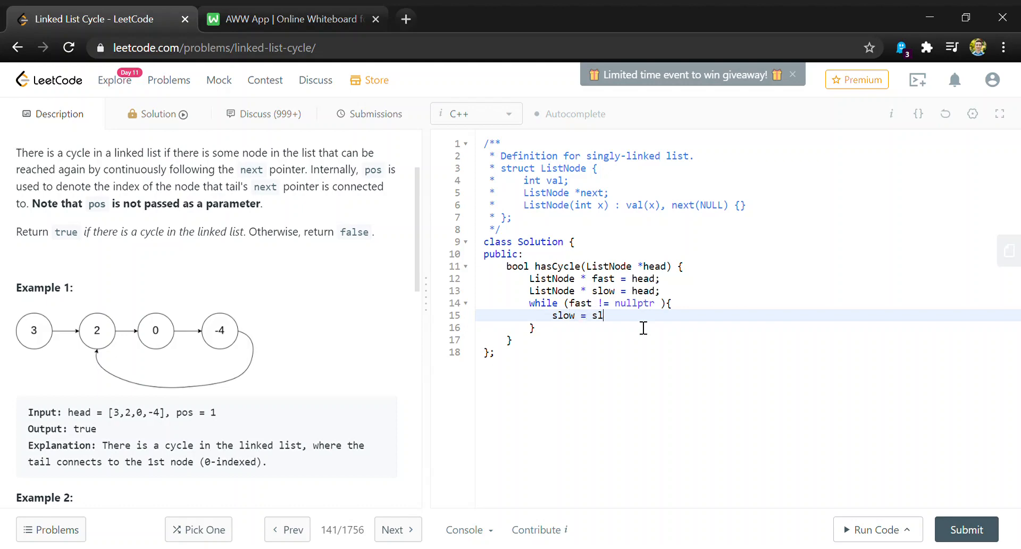
{"action": "type", "text": "ow->"}
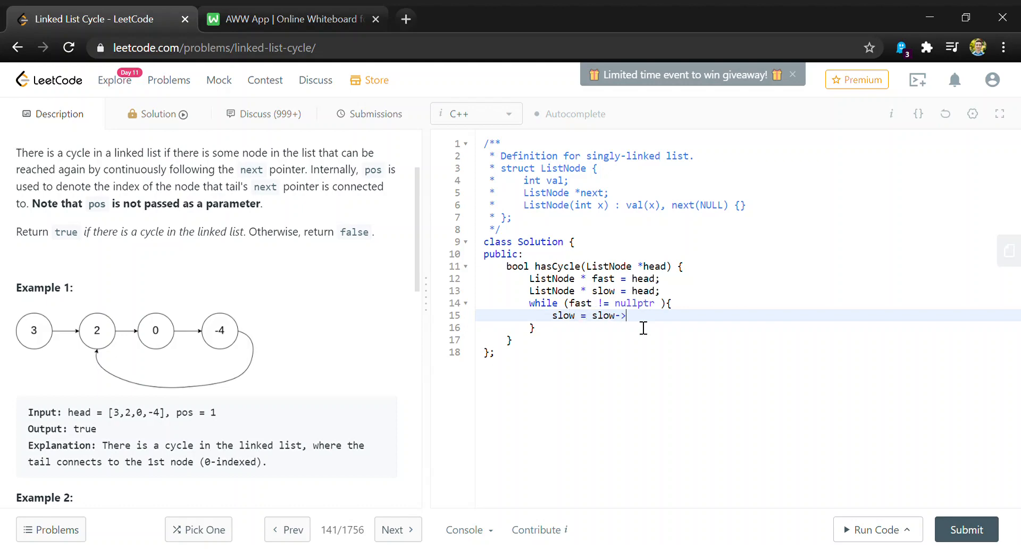
{"action": "type", "text": "next;"}
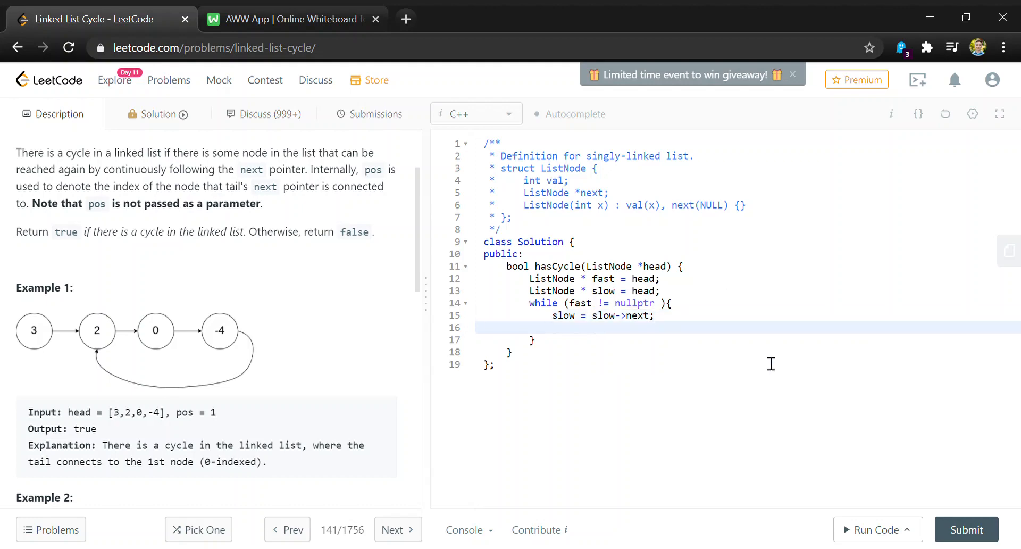
{"action": "type", "text": "fast ="}
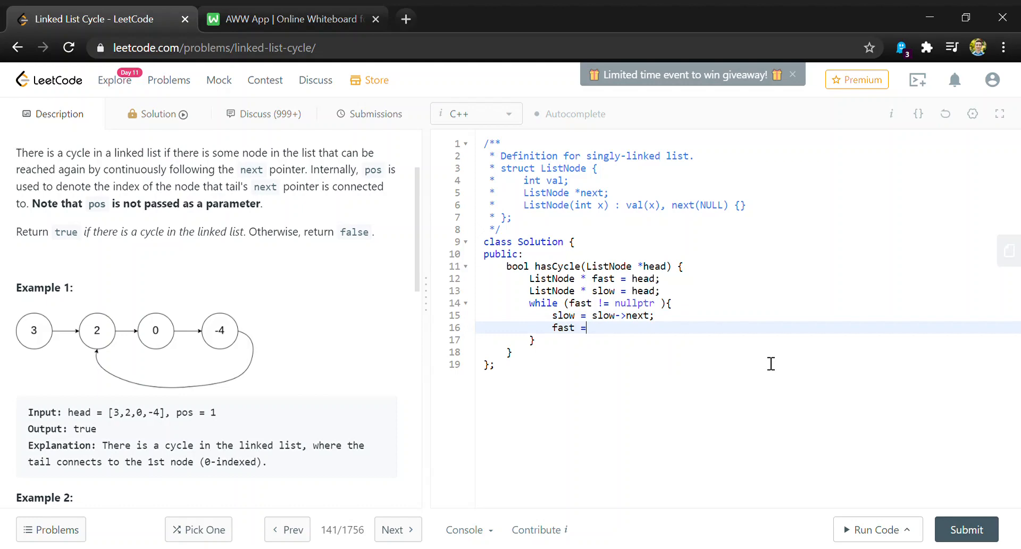
{"action": "type", "text": "fast"}
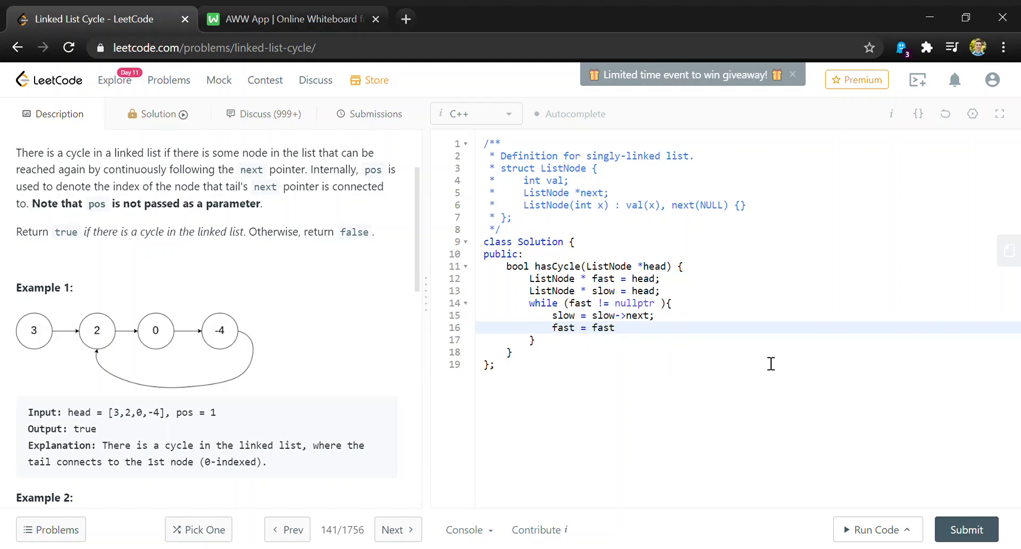
{"action": "type", "text": "->next-"}
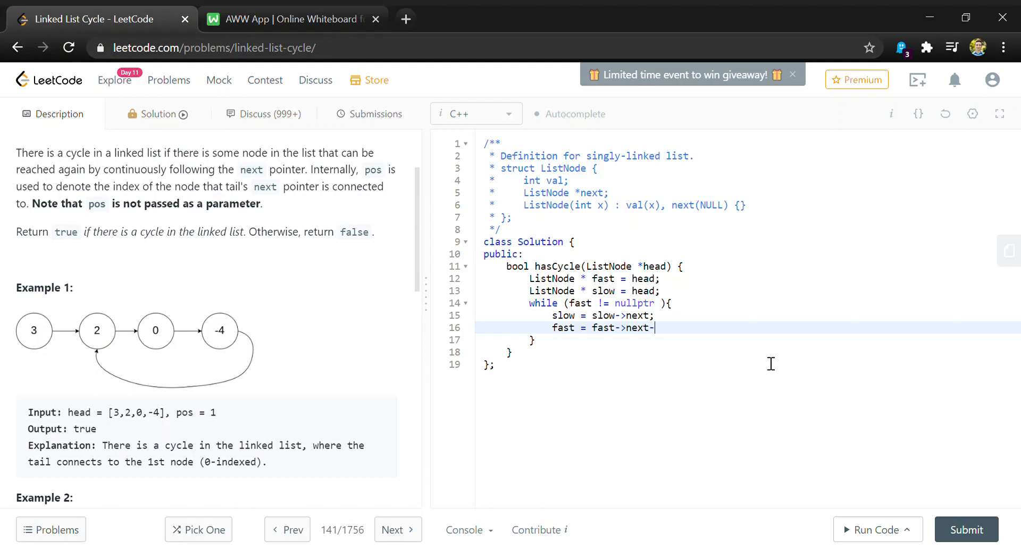
{"action": "type", "text": ">next;"}
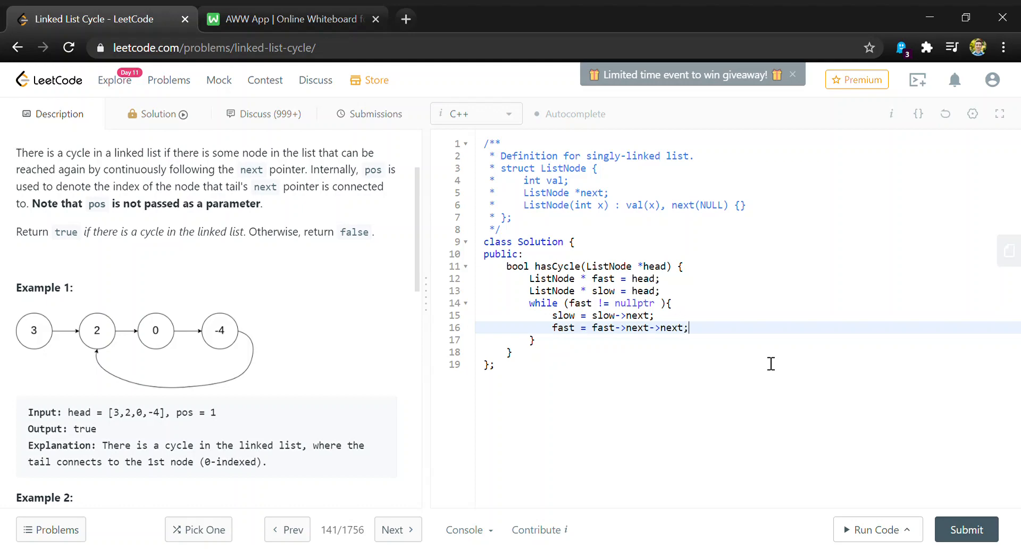
{"action": "mouse_move", "coordinate": [803, 339]}
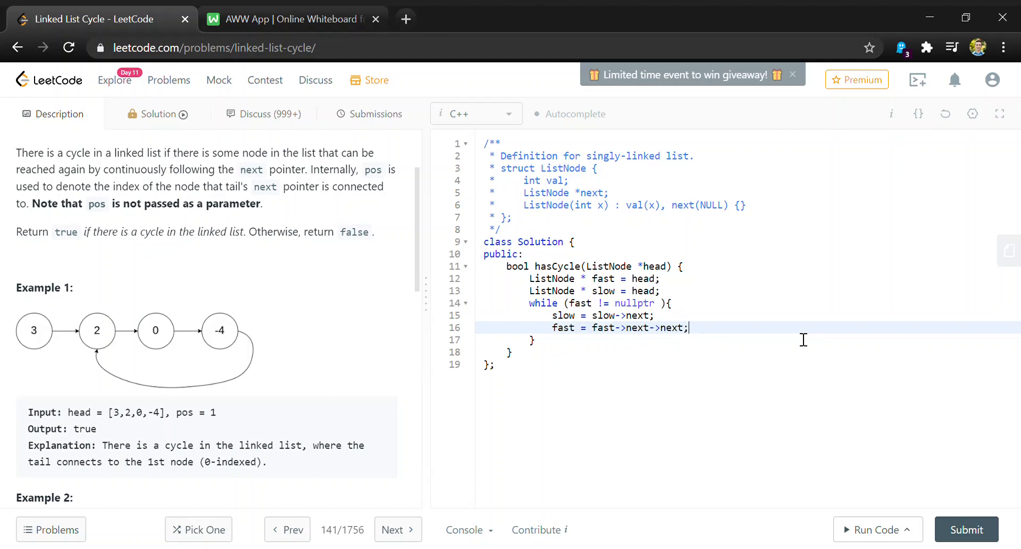
{"action": "mouse_move", "coordinate": [691, 368]}
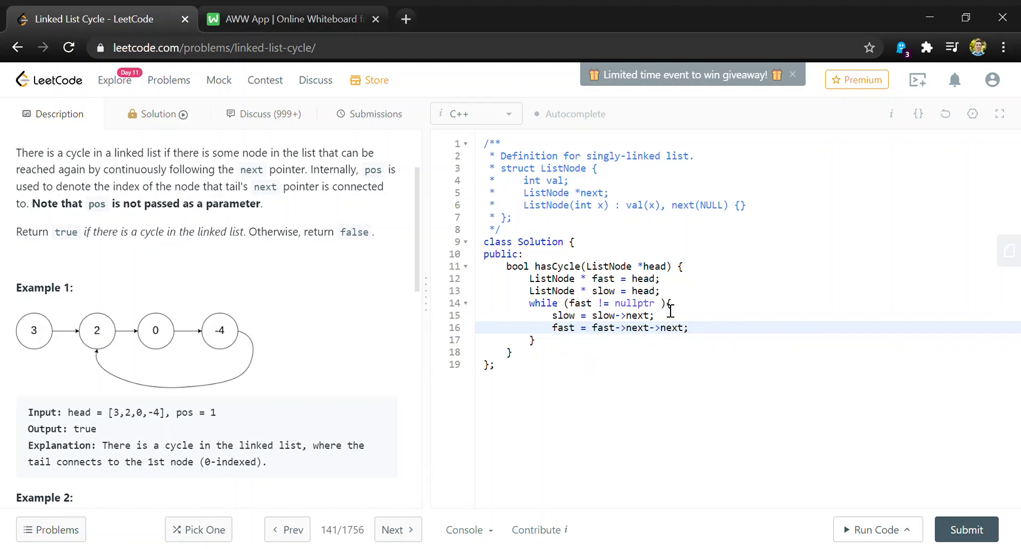
Step: Extend the while condition with && fast->next != nullptr
{"action": "type", "text": "&&"}
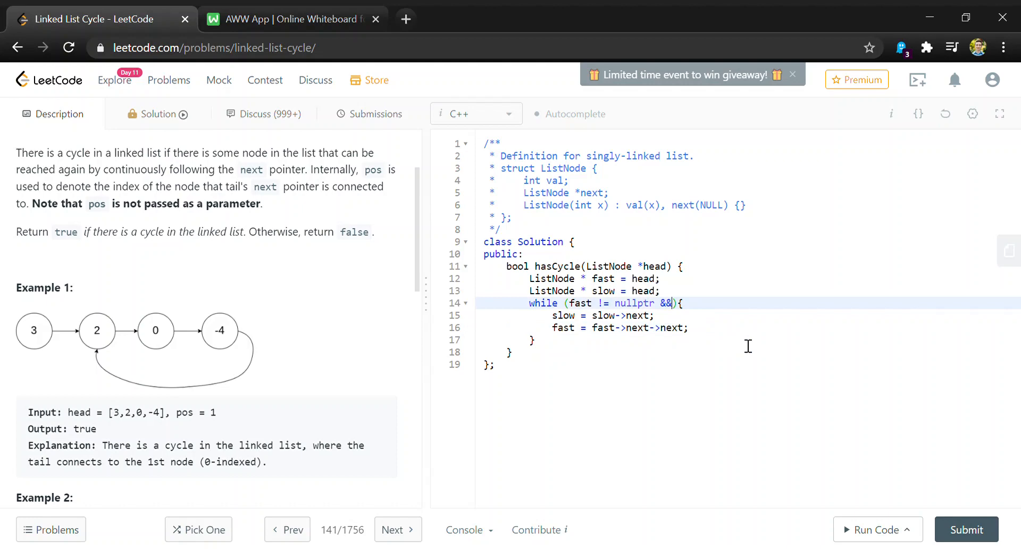
{"action": "type", "text": "fast-"}
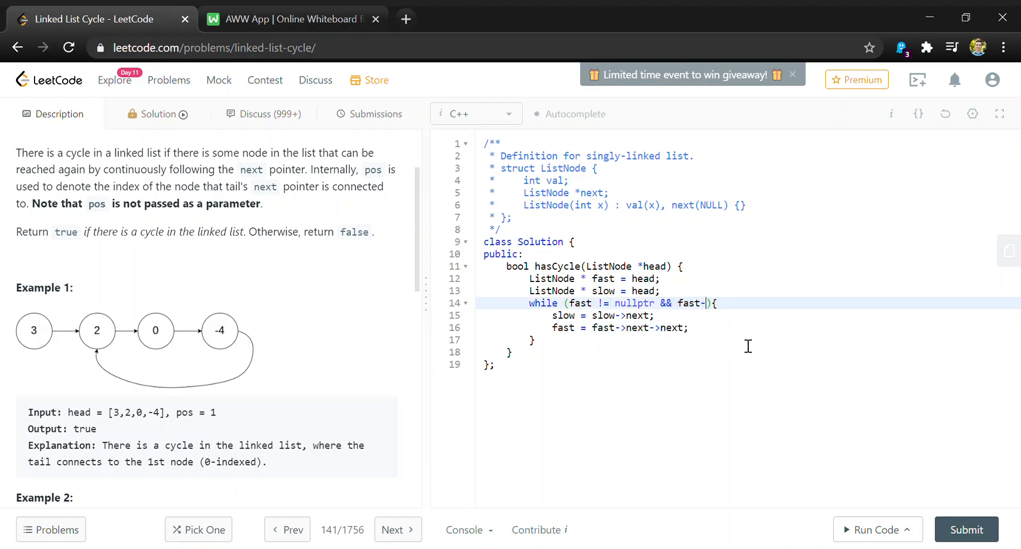
{"action": "type", "text": ">"}
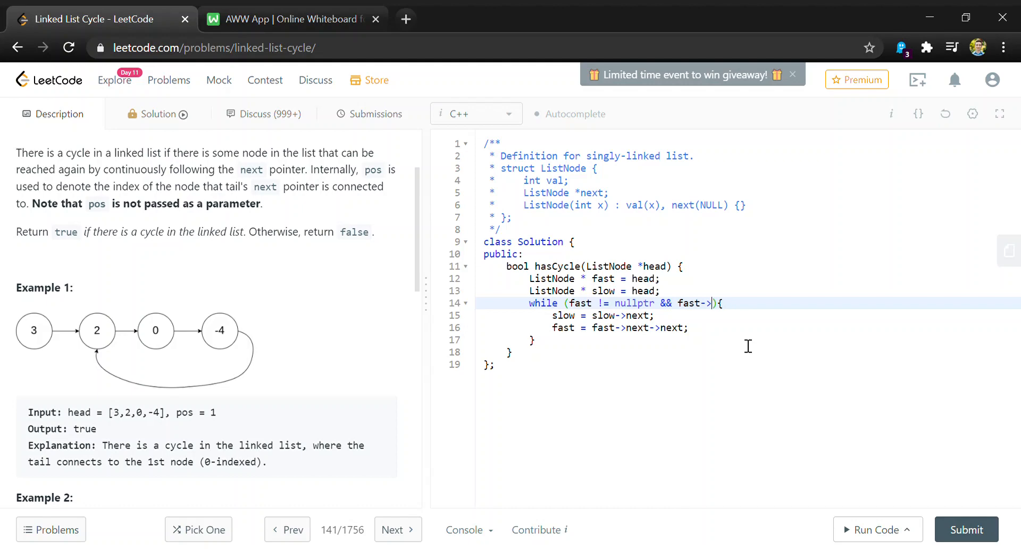
{"action": "type", "text": "next"}
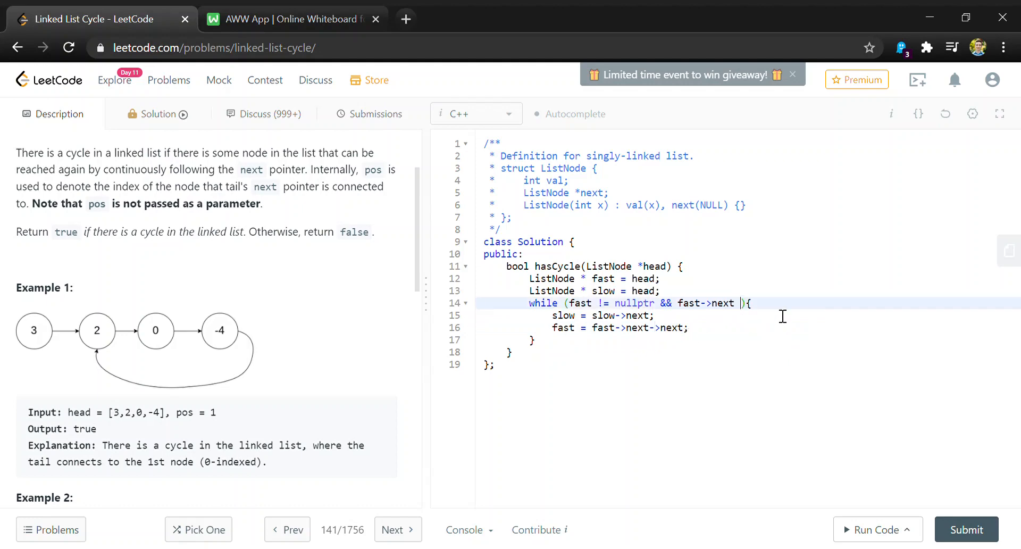
{"action": "type", "text": "!="}
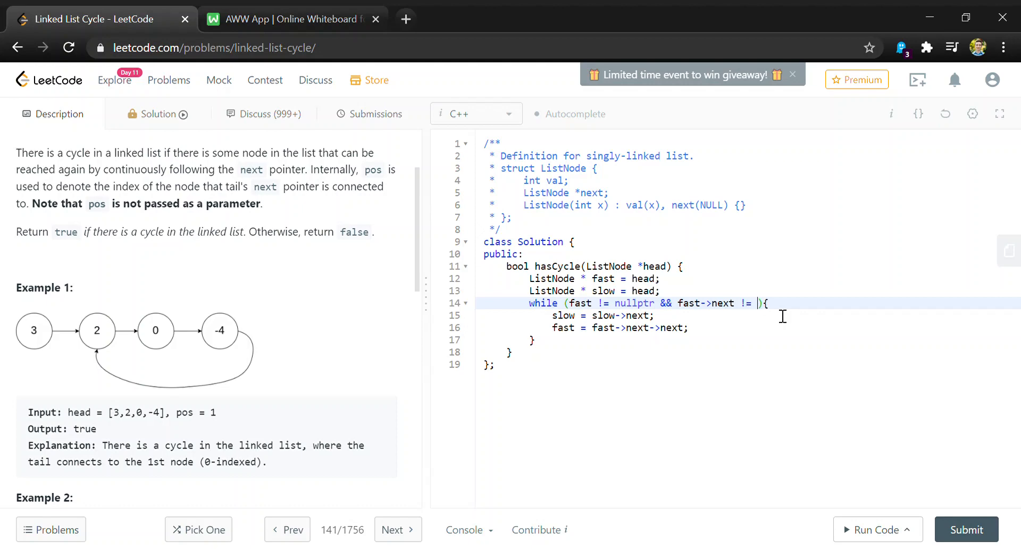
{"action": "type", "text": "nullp"}
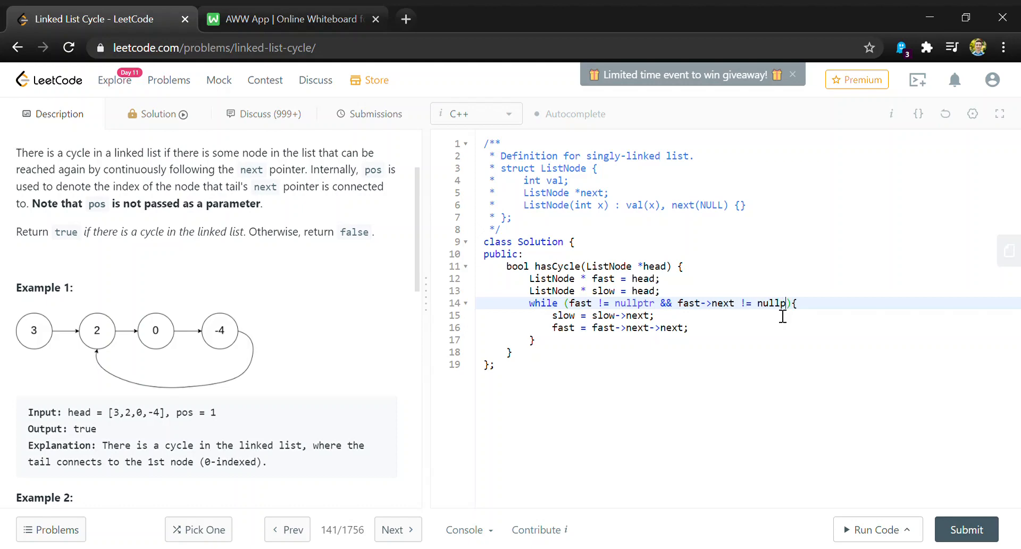
{"action": "type", "text": "tr"}
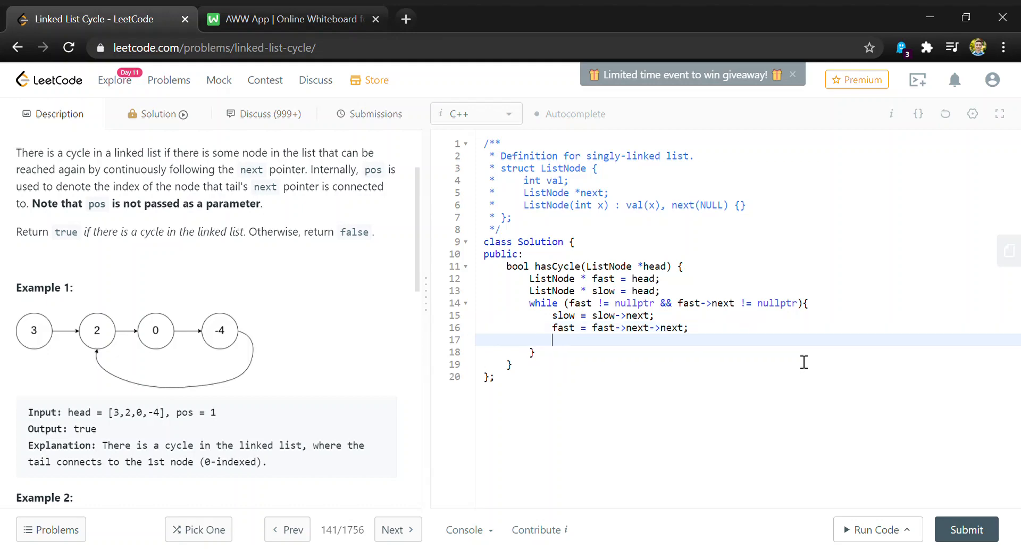
Step: Add if (slow == fast) return true; inside the loop and return false; after it
{"action": "type", "text": "if ("}
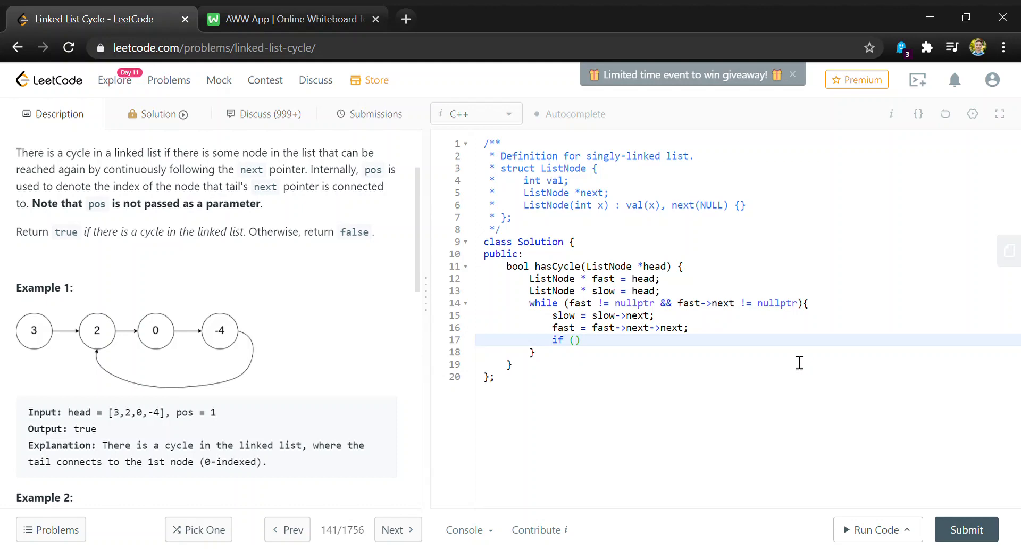
{"action": "mouse_move", "coordinate": [651, 322]}
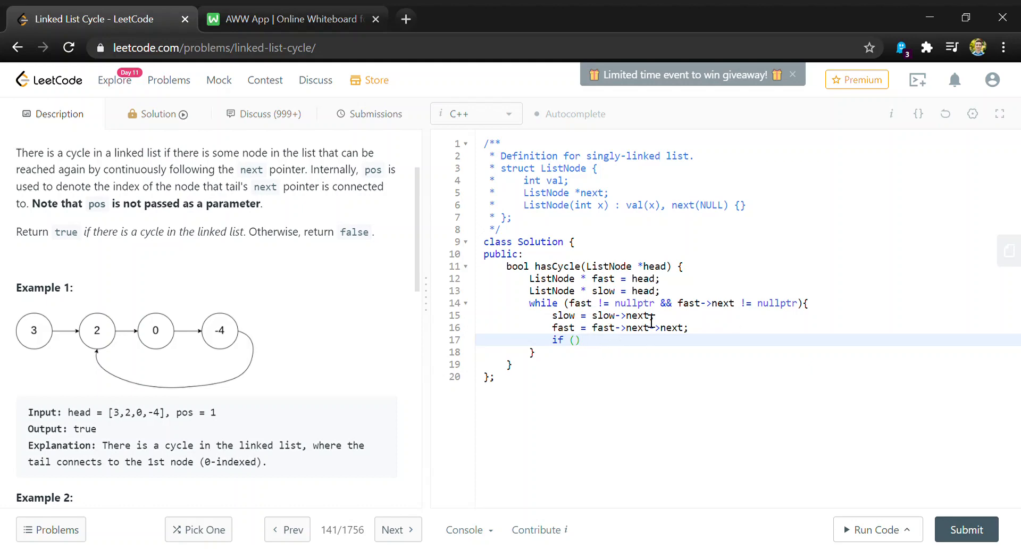
{"action": "type", "text": "slow =="}
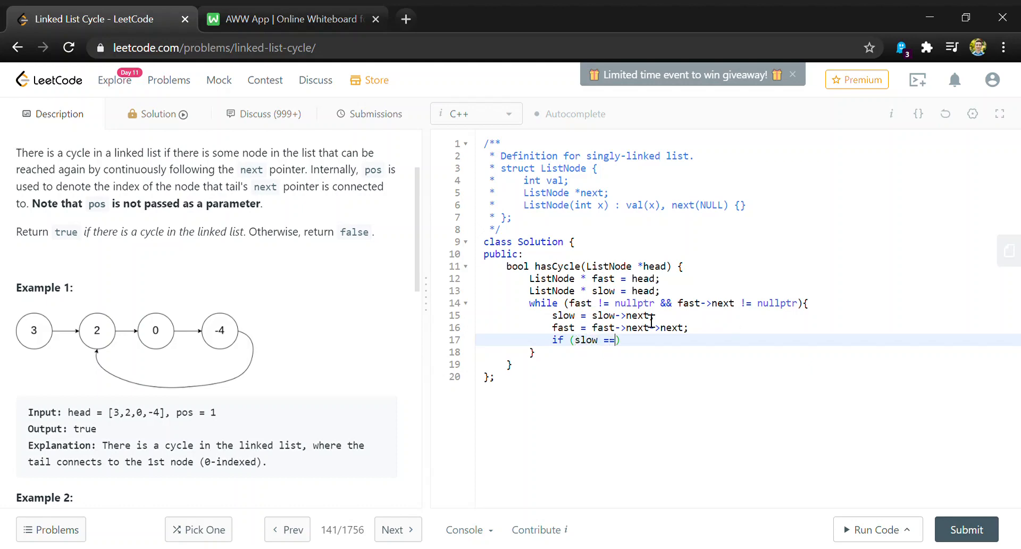
{"action": "type", "text": "fast"}
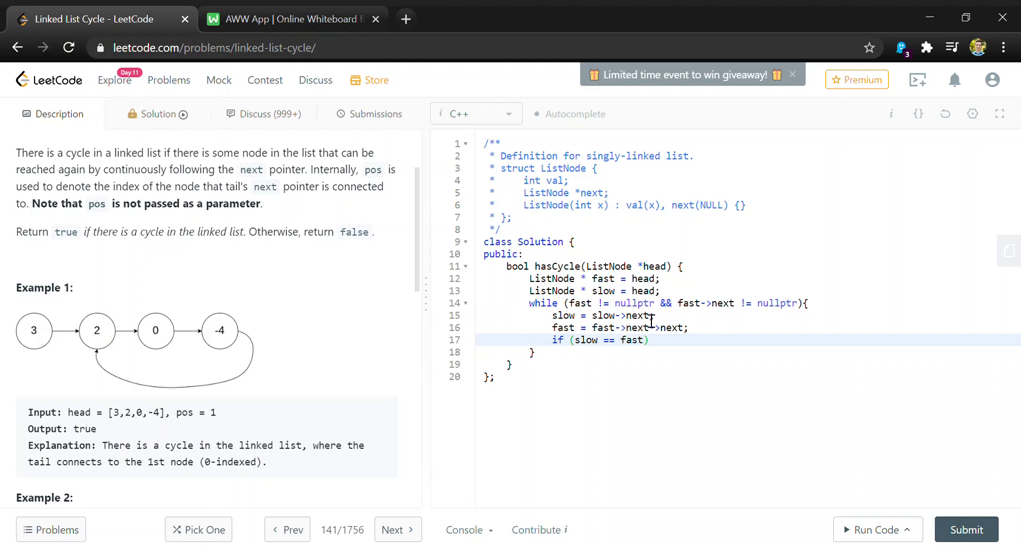
{"action": "type", "text": "return"}
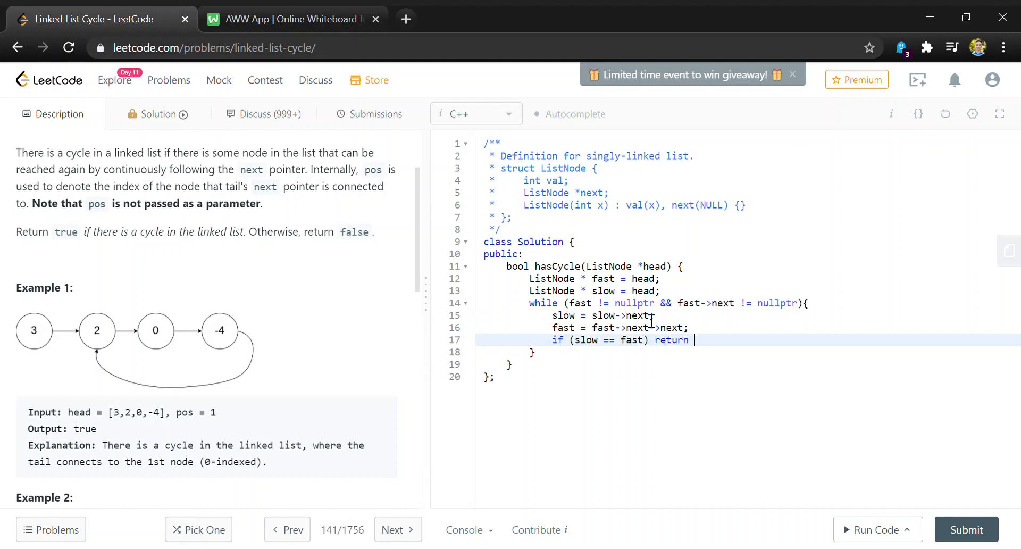
{"action": "type", "text": "true;"}
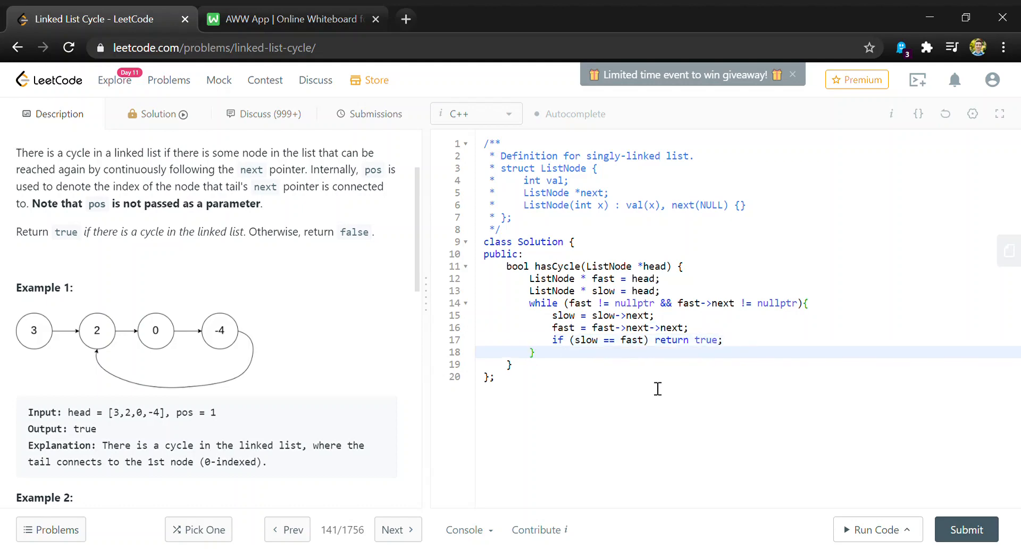
{"action": "key", "text": "Enter"}
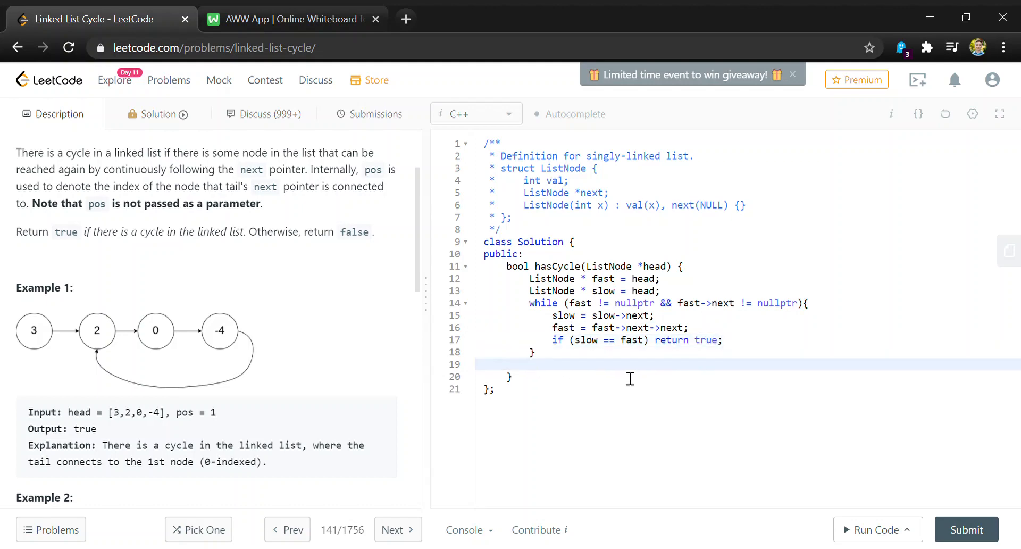
{"action": "type", "text": "return"}
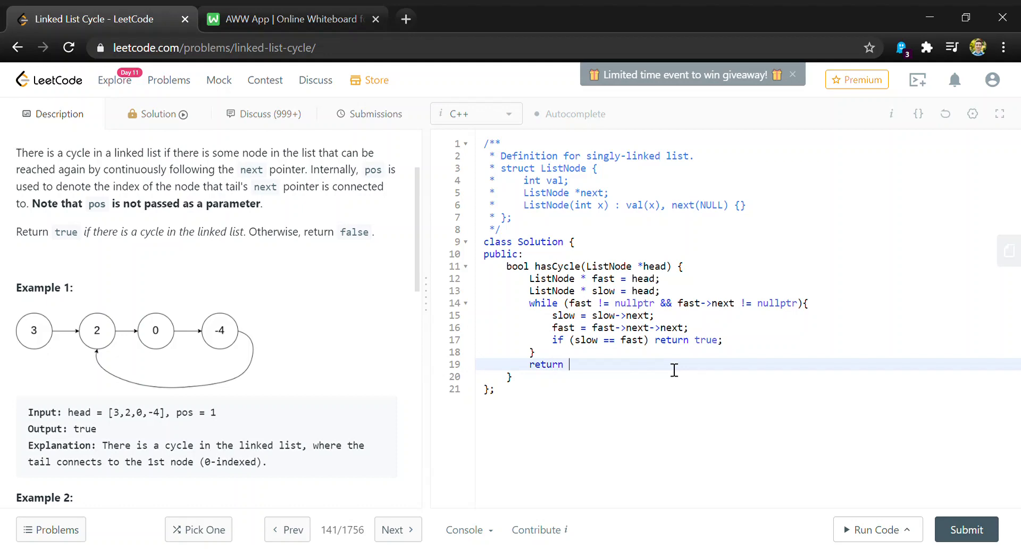
{"action": "type", "text": "false;"}
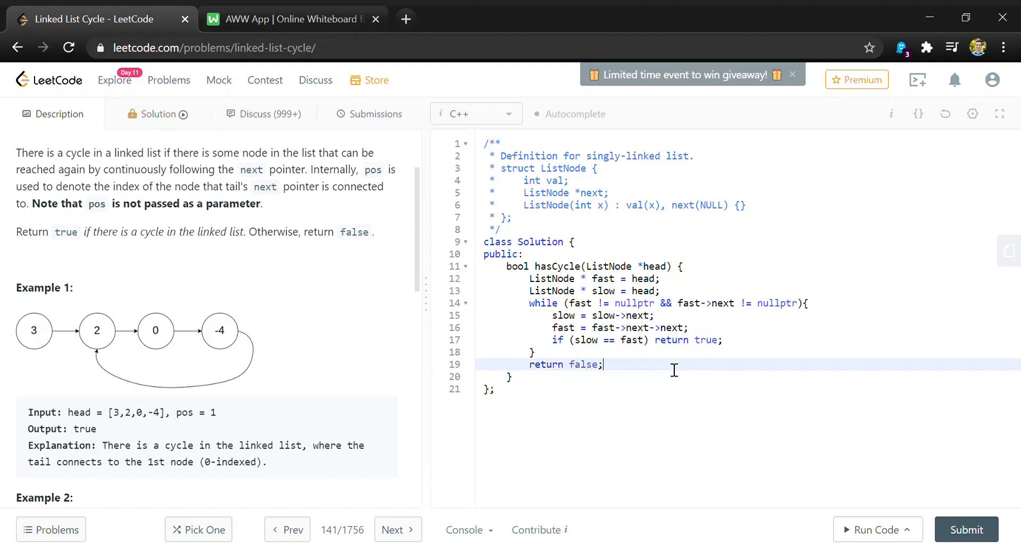
{"action": "mouse_move", "coordinate": [895, 512]}
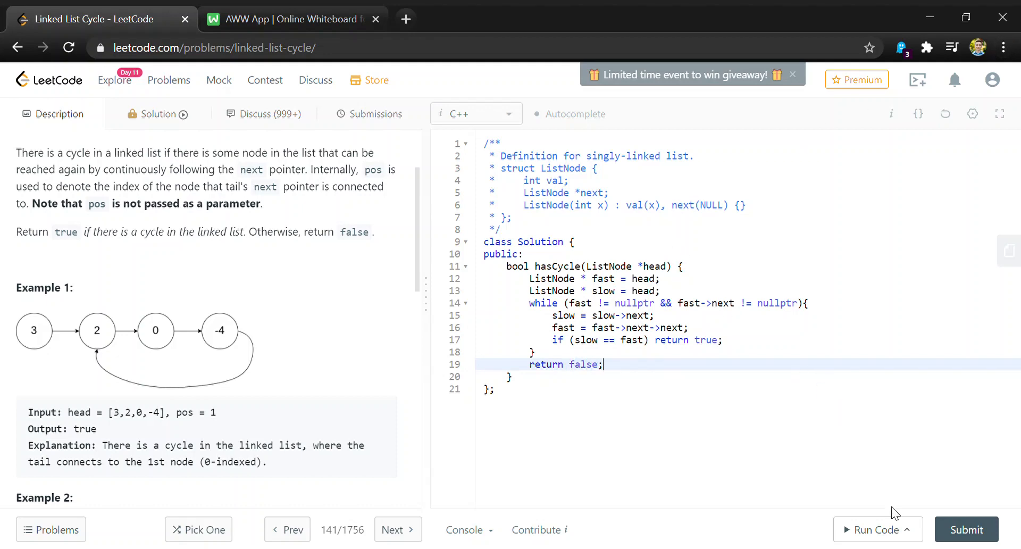
Step: Submit the hasCycle solution and get an Accepted result (12 ms, 8 MB)
{"action": "left_click", "coordinate": [967, 529]}
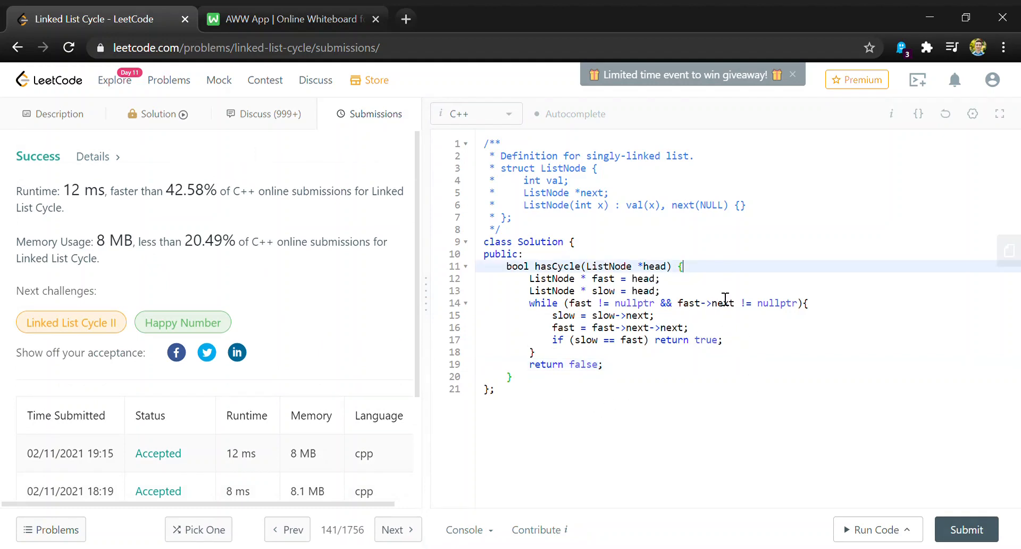
Step: Start a //O(1) comment after the hasCycle signature and return to the problem description
{"action": "type", "text": "//"}
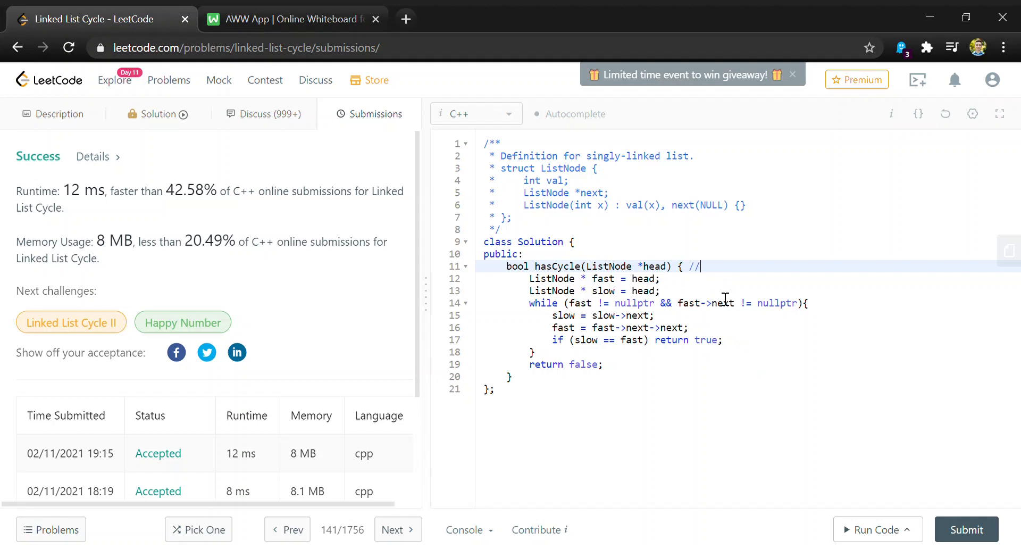
{"action": "type", "text": "O("}
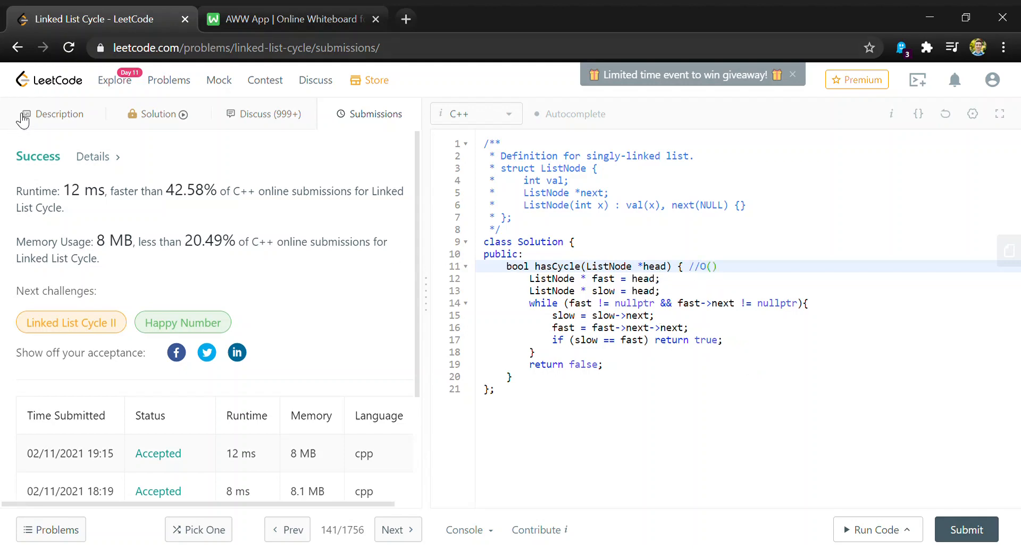
{"action": "left_click", "coordinate": [57, 114]}
{"action": "type", "text": "1"}
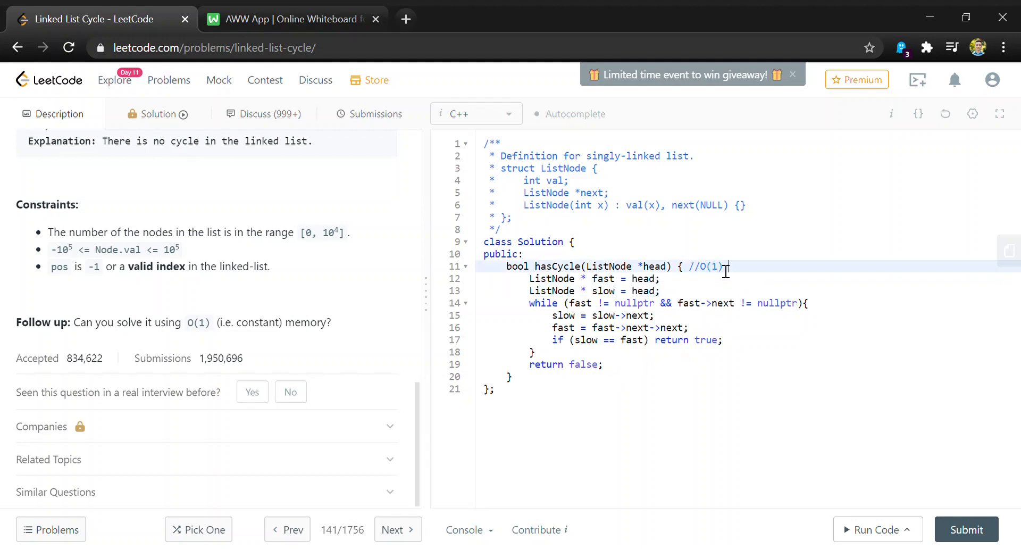
Step: Complete the comment to read //O(1) space O(n) time
{"action": "type", "text": "space    O("}
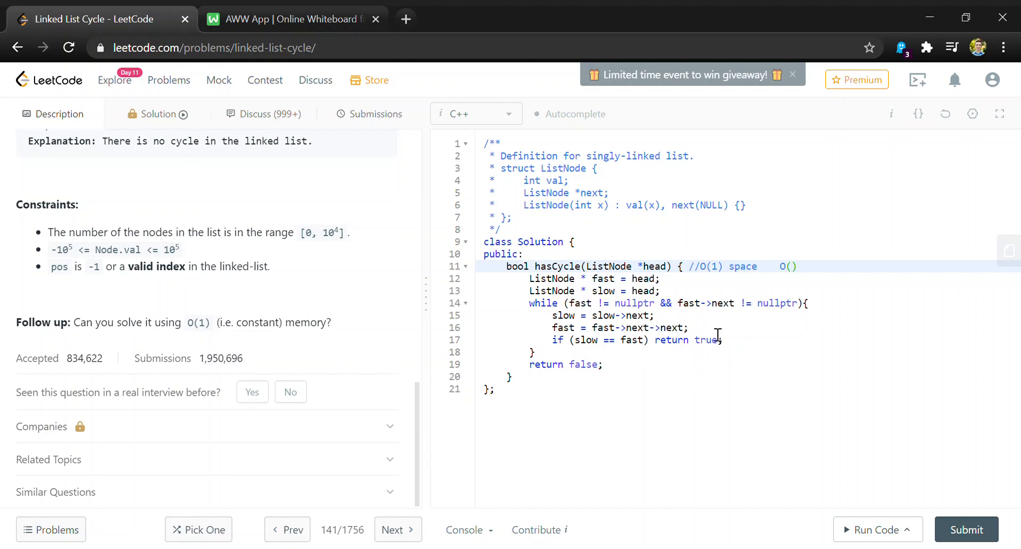
{"action": "mouse_move", "coordinate": [821, 315]}
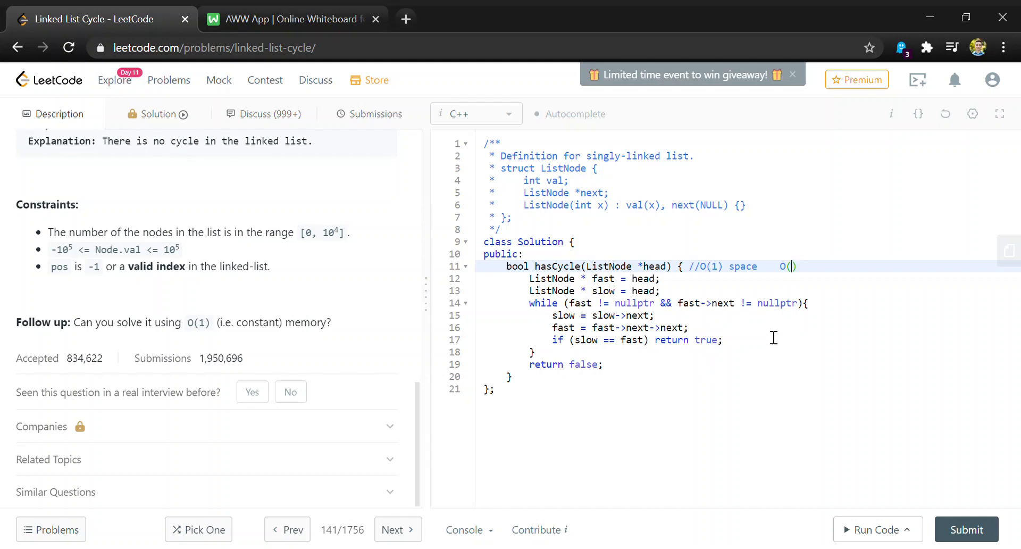
{"action": "type", "text": "2n"}
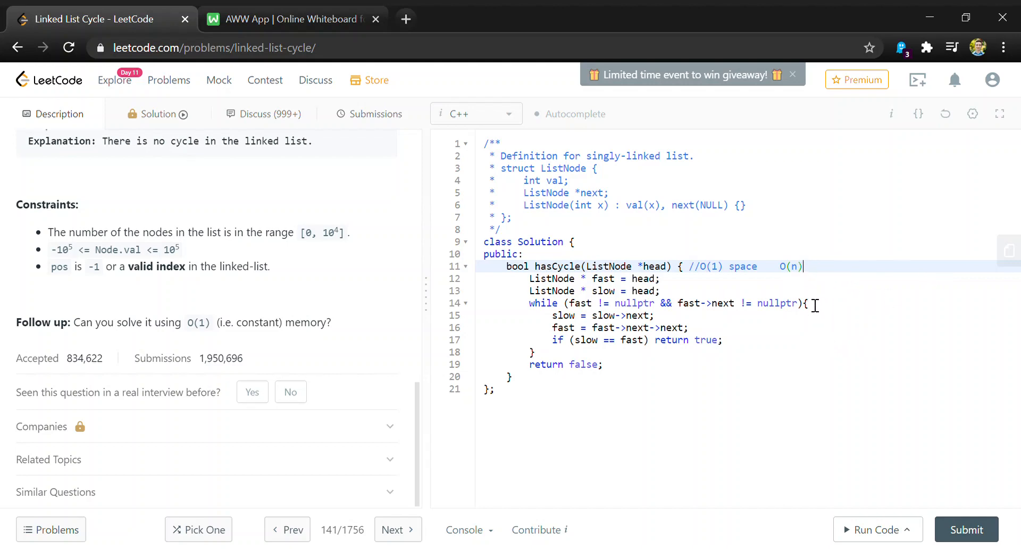
{"action": "type", "text": "time"}
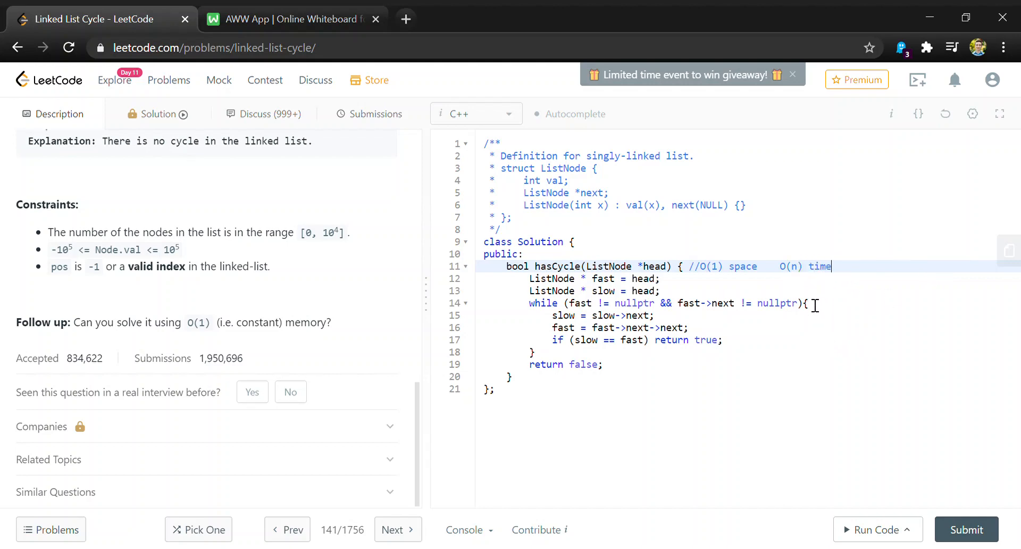
{"action": "left_click", "coordinate": [602, 364]}
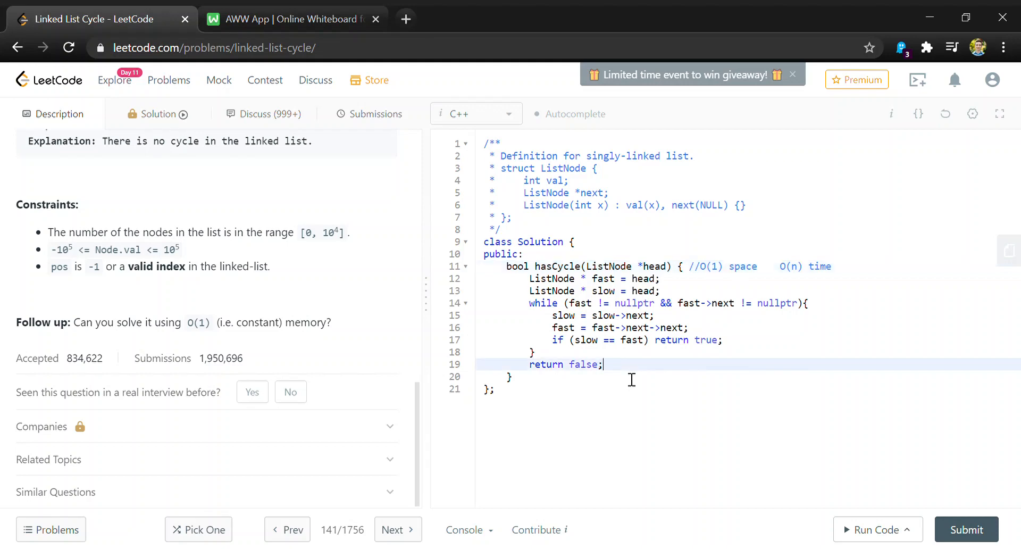
{"action": "mouse_move", "coordinate": [917, 165]}
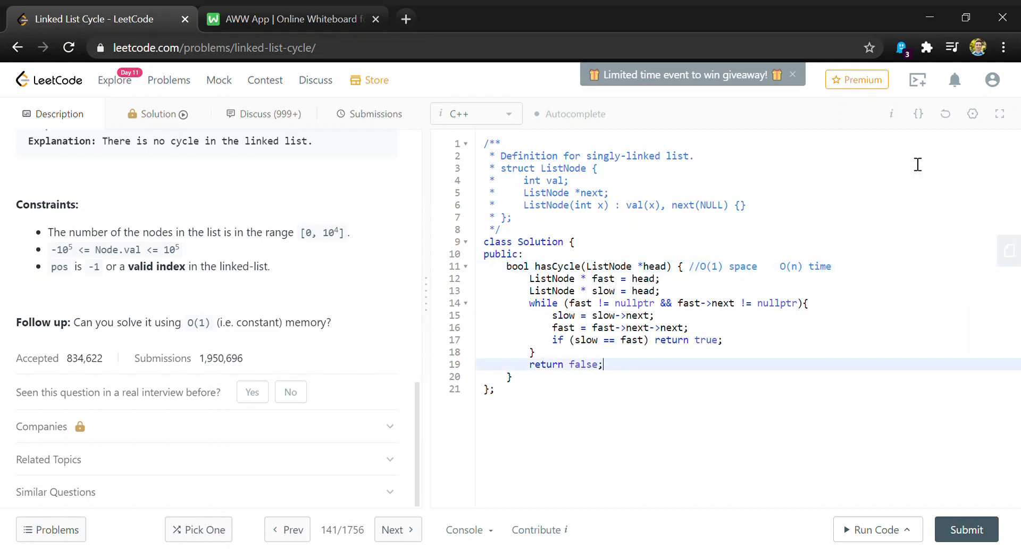